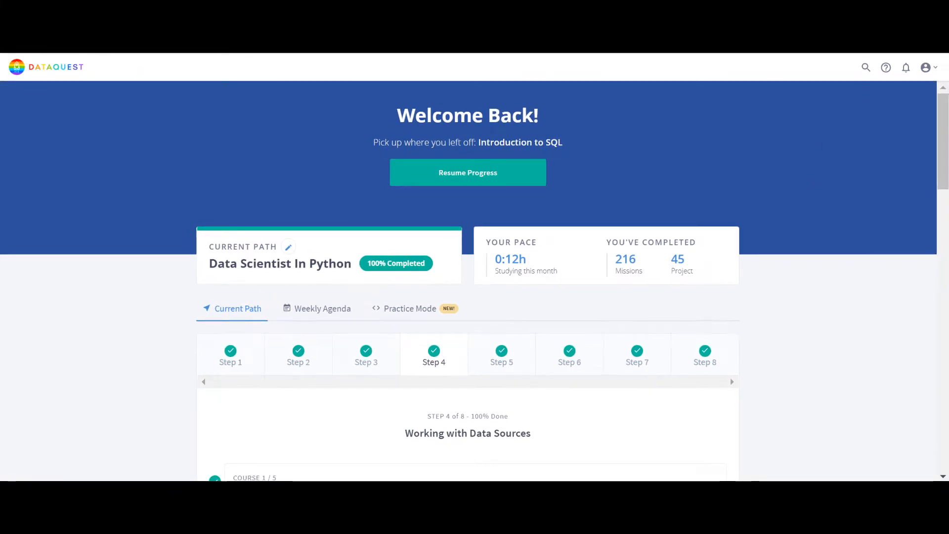
{"action": "mouse_move", "coordinate": [719, 136]}
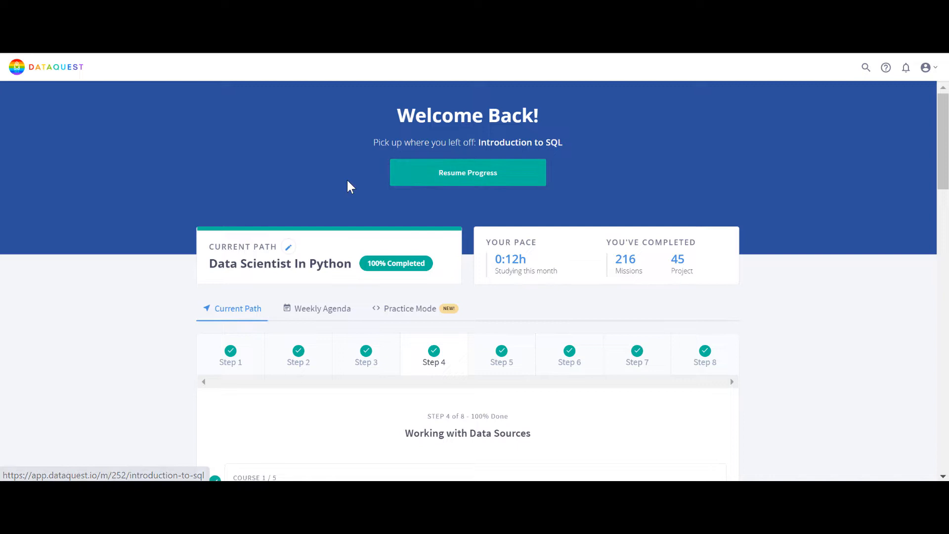
{"action": "mouse_move", "coordinate": [372, 58]}
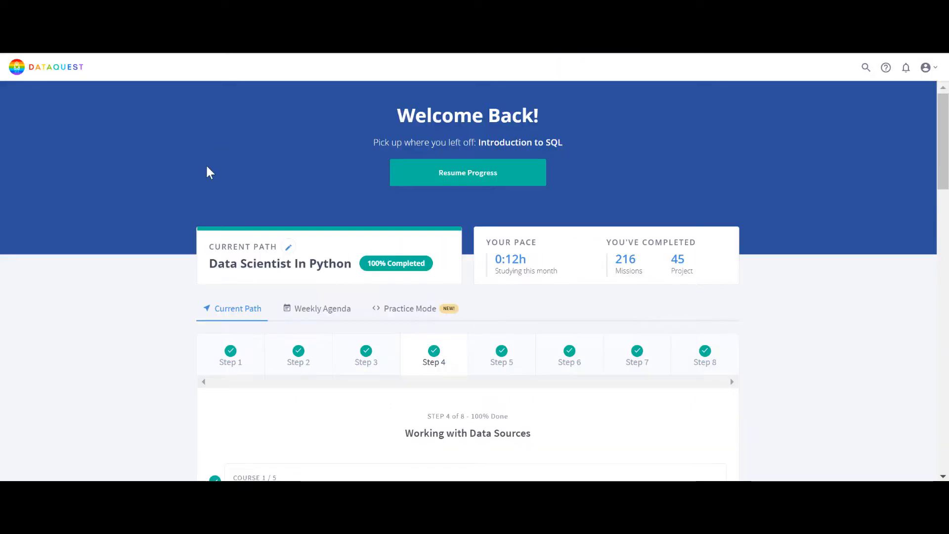
Glance at Step 2, then return to Step 1's two completed Python Introduction courses
{"action": "left_click", "coordinate": [288, 248]}
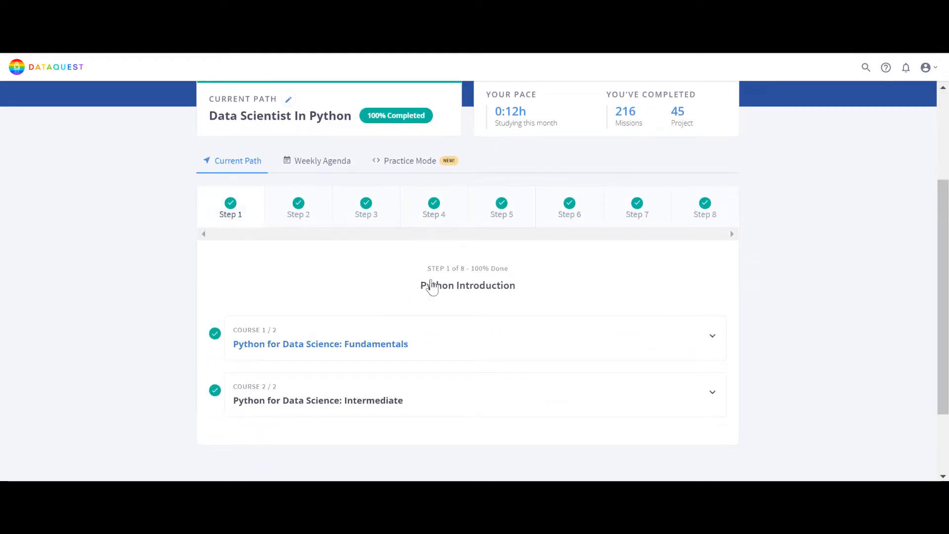
{"action": "mouse_move", "coordinate": [182, 310]}
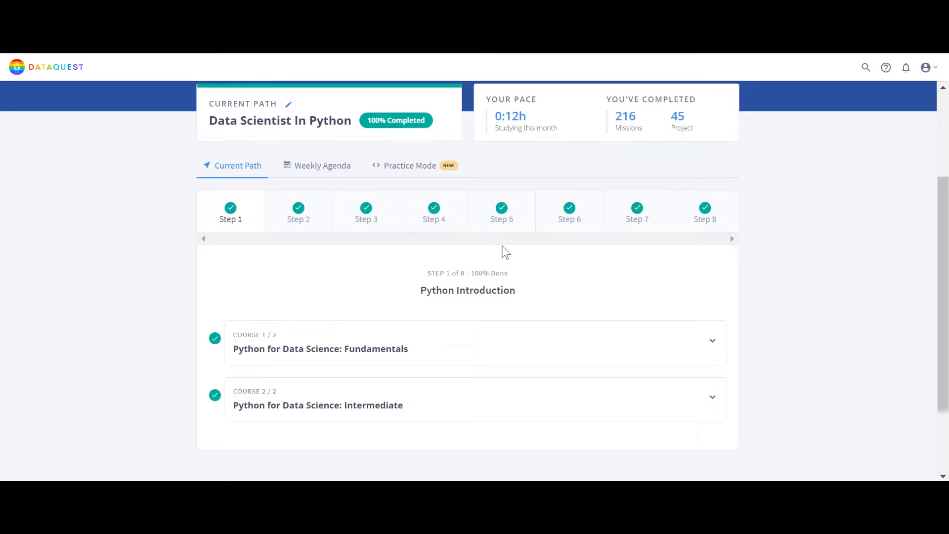
{"action": "mouse_move", "coordinate": [115, 324]}
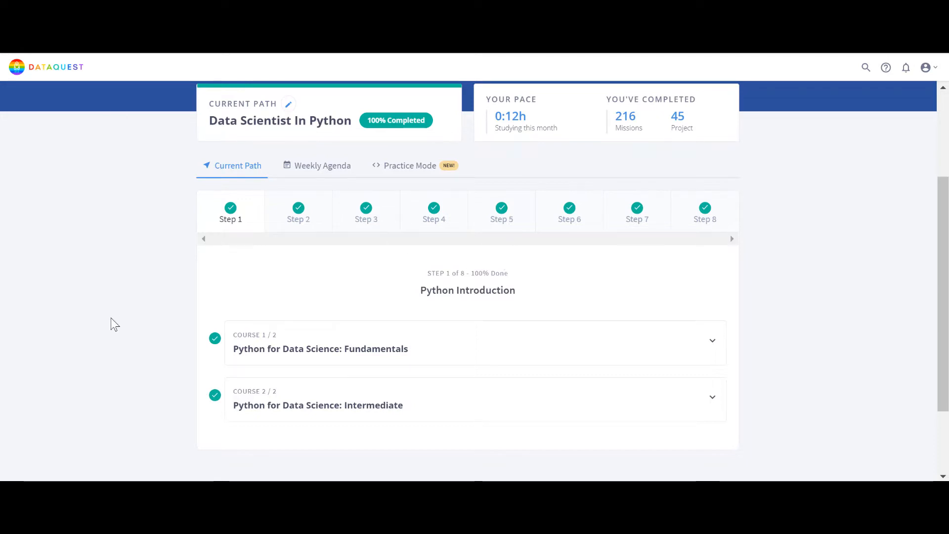
{"action": "mouse_move", "coordinate": [224, 228]}
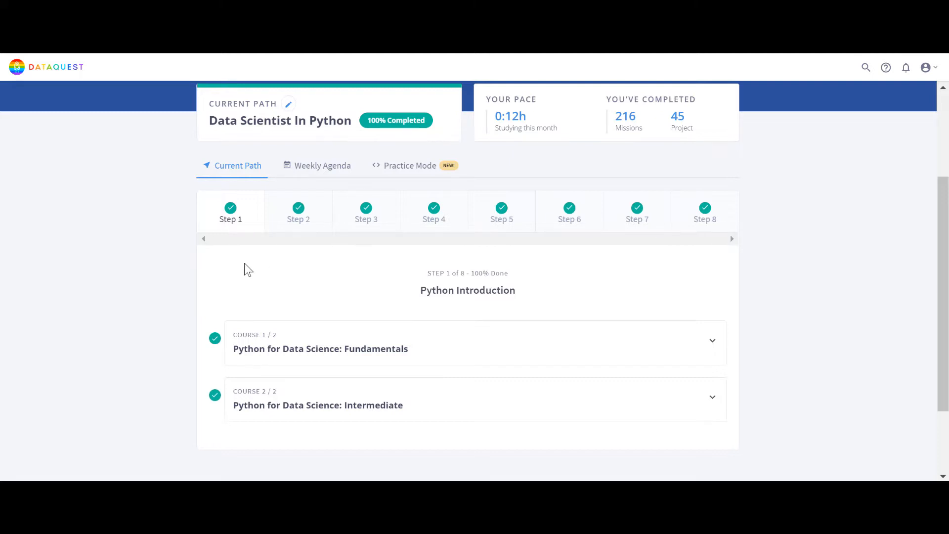
{"action": "mouse_move", "coordinate": [230, 236]}
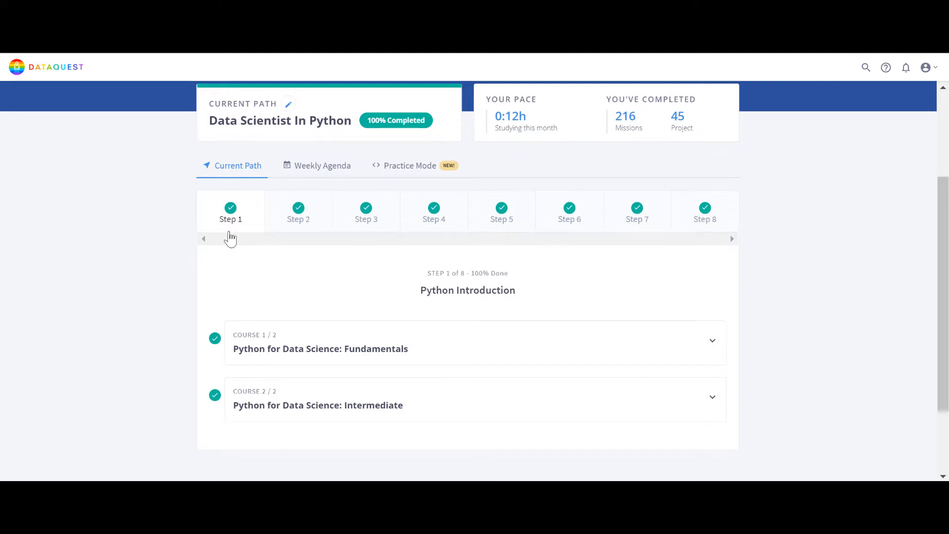
{"action": "mouse_move", "coordinate": [301, 234]}
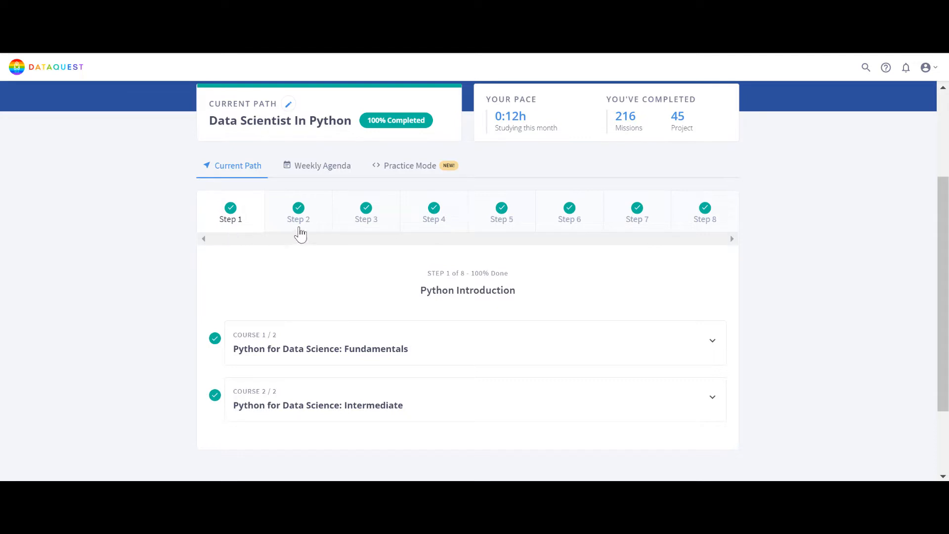
{"action": "scroll", "scroll_direction": "down", "scroll_amount": 3}
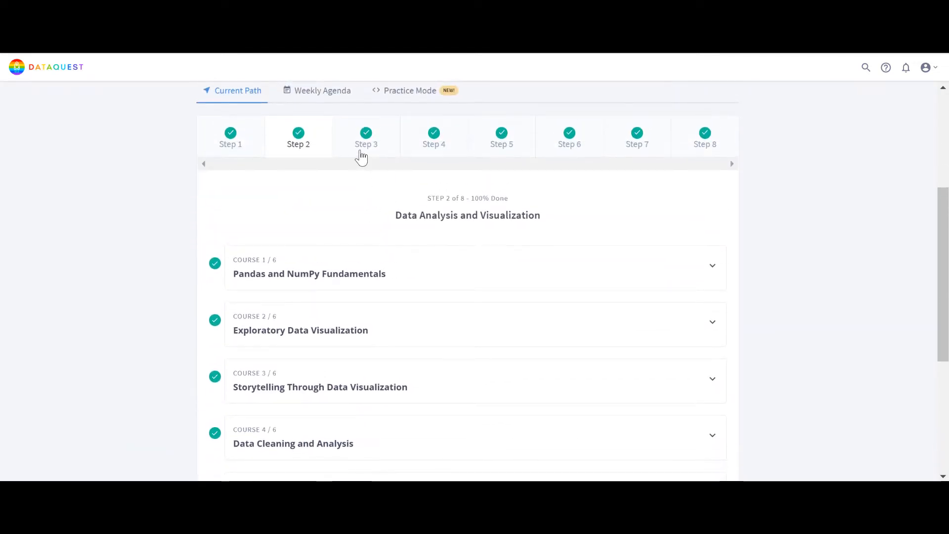
{"action": "left_click", "coordinate": [231, 136]}
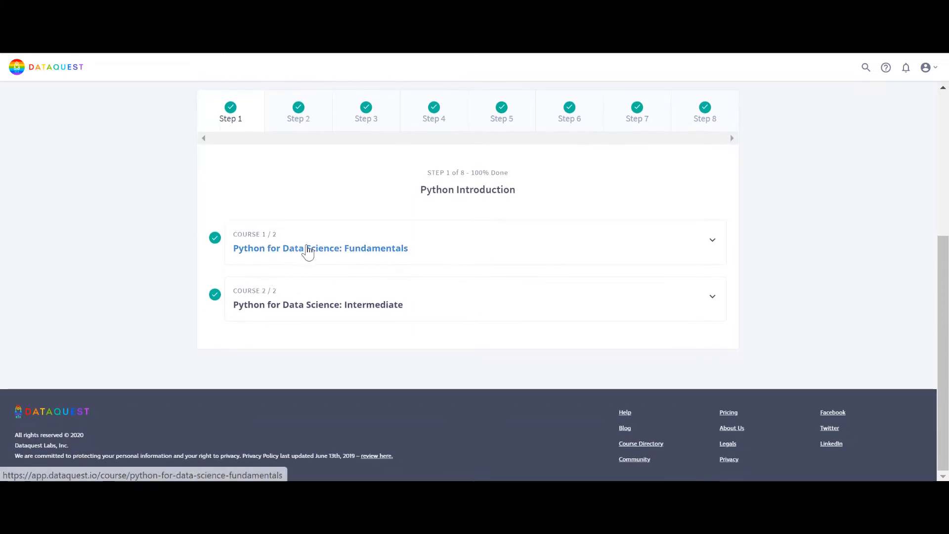
Open Python for Data Science: Fundamentals, scroll its page and highlight 'Fundamentals' in the title
{"action": "left_click", "coordinate": [320, 248]}
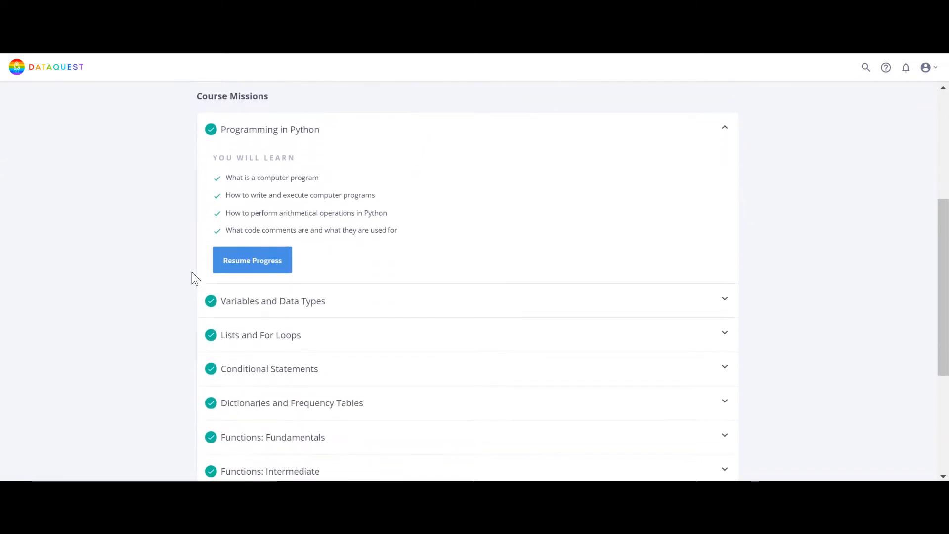
{"action": "scroll", "scroll_direction": "up", "scroll_amount": 3}
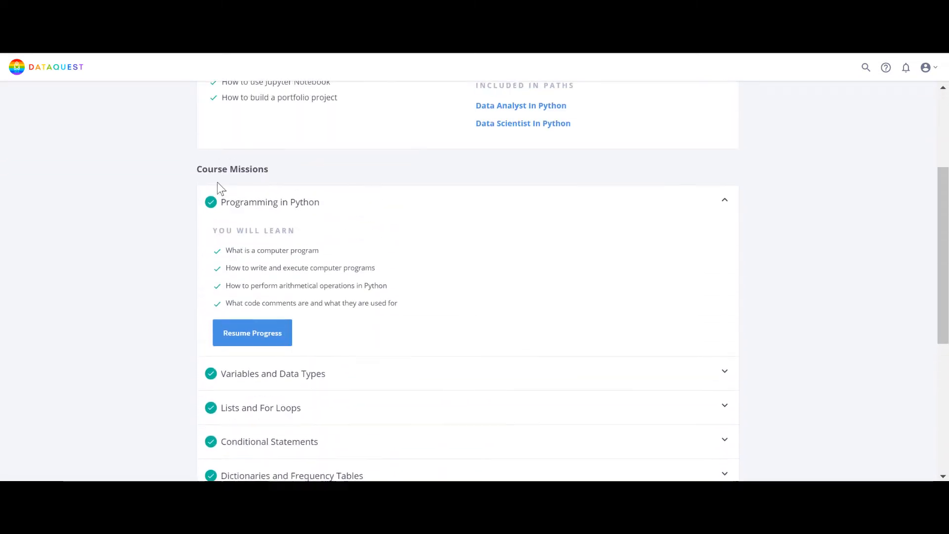
{"action": "scroll", "scroll_direction": "down", "scroll_amount": 3}
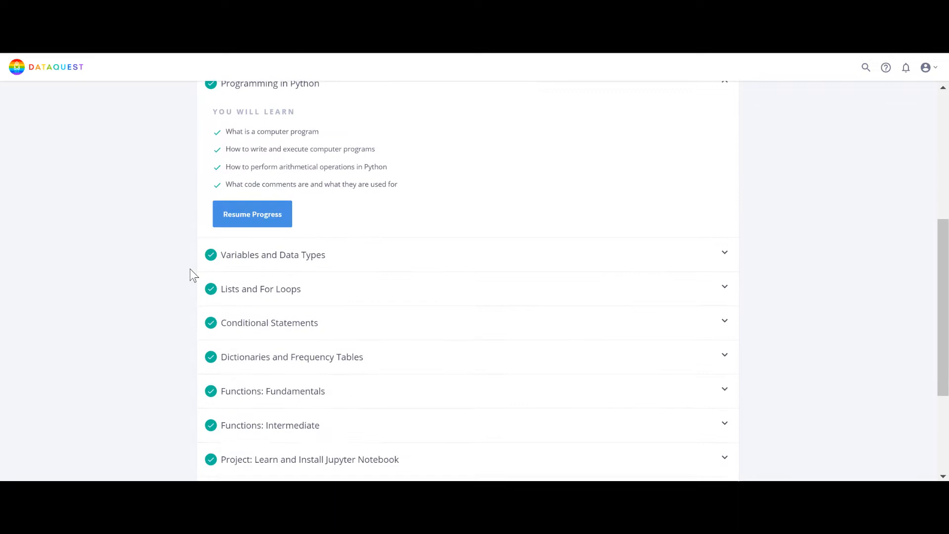
{"action": "scroll", "scroll_direction": "down", "scroll_amount": 3}
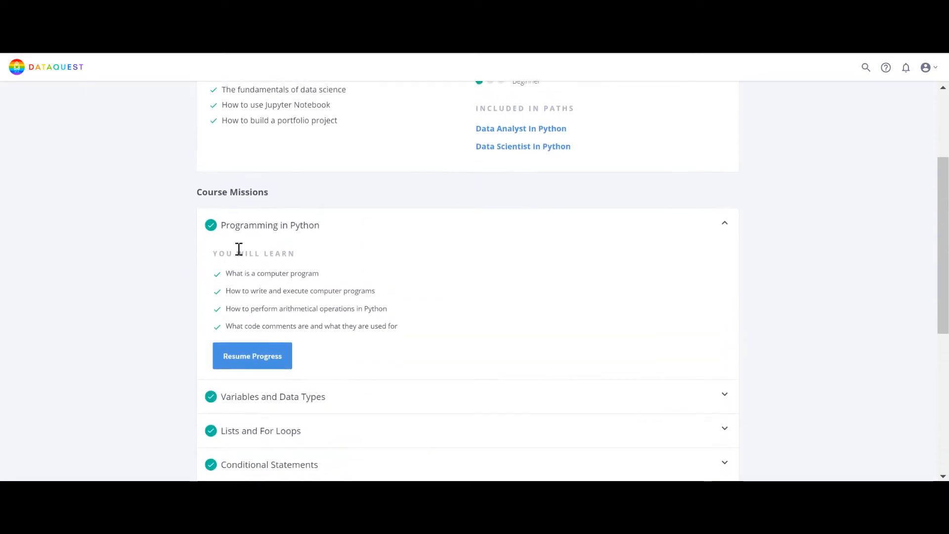
{"action": "scroll", "scroll_direction": "down", "scroll_amount": 3}
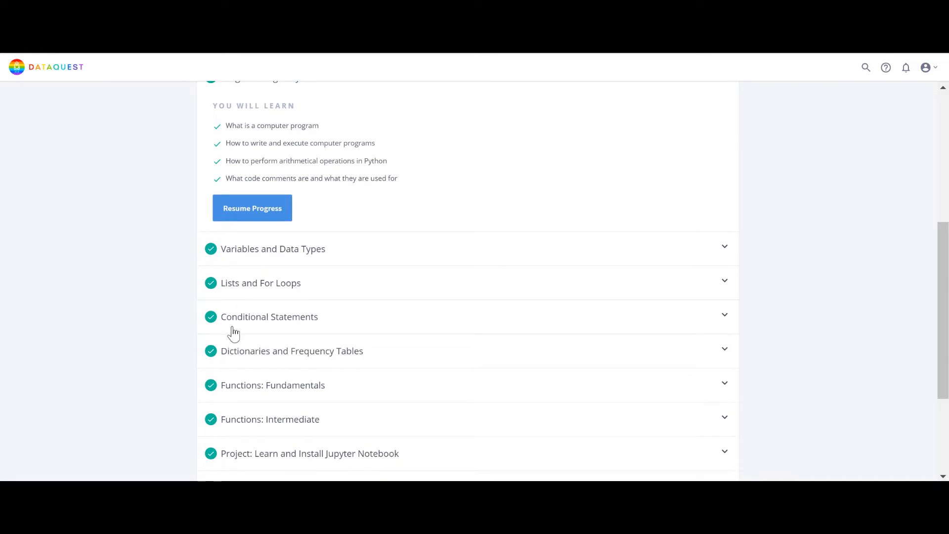
{"action": "scroll", "scroll_direction": "down", "scroll_amount": 3}
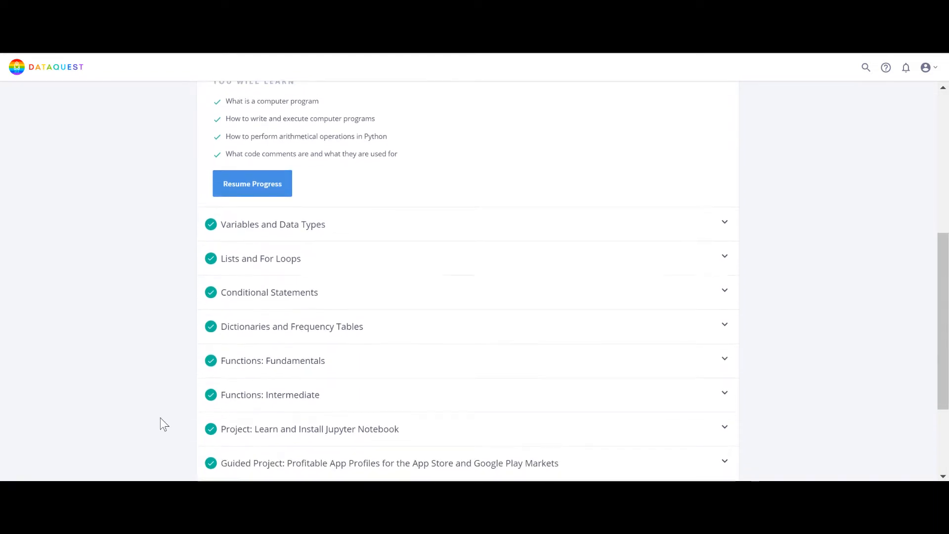
{"action": "scroll", "scroll_direction": "down", "scroll_amount": 3}
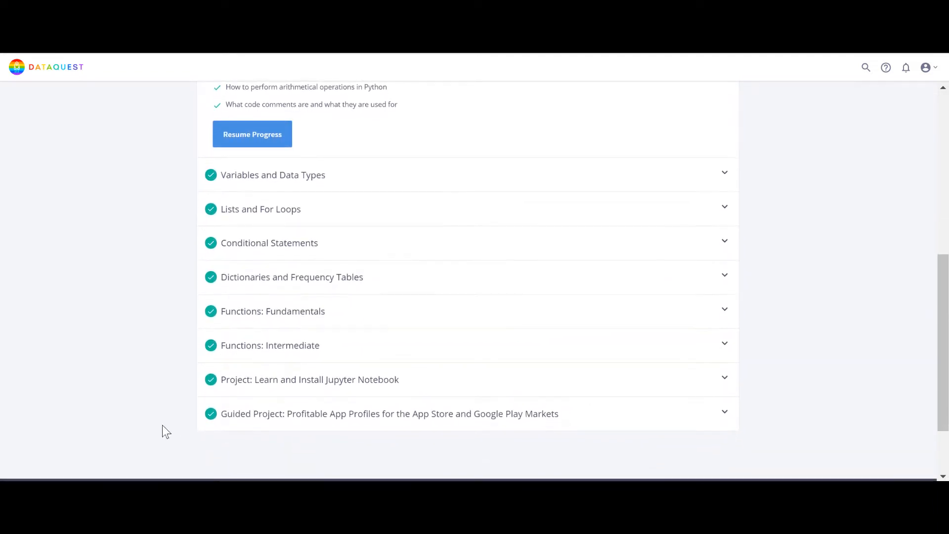
{"action": "mouse_move", "coordinate": [79, 305]}
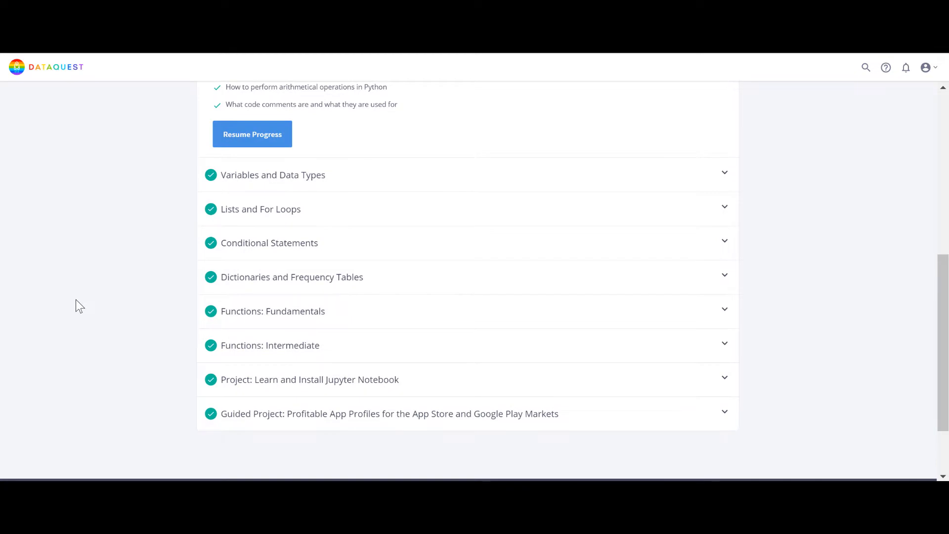
{"action": "scroll", "scroll_direction": "up", "scroll_amount": 3}
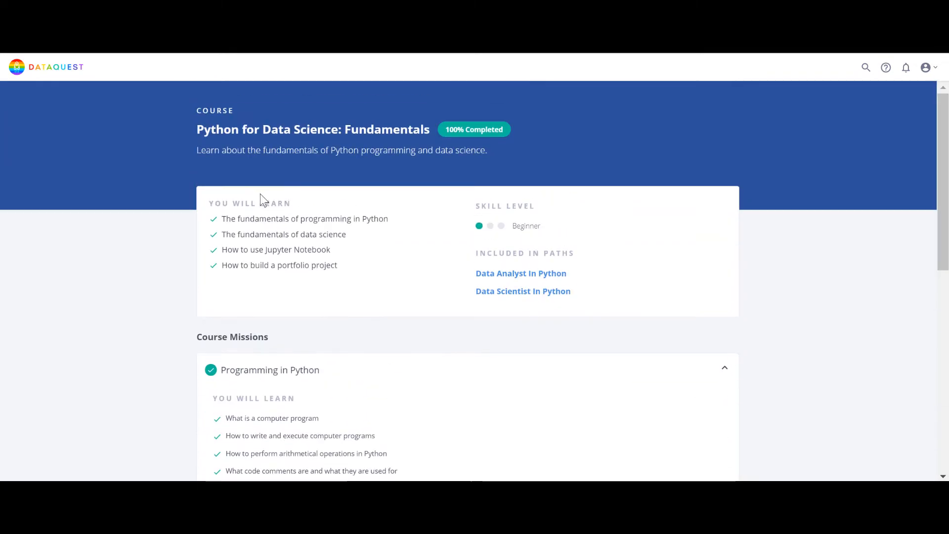
{"action": "double_click", "coordinate": [393, 129]}
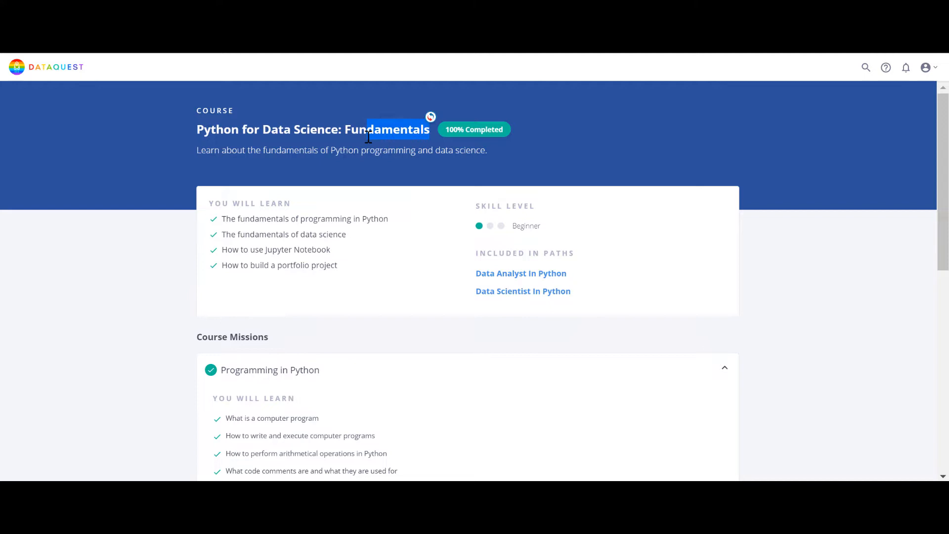
{"action": "mouse_move", "coordinate": [524, 320]}
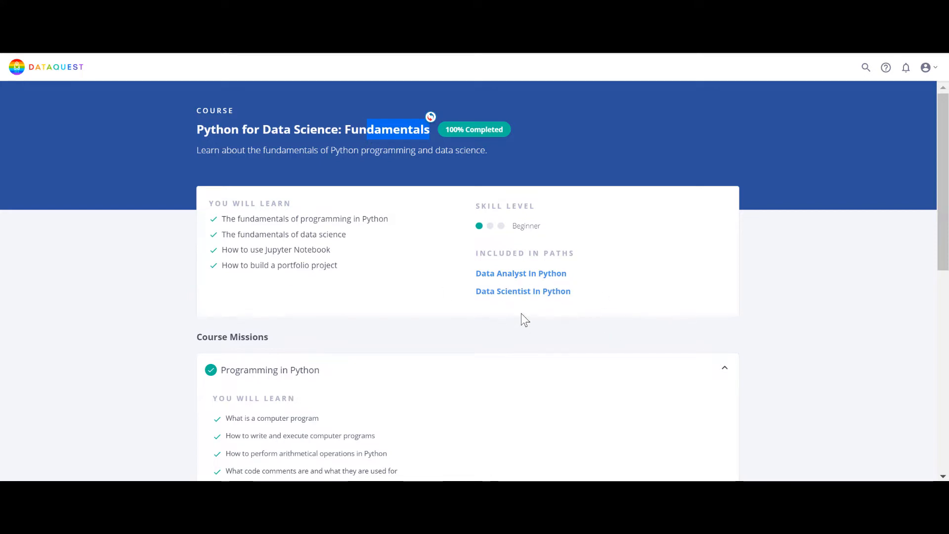
{"action": "mouse_move", "coordinate": [499, 294]}
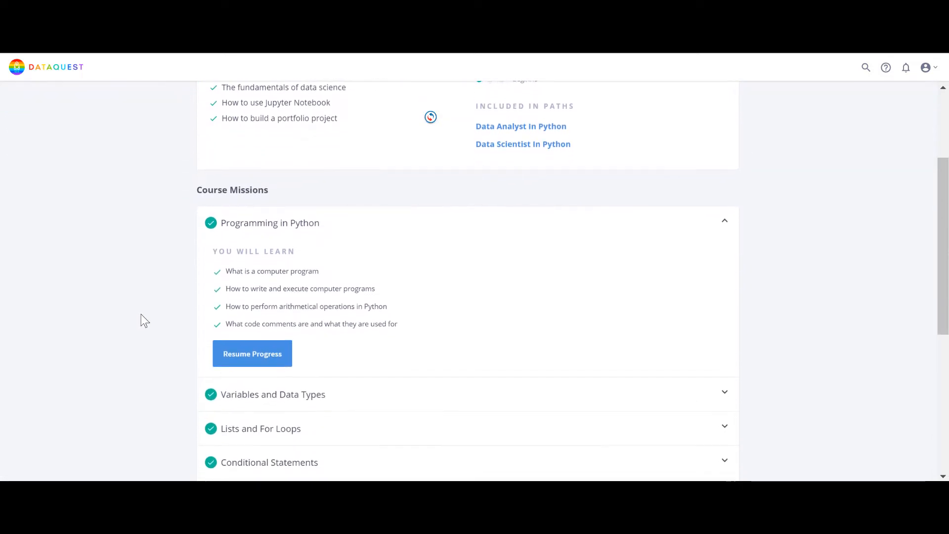
Highlight the Variables and Data Types mission and expand Conditional Statements' lesson list
{"action": "scroll", "scroll_direction": "down", "scroll_amount": 3}
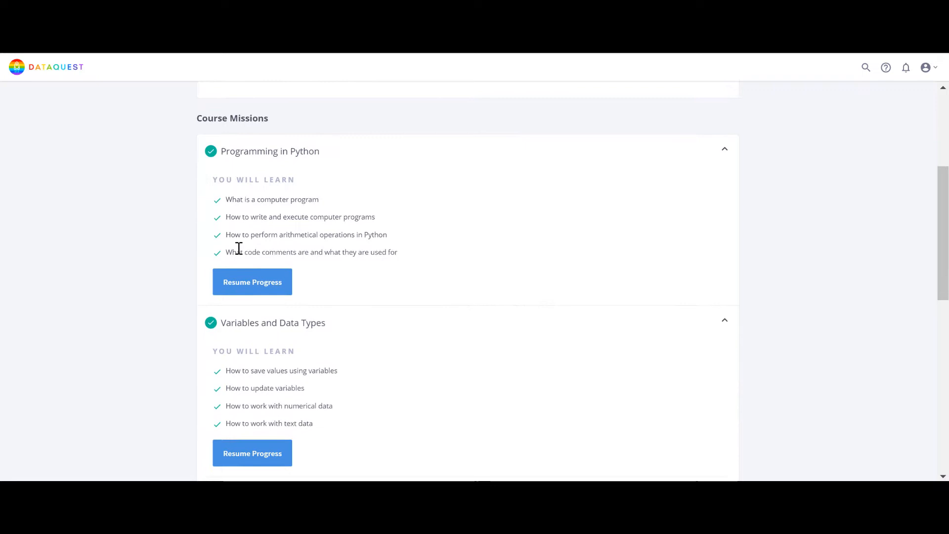
{"action": "left_click_drag", "start_coordinate": [235, 200], "coordinate": [297, 214]}
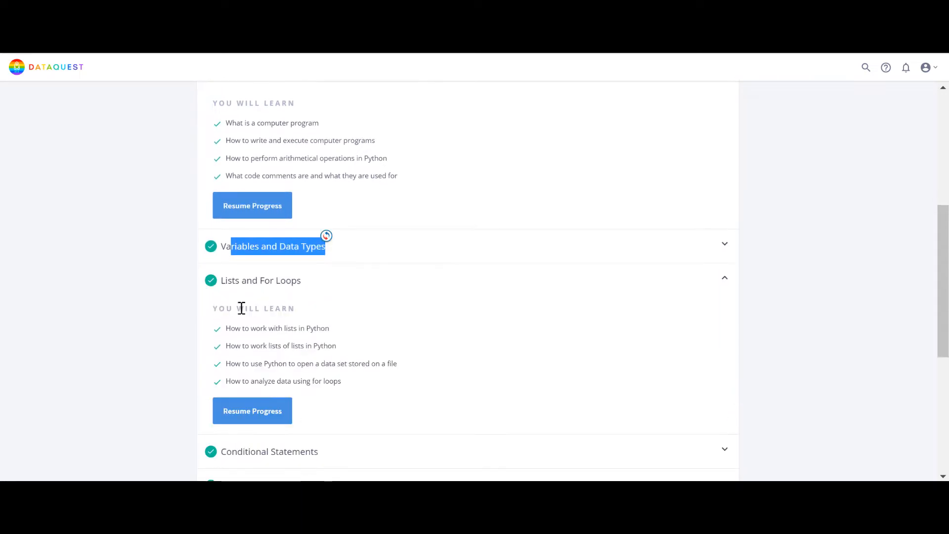
{"action": "scroll", "scroll_direction": "down", "scroll_amount": 3}
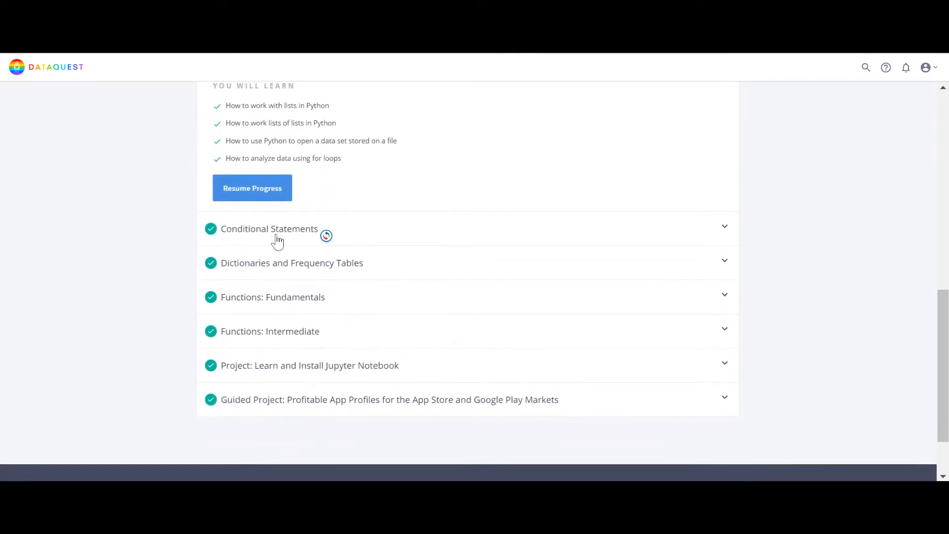
{"action": "left_click", "coordinate": [269, 228]}
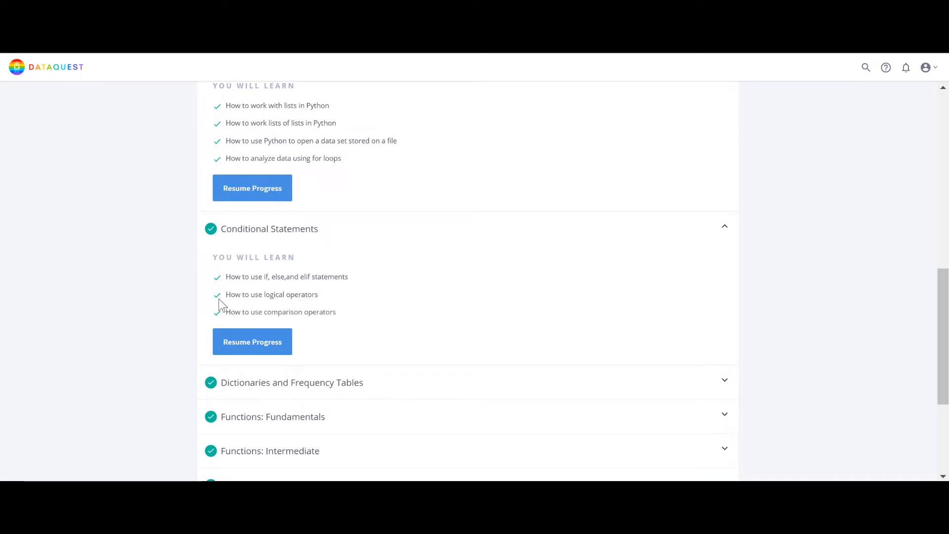
{"action": "scroll", "scroll_direction": "down", "scroll_amount": 3}
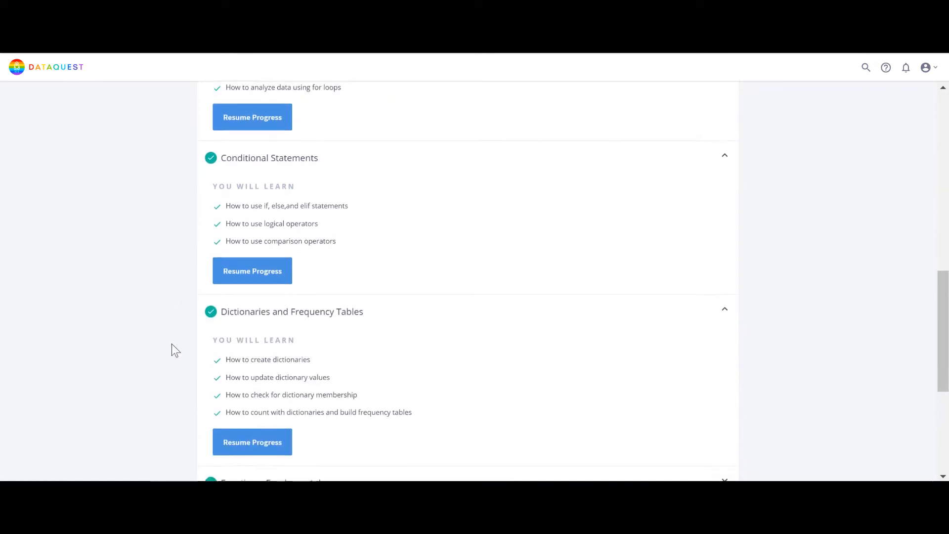
{"action": "scroll", "scroll_direction": "down", "scroll_amount": 3}
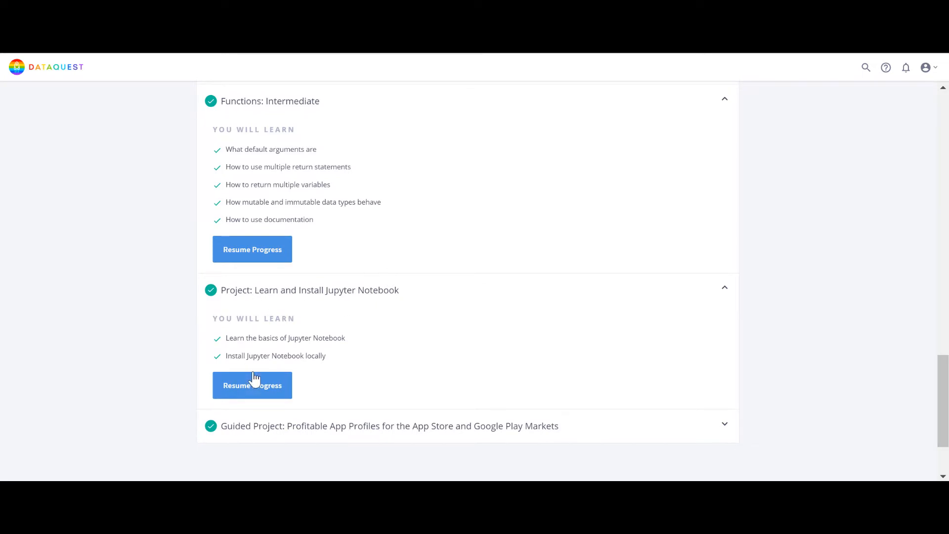
{"action": "mouse_move", "coordinate": [241, 371]}
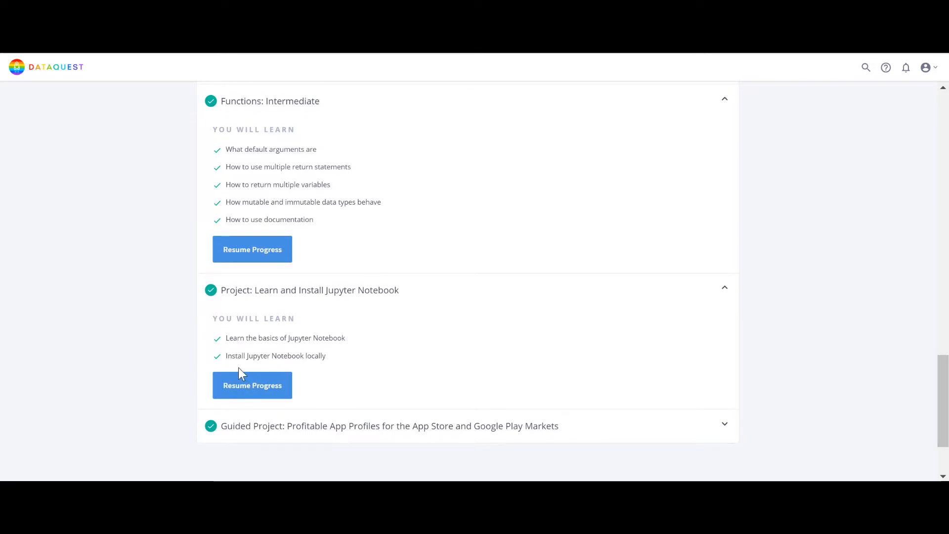
{"action": "mouse_move", "coordinate": [269, 432]}
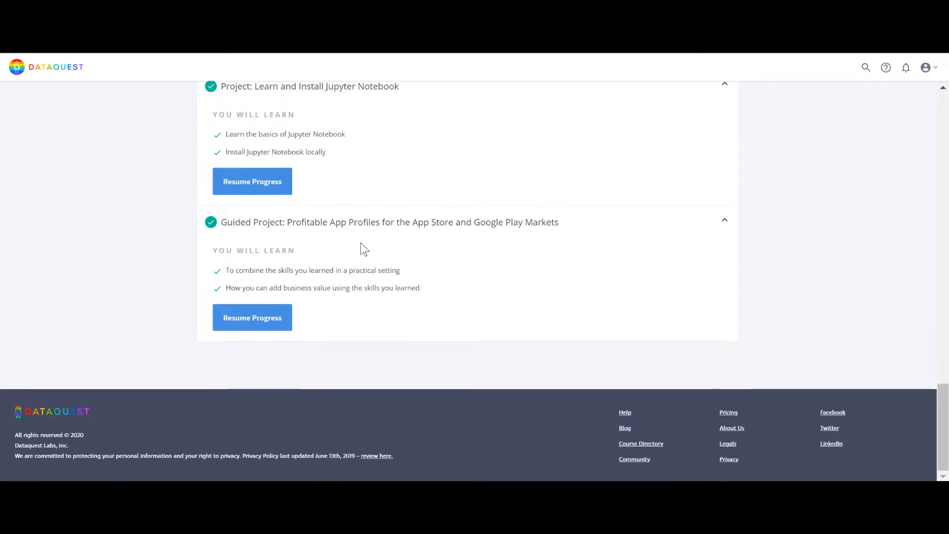
{"action": "mouse_move", "coordinate": [260, 261]}
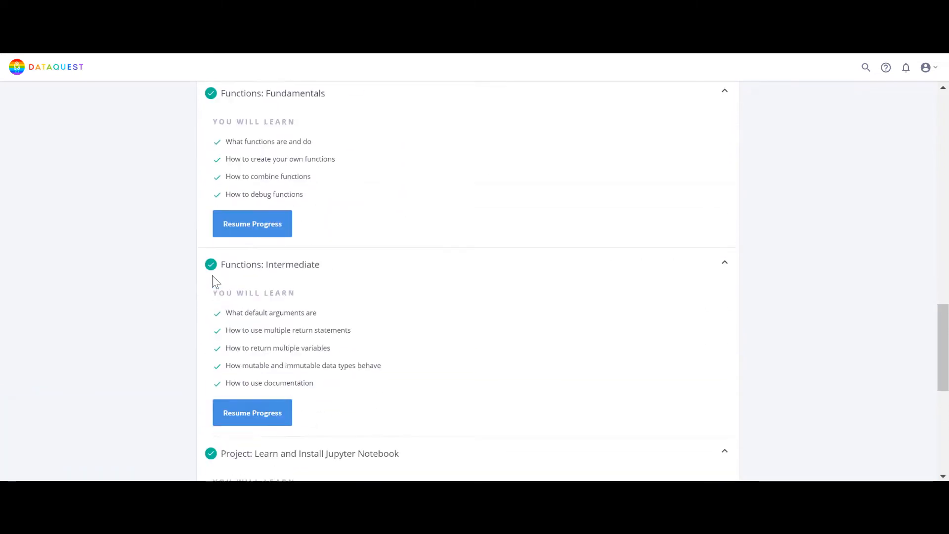
{"action": "scroll", "scroll_direction": "down", "scroll_amount": 3}
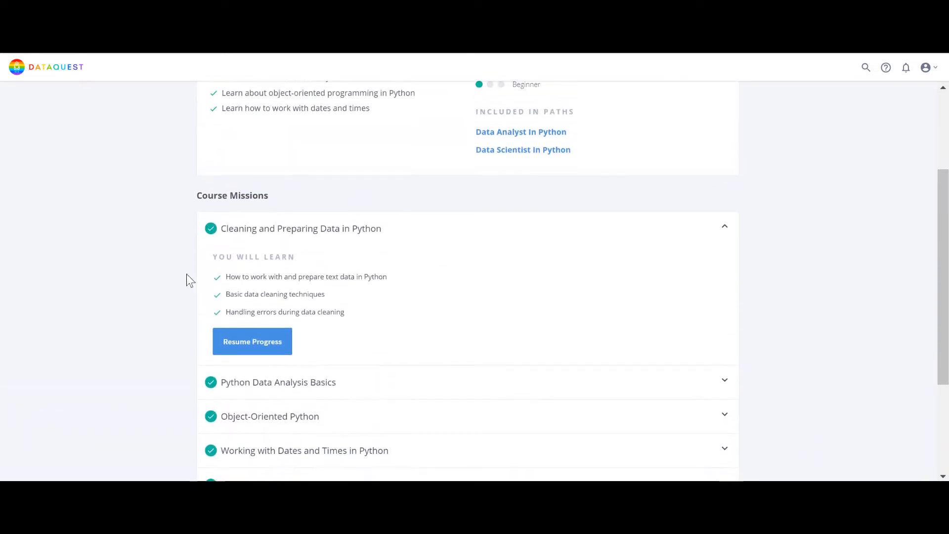
Expand Python Data Analysis Basics and scroll through the remaining Intermediate course missions
{"action": "scroll", "scroll_direction": "down", "scroll_amount": 3}
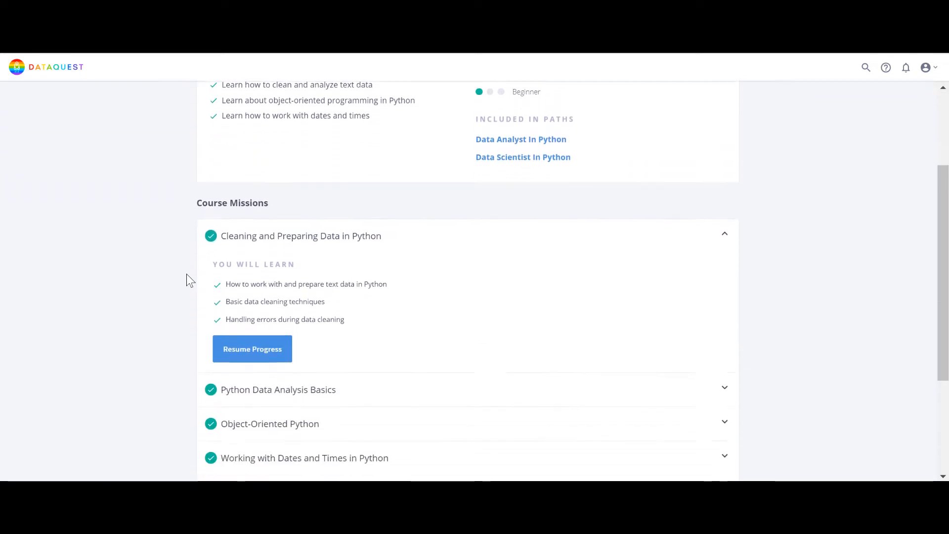
{"action": "left_click", "coordinate": [278, 390]}
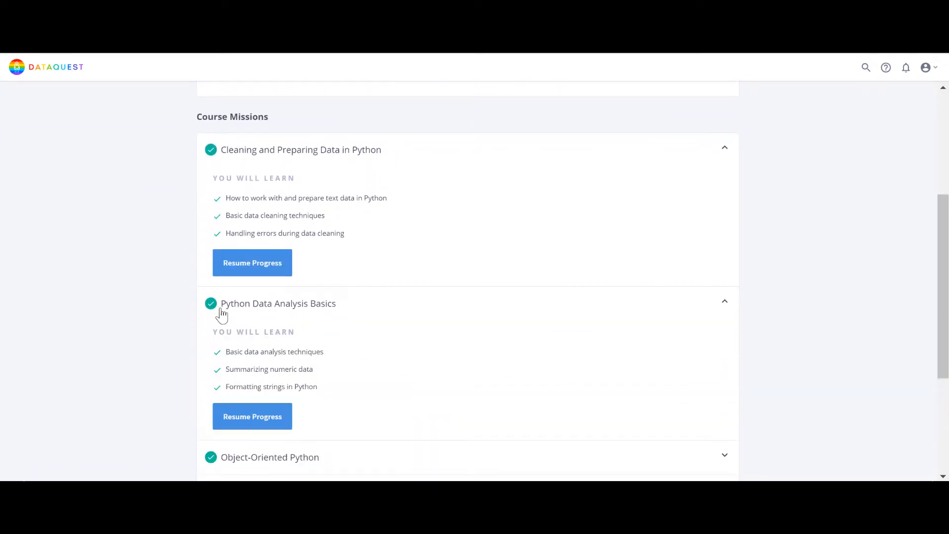
{"action": "scroll", "scroll_direction": "down", "scroll_amount": 3}
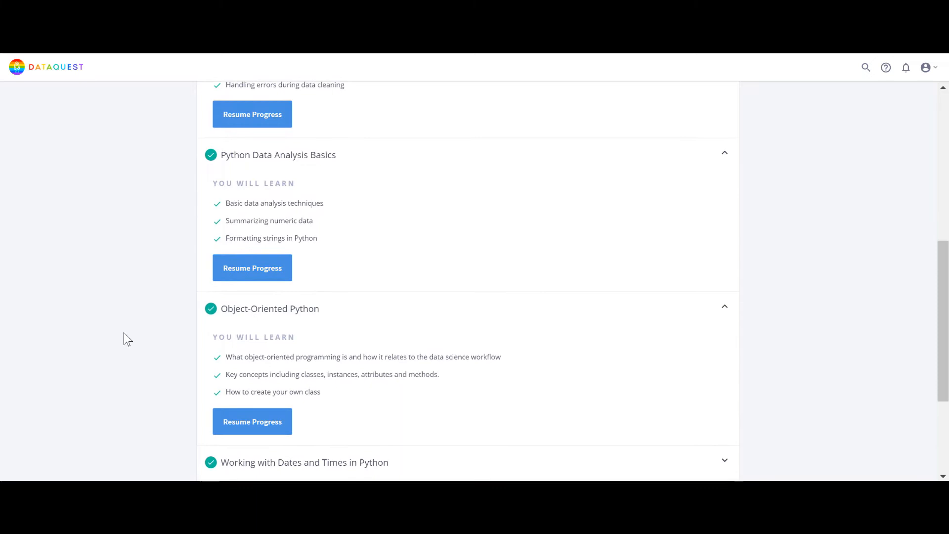
{"action": "scroll", "scroll_direction": "down", "scroll_amount": 3}
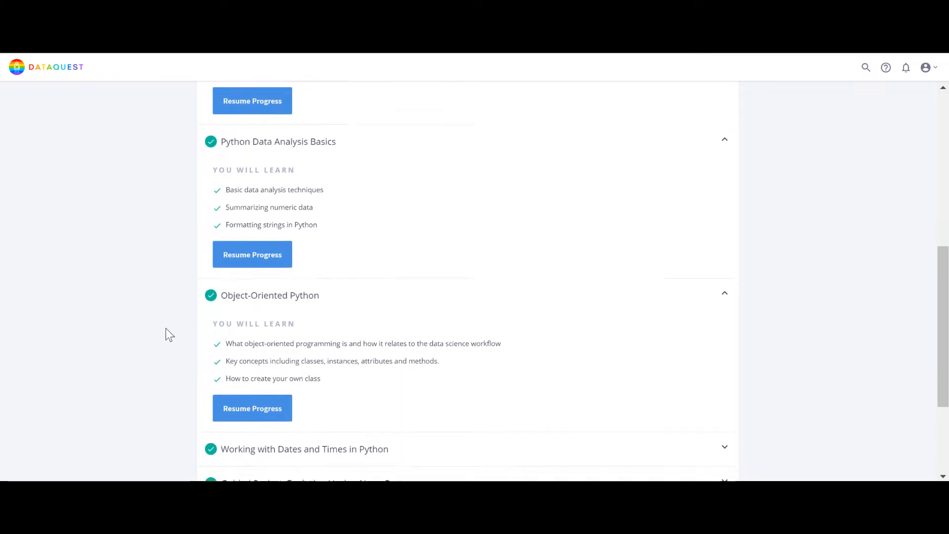
{"action": "scroll", "scroll_direction": "down", "scroll_amount": 3}
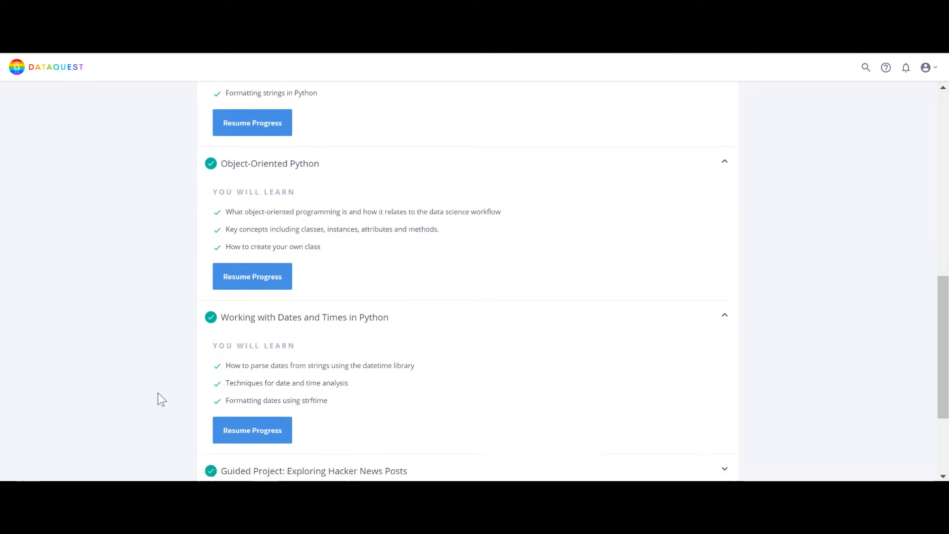
{"action": "scroll", "scroll_direction": "down", "scroll_amount": 3}
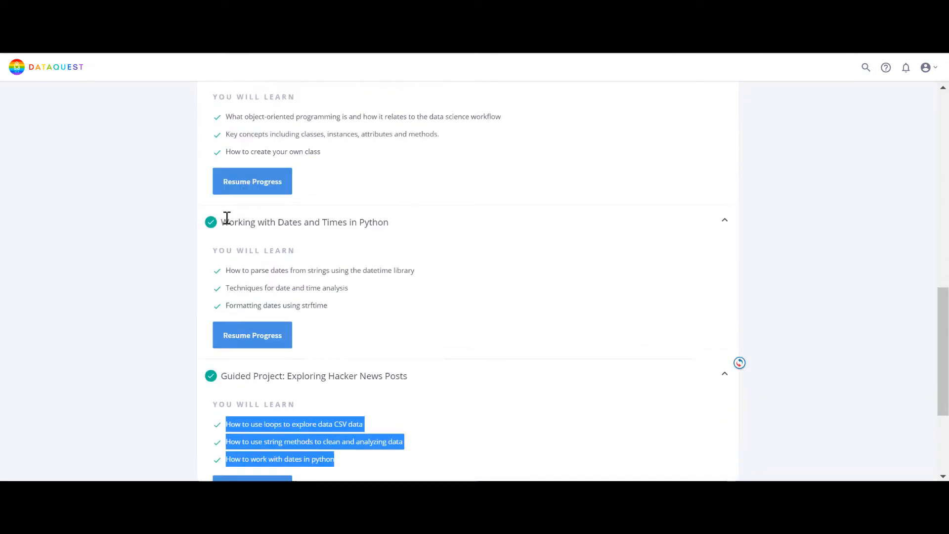
{"action": "scroll", "scroll_direction": "down", "scroll_amount": 3}
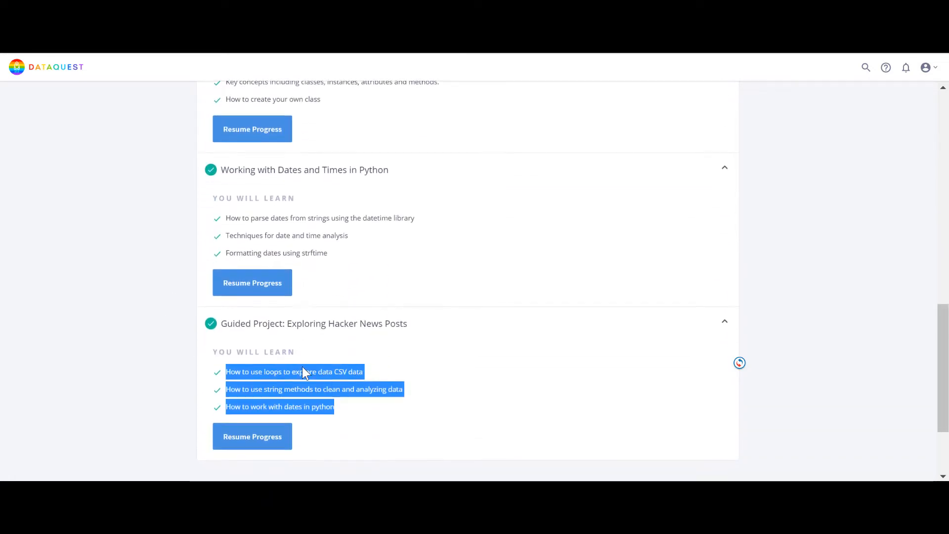
{"action": "scroll", "scroll_direction": "up", "scroll_amount": 3}
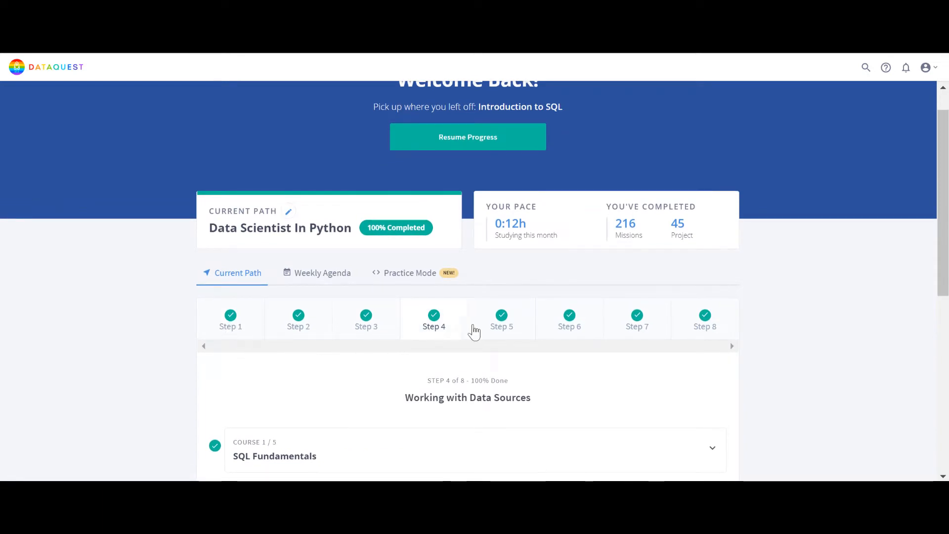
Scroll the dashboard's Current Path view of the 100% completed Data Scientist In Python path
{"action": "scroll", "scroll_direction": "down", "scroll_amount": 3}
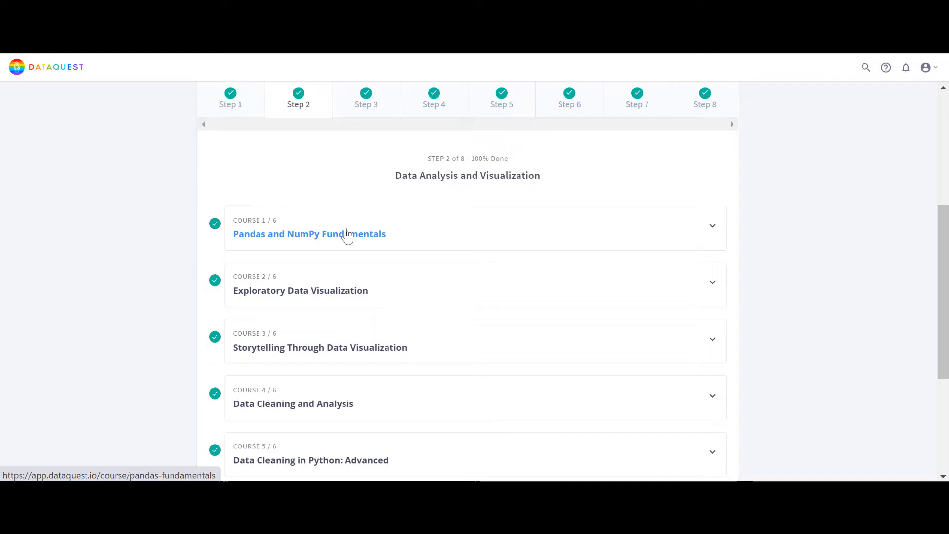
Open Pandas and NumPy Fundamentals, scroll its missions and expand Introduction to pandas
{"action": "left_click", "coordinate": [308, 234]}
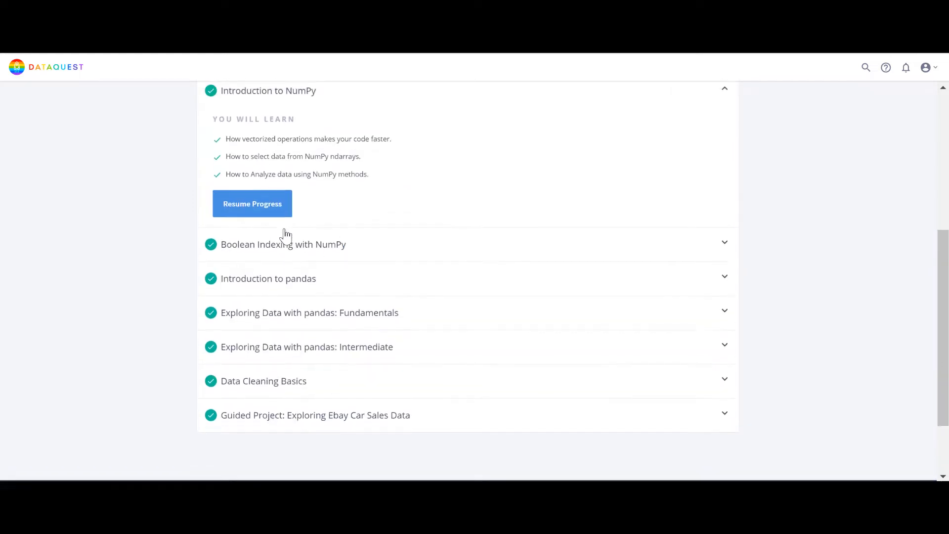
{"action": "scroll", "scroll_direction": "up", "scroll_amount": 3}
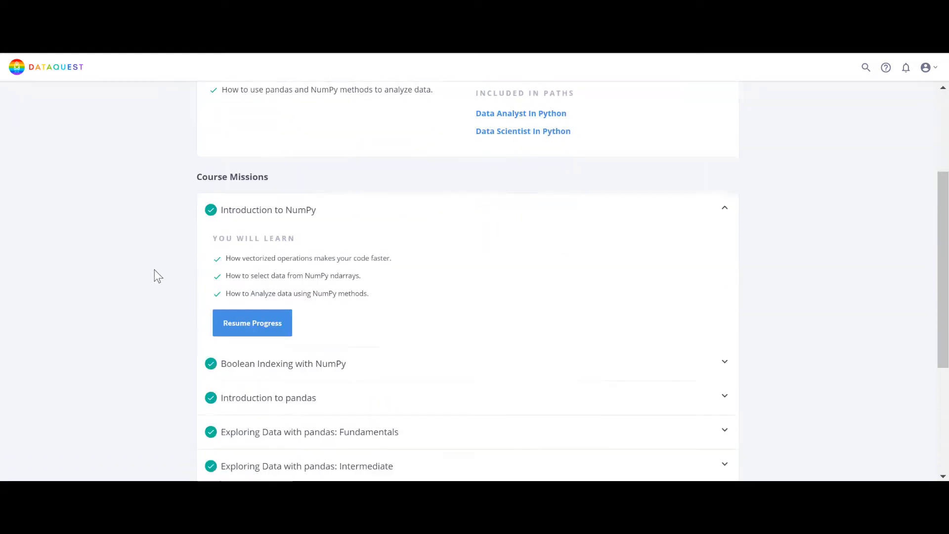
{"action": "scroll", "scroll_direction": "down", "scroll_amount": 3}
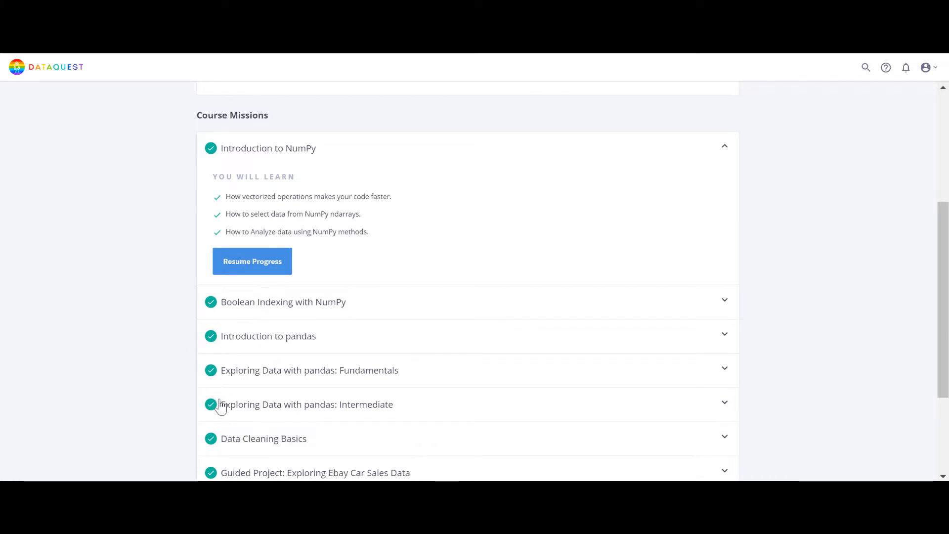
{"action": "scroll", "scroll_direction": "down", "scroll_amount": 3}
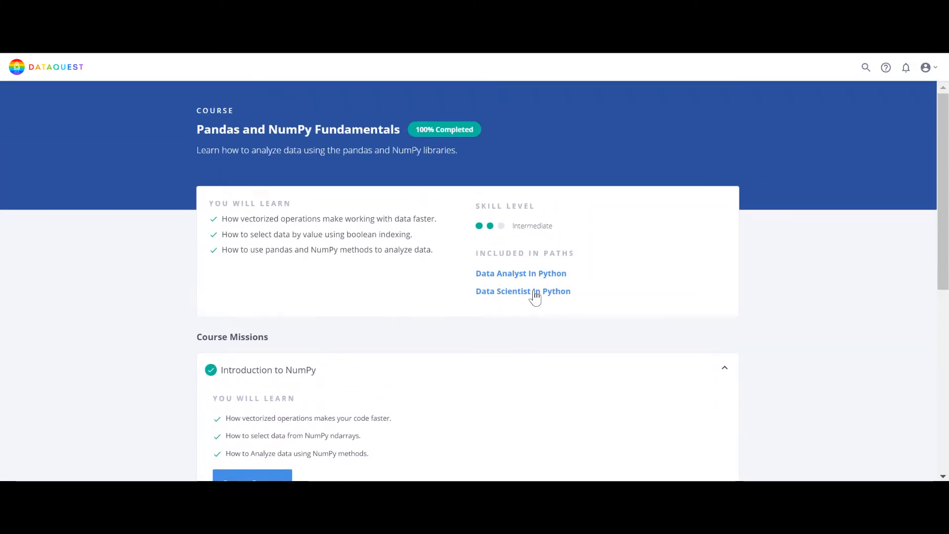
{"action": "scroll", "scroll_direction": "down", "scroll_amount": 3}
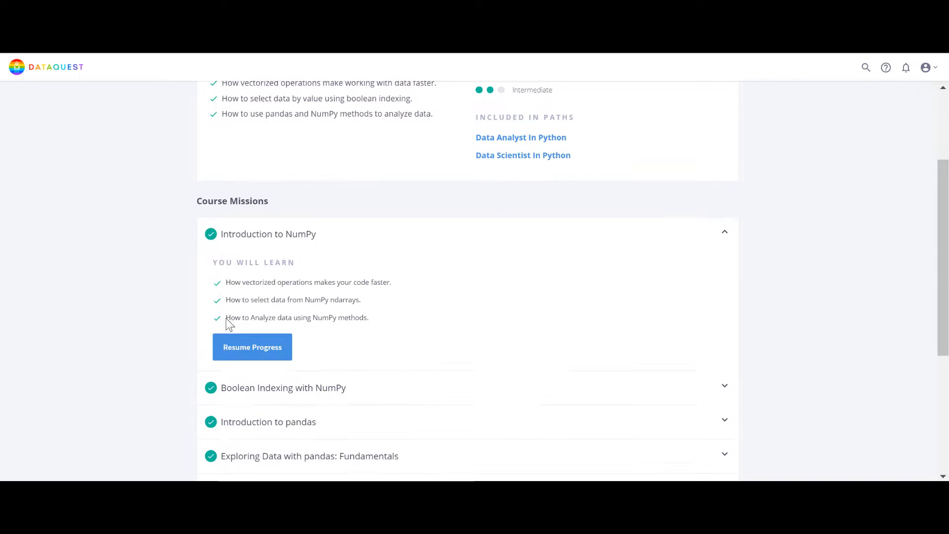
{"action": "scroll", "scroll_direction": "down", "scroll_amount": 3}
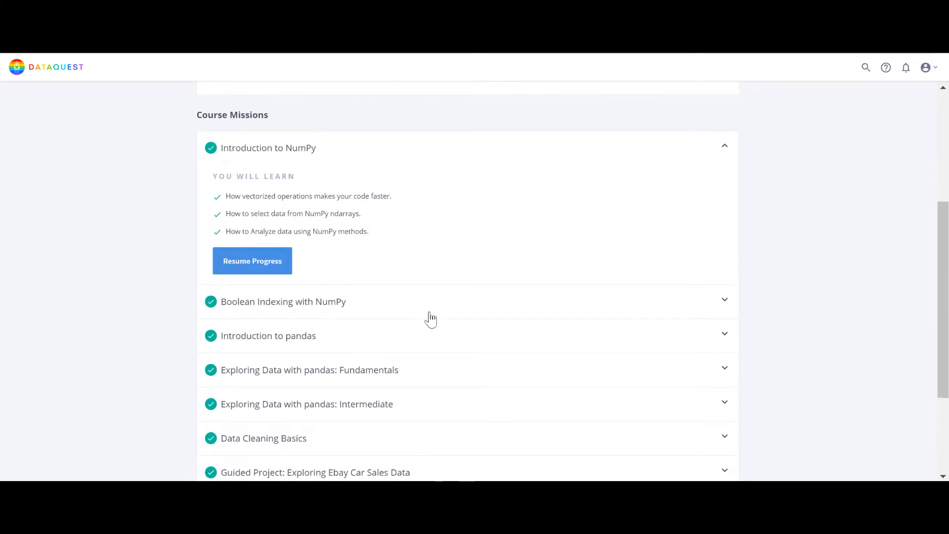
{"action": "mouse_move", "coordinate": [260, 297]}
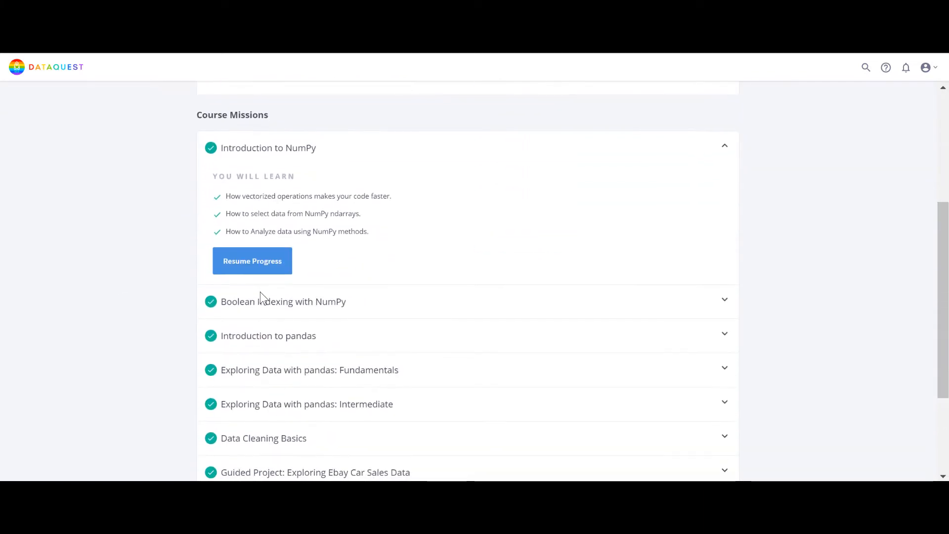
{"action": "scroll", "scroll_direction": "down", "scroll_amount": 3}
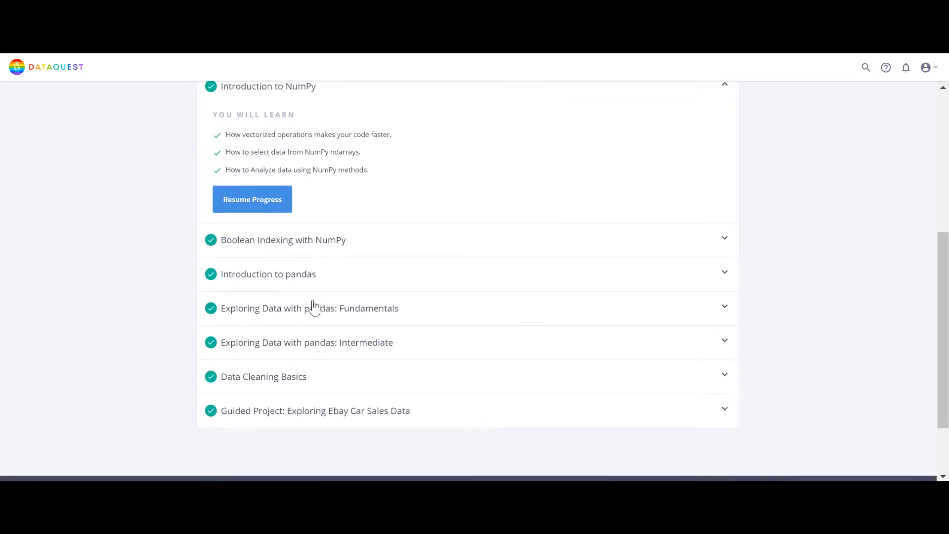
{"action": "scroll", "scroll_direction": "down", "scroll_amount": 3}
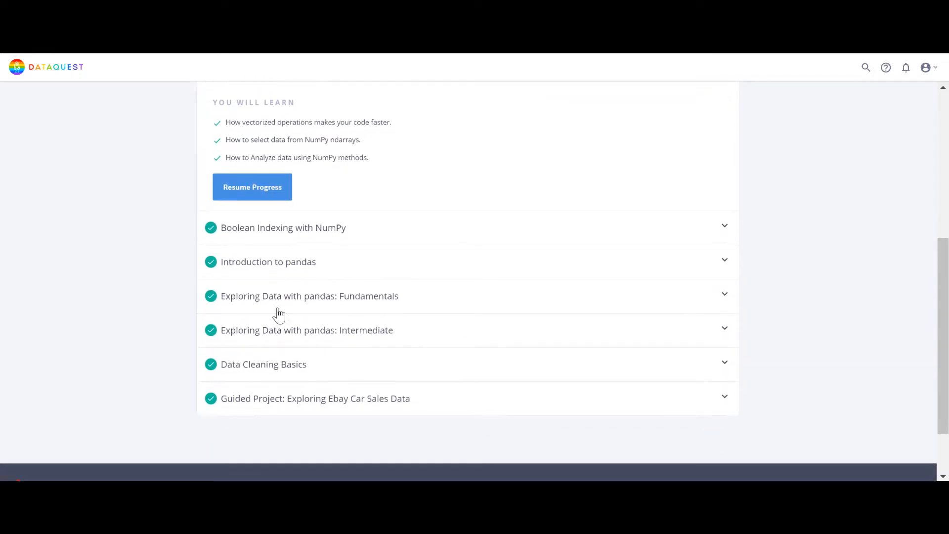
{"action": "left_click", "coordinate": [268, 261]}
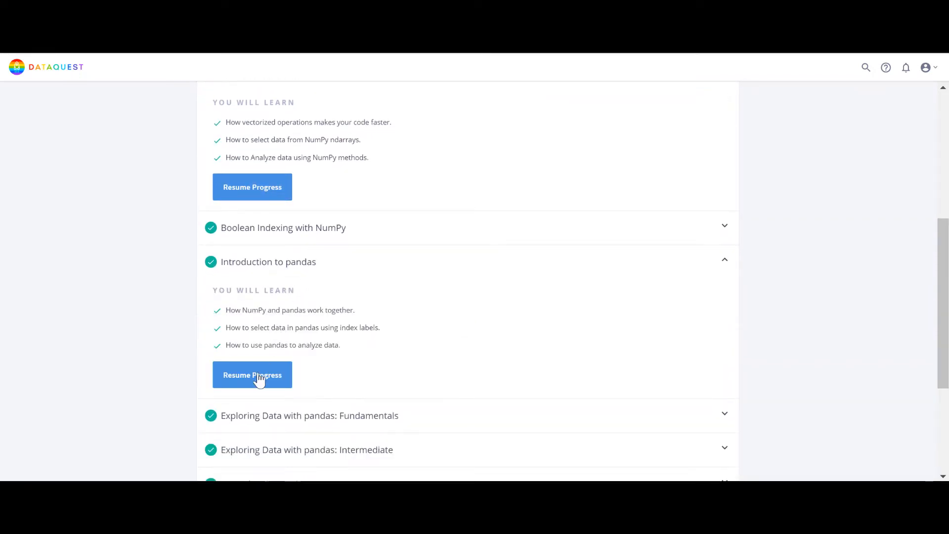
Resume Introduction to pandas, read Understanding pandas and NumPy, and advance to screen 2
{"action": "left_click", "coordinate": [252, 374]}
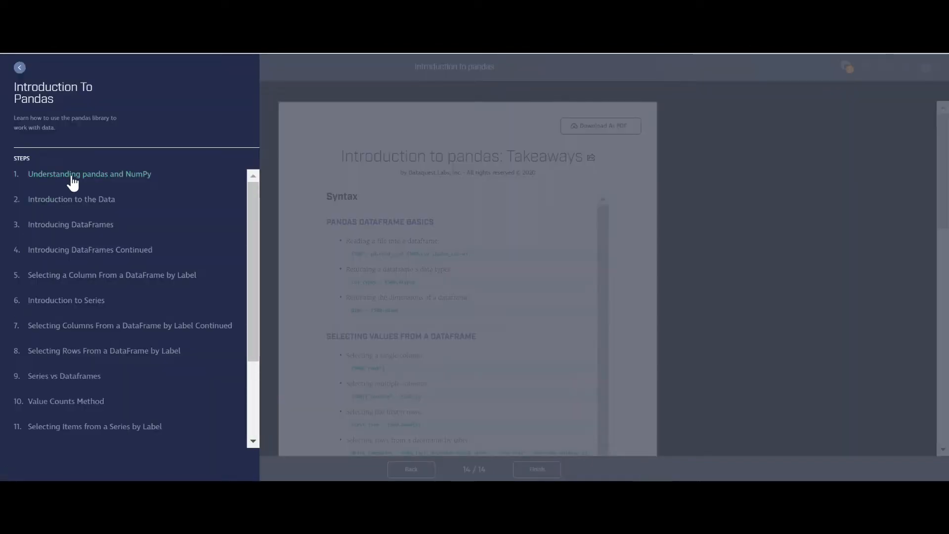
{"action": "left_click", "coordinate": [89, 174]}
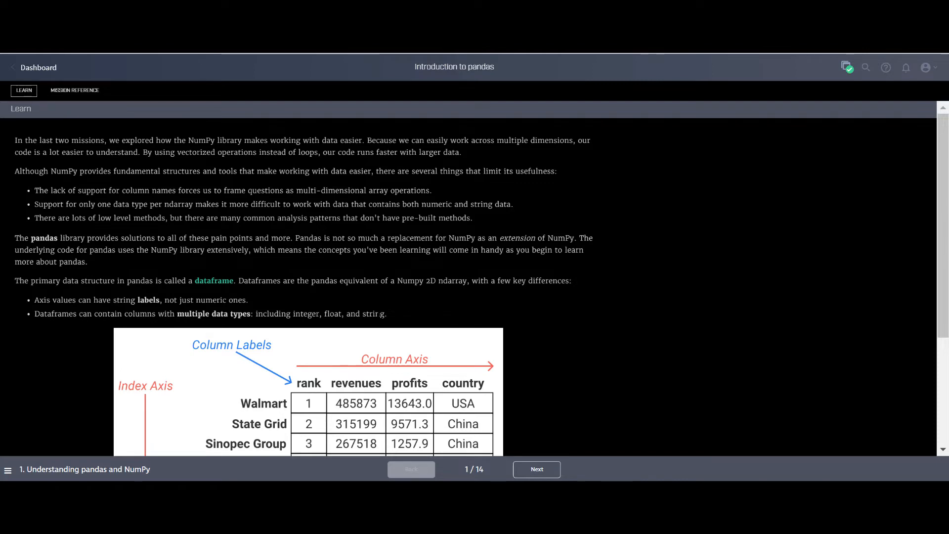
{"action": "left_click_drag", "start_coordinate": [175, 140], "coordinate": [248, 300]}
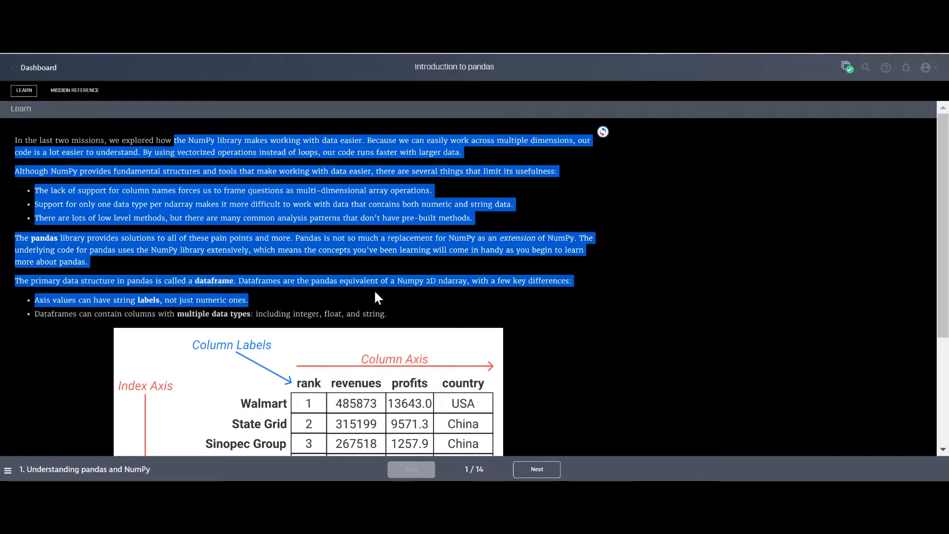
{"action": "scroll", "scroll_direction": "down", "scroll_amount": 3}
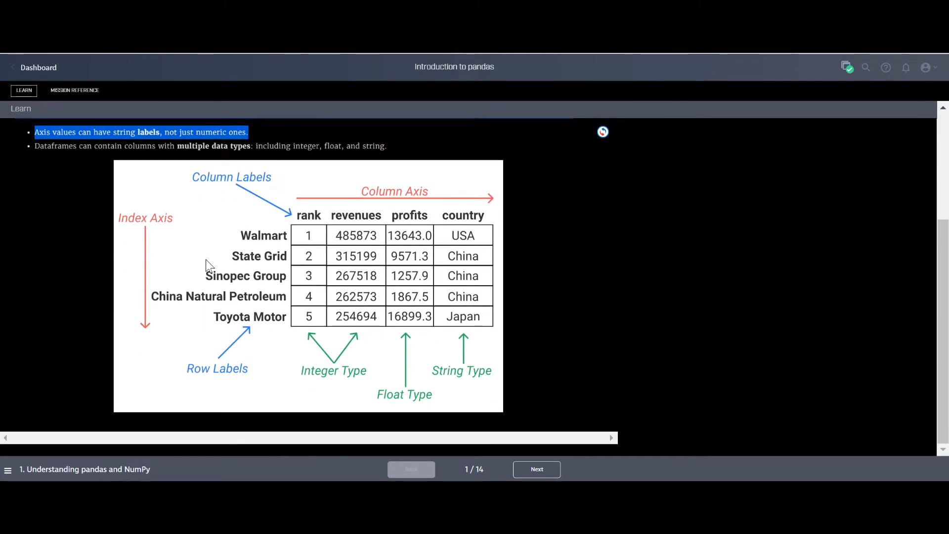
{"action": "left_click", "coordinate": [536, 469]}
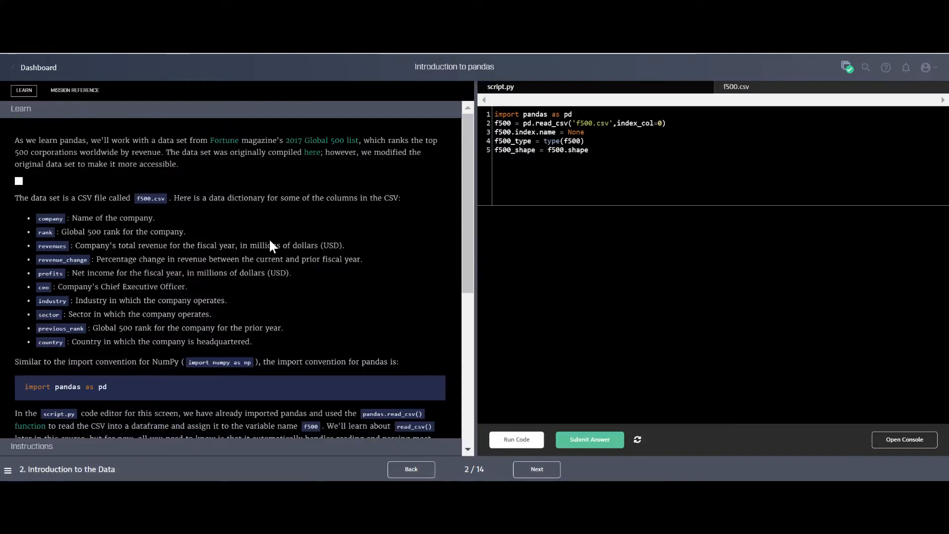
Preview and download f500.csv, open Get Help, then reach screen 3/14 Introducing DataFrames
{"action": "scroll", "scroll_direction": "down", "scroll_amount": 3}
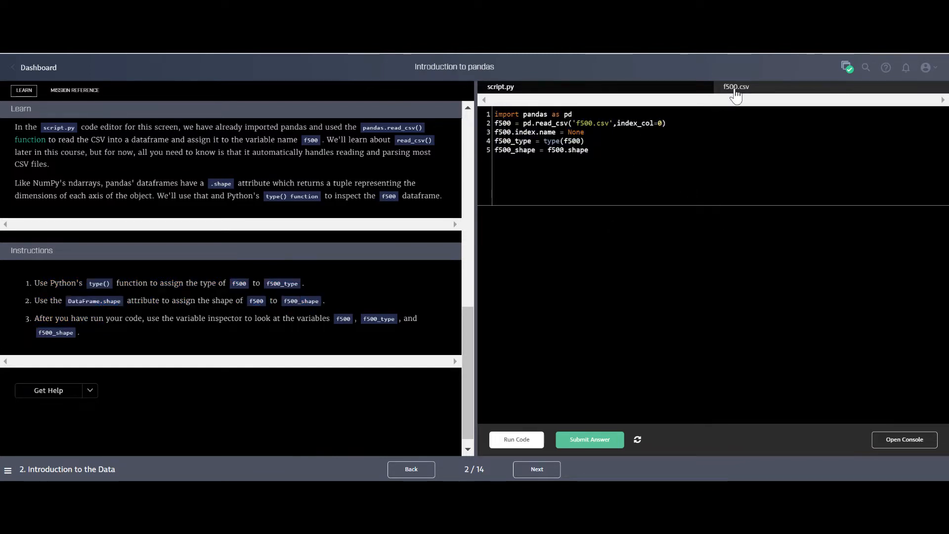
{"action": "left_click", "coordinate": [735, 87]}
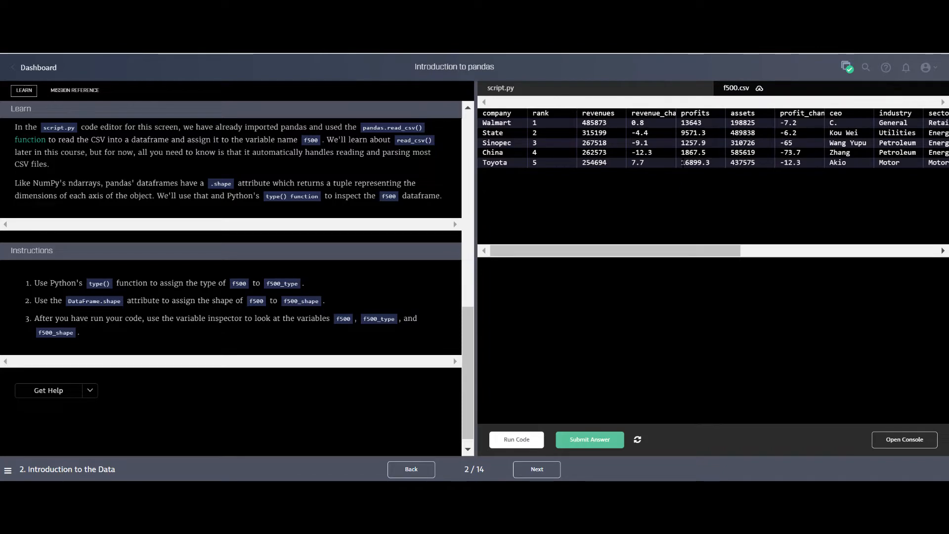
{"action": "mouse_move", "coordinate": [761, 89]}
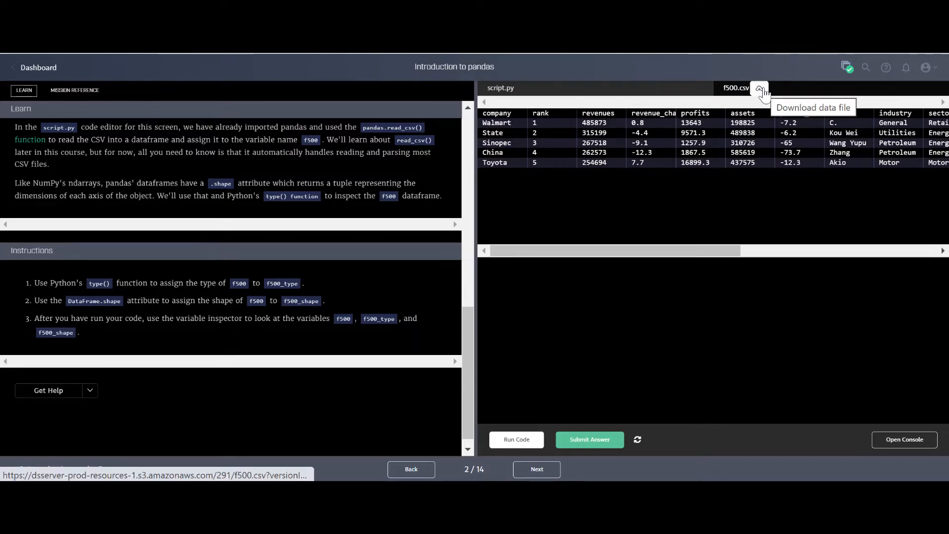
{"action": "left_click", "coordinate": [760, 88]}
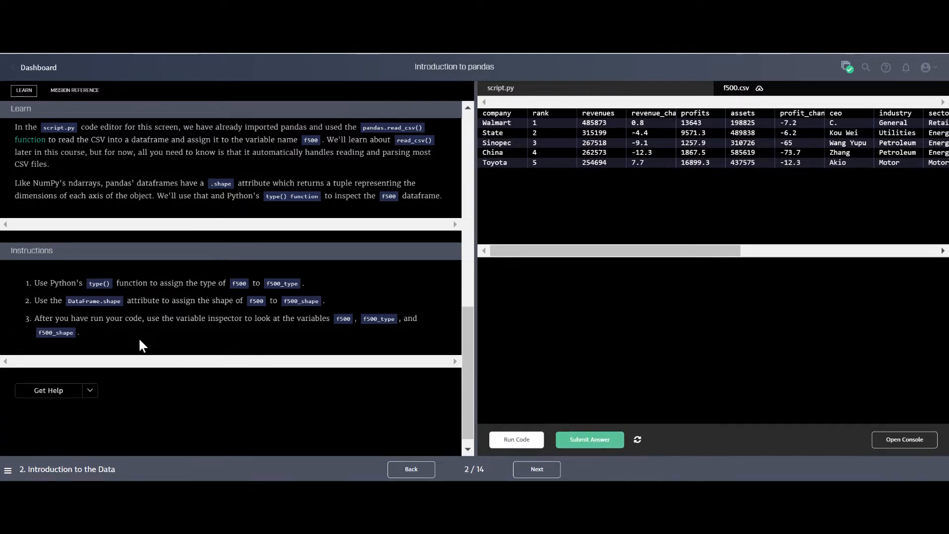
{"action": "left_click", "coordinate": [515, 439]}
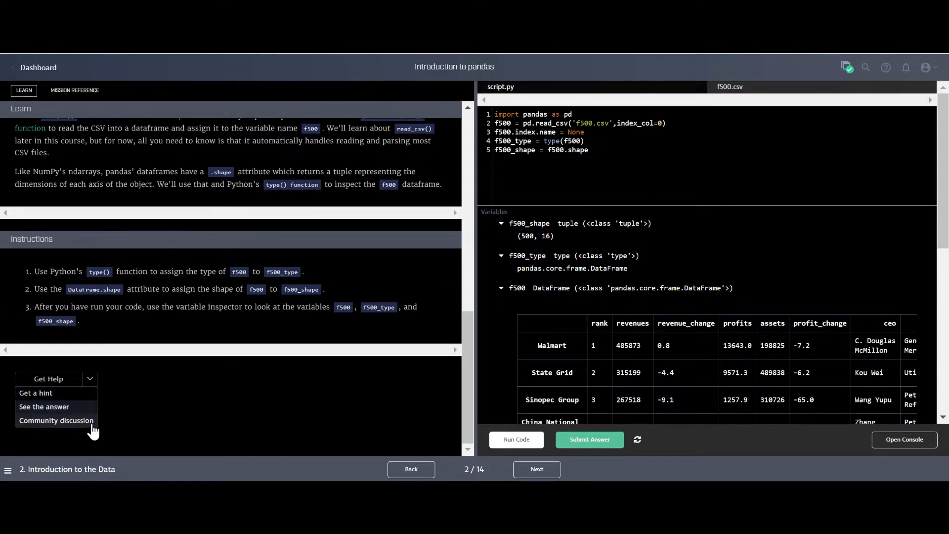
{"action": "left_click", "coordinate": [588, 439]}
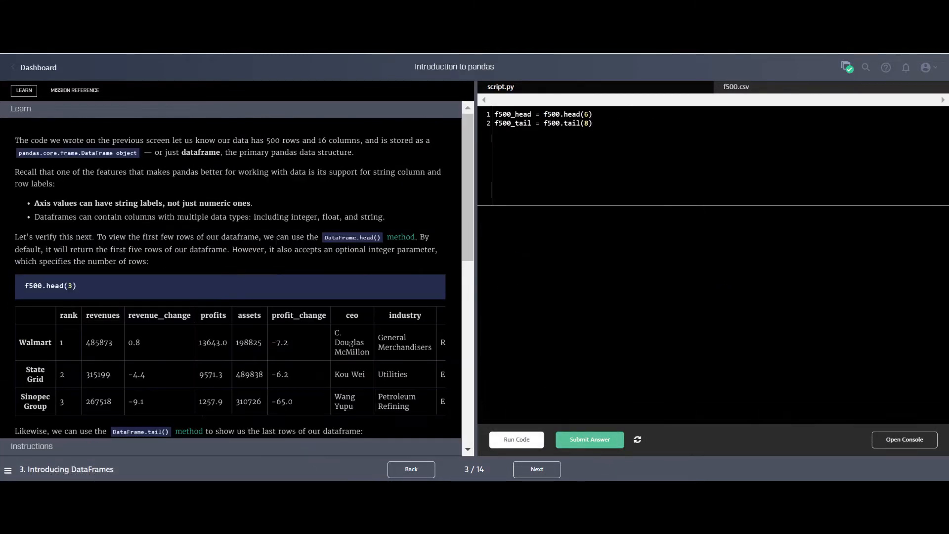
Page through the mission's later screens, including 6 and 13, to Takeaways 14/14
{"action": "scroll", "scroll_direction": "down", "scroll_amount": 3}
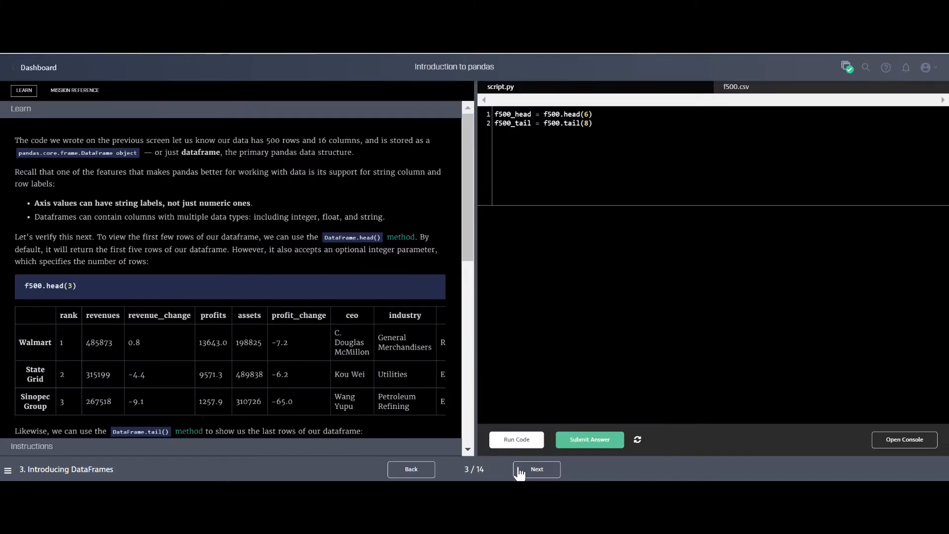
{"action": "left_click", "coordinate": [536, 470]}
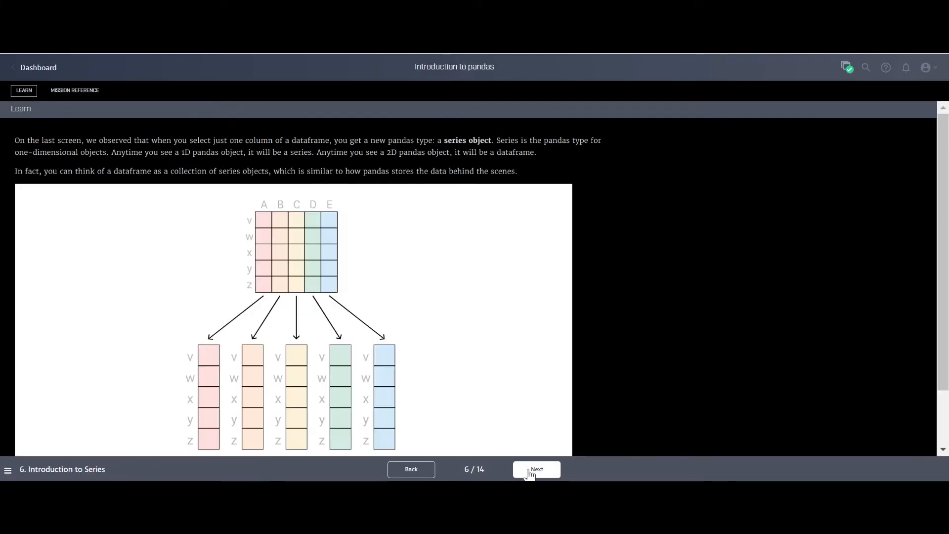
{"action": "scroll", "scroll_direction": "down", "scroll_amount": 3}
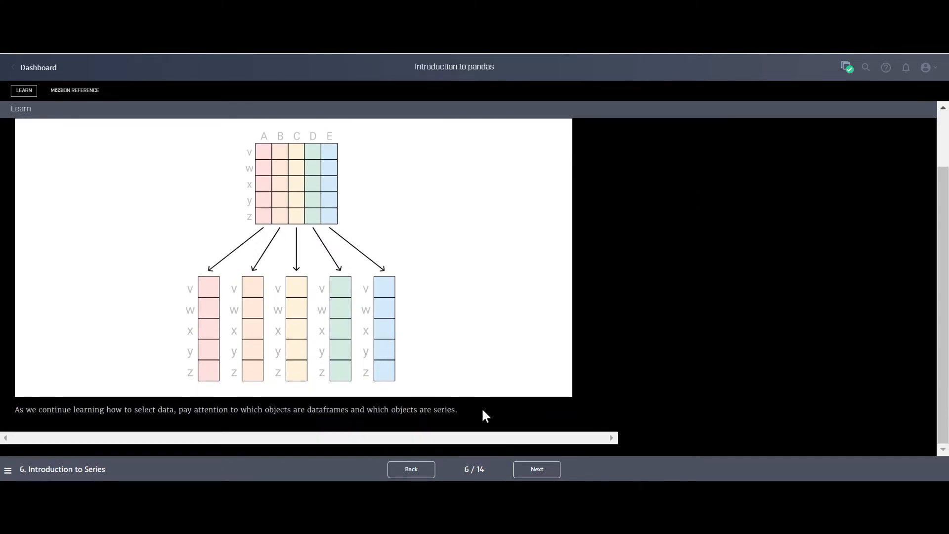
{"action": "left_click", "coordinate": [536, 469]}
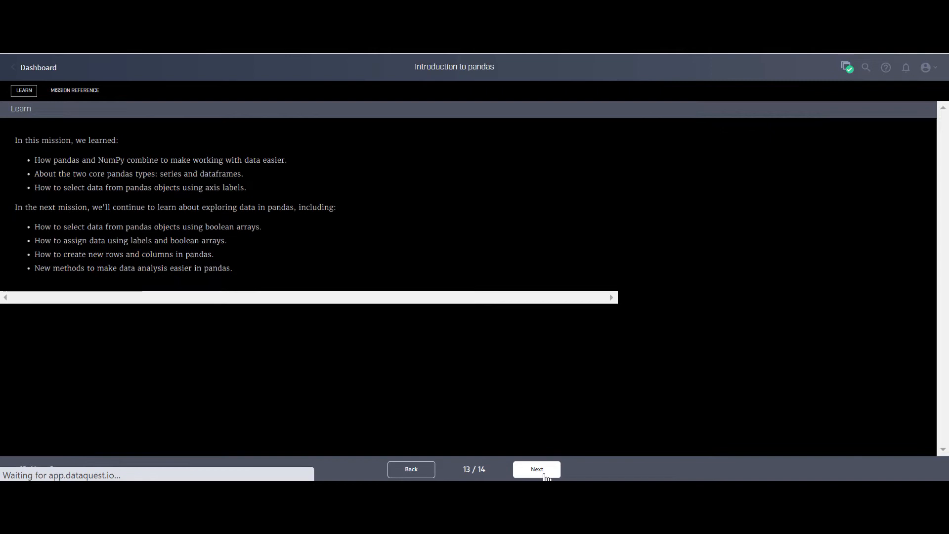
{"action": "left_click_drag", "start_coordinate": [15, 140], "coordinate": [84, 187]}
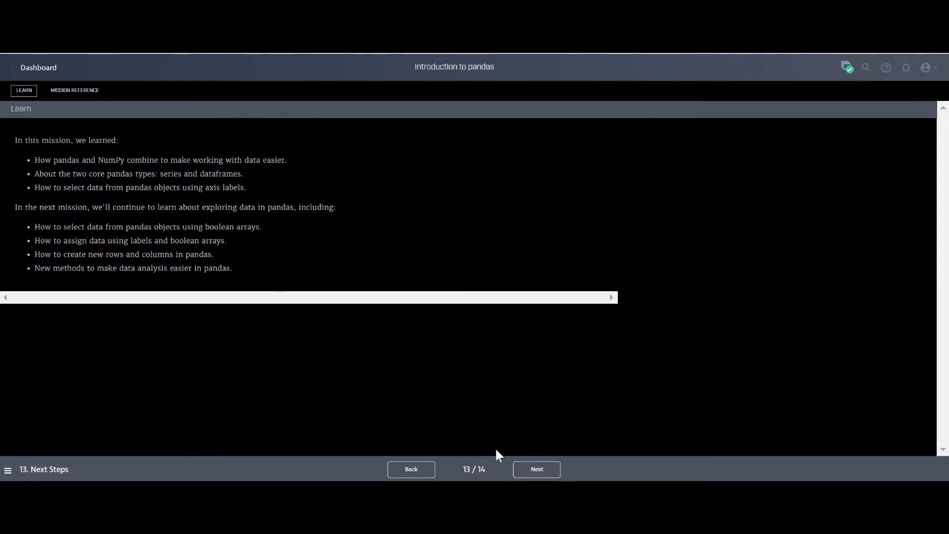
{"action": "left_click", "coordinate": [535, 469]}
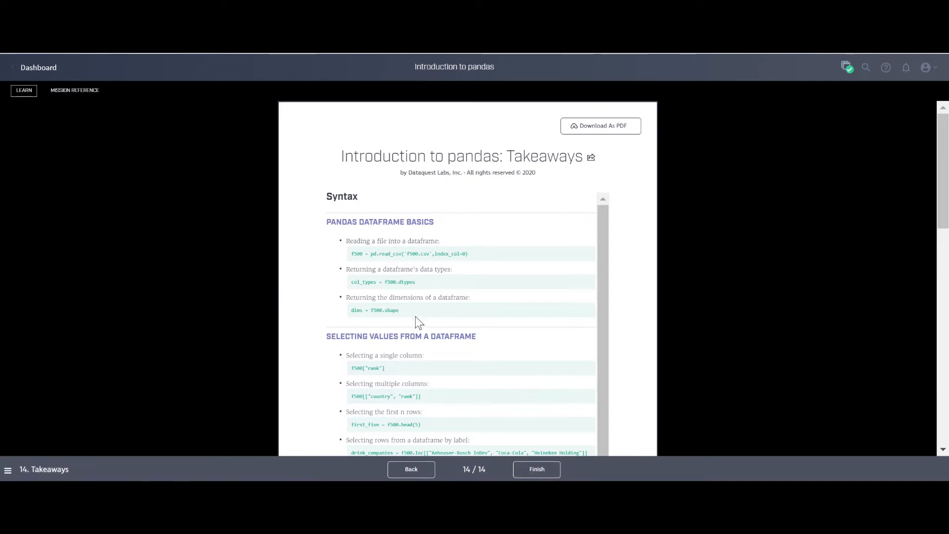
Download the Introduction to pandas Takeaways as a PDF and scroll through it
{"action": "scroll", "scroll_direction": "down", "scroll_amount": 3}
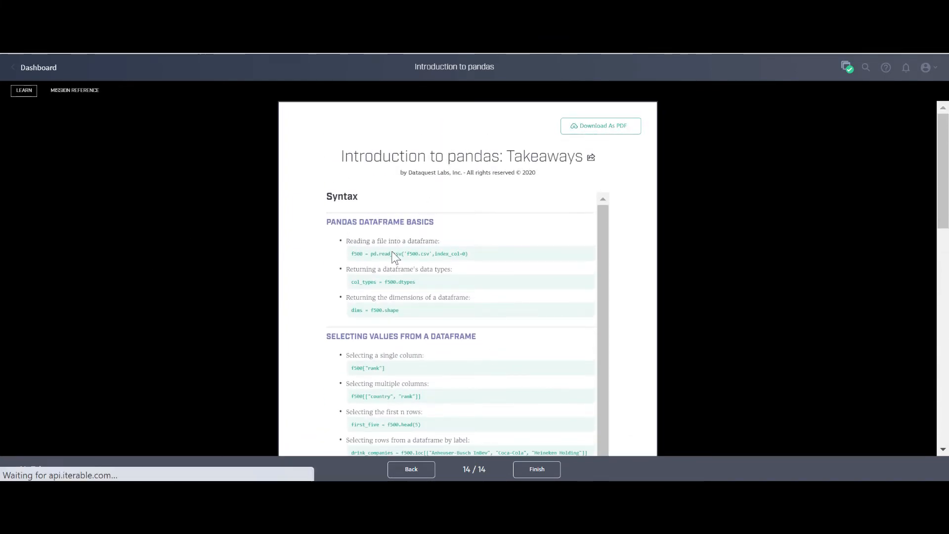
{"action": "left_click", "coordinate": [600, 125]}
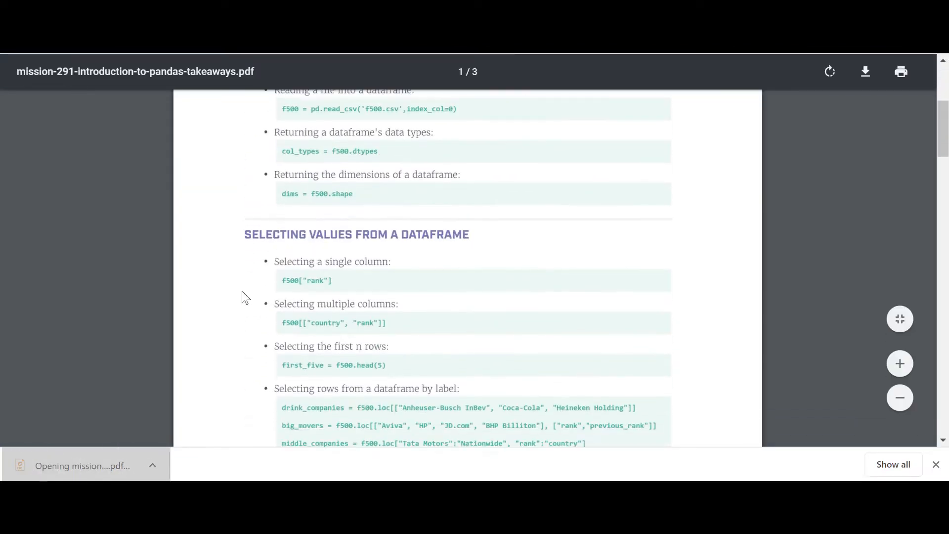
{"action": "scroll", "scroll_direction": "down", "scroll_amount": 3}
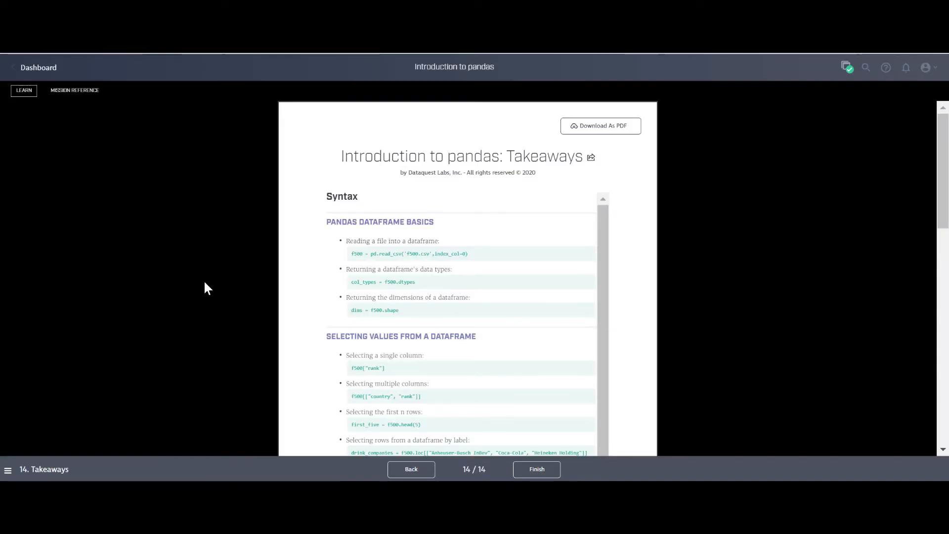
{"action": "mouse_move", "coordinate": [194, 302]}
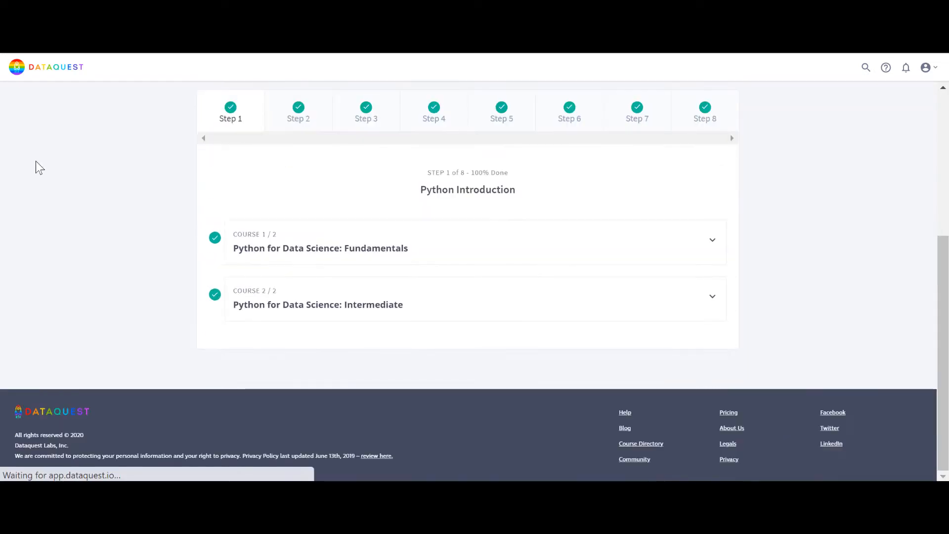
From Step 2, open Exploratory Data Visualization and expand the college majors guided project
{"action": "left_click", "coordinate": [298, 111]}
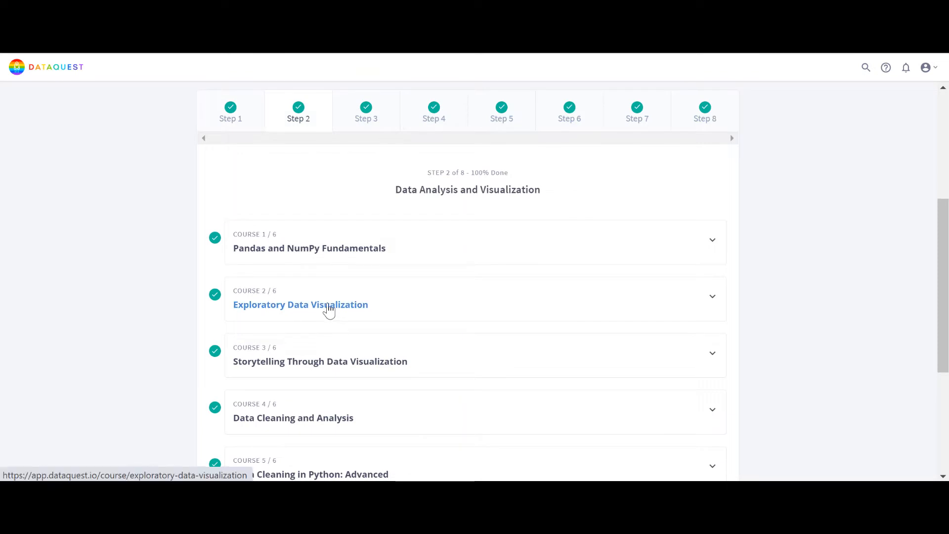
{"action": "left_click", "coordinate": [301, 304]}
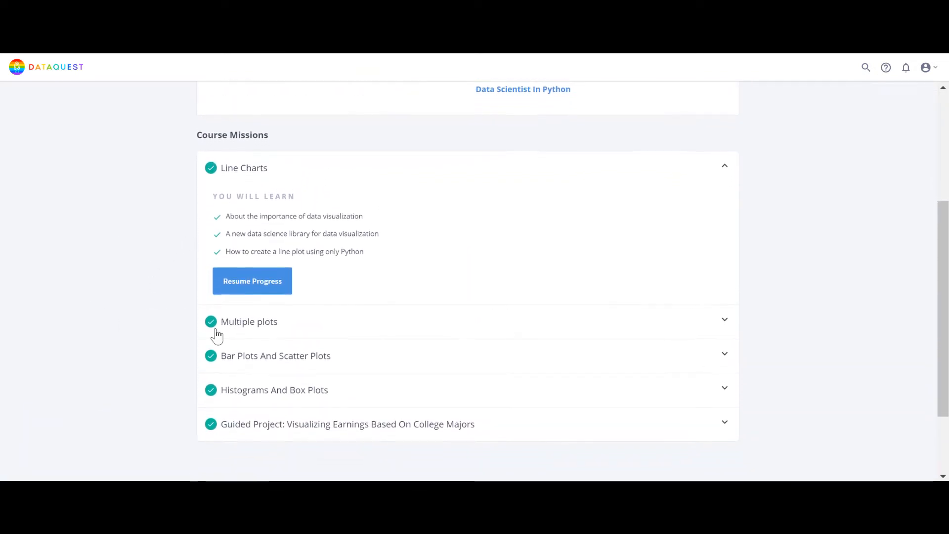
{"action": "left_click", "coordinate": [348, 424]}
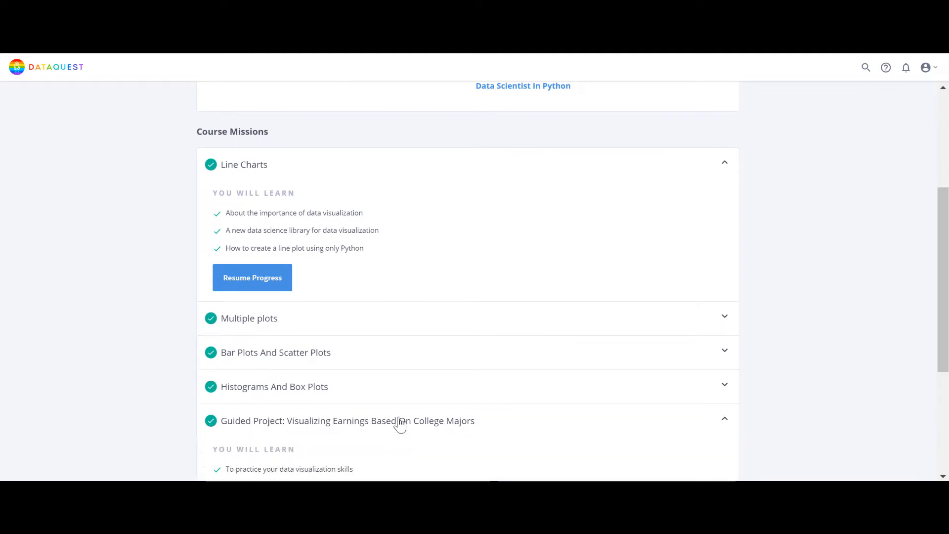
{"action": "scroll", "scroll_direction": "down", "scroll_amount": 3}
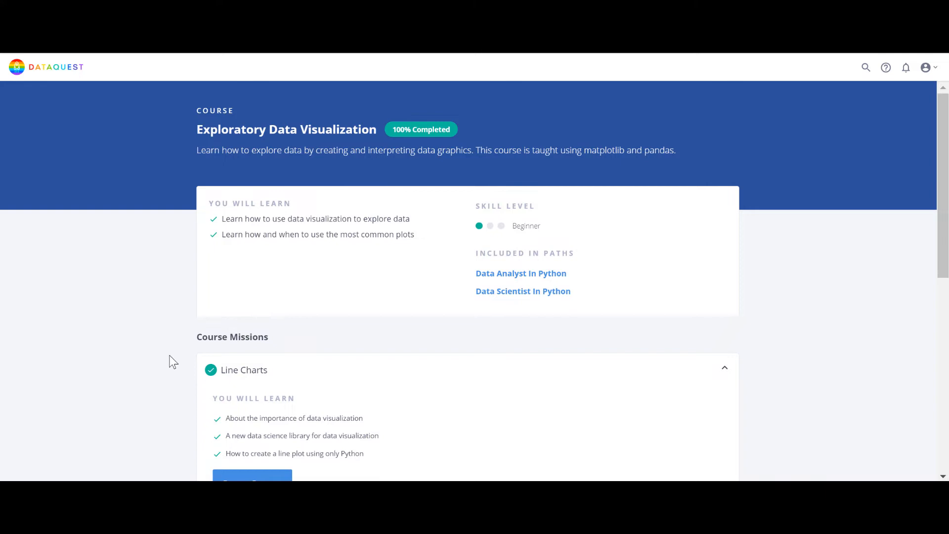
{"action": "scroll", "scroll_direction": "down", "scroll_amount": 3}
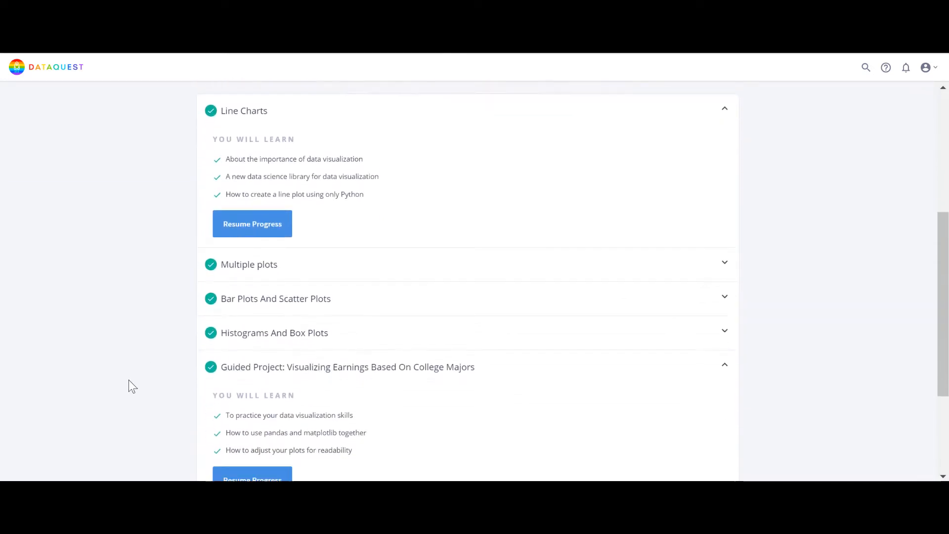
{"action": "scroll", "scroll_direction": "down", "scroll_amount": 3}
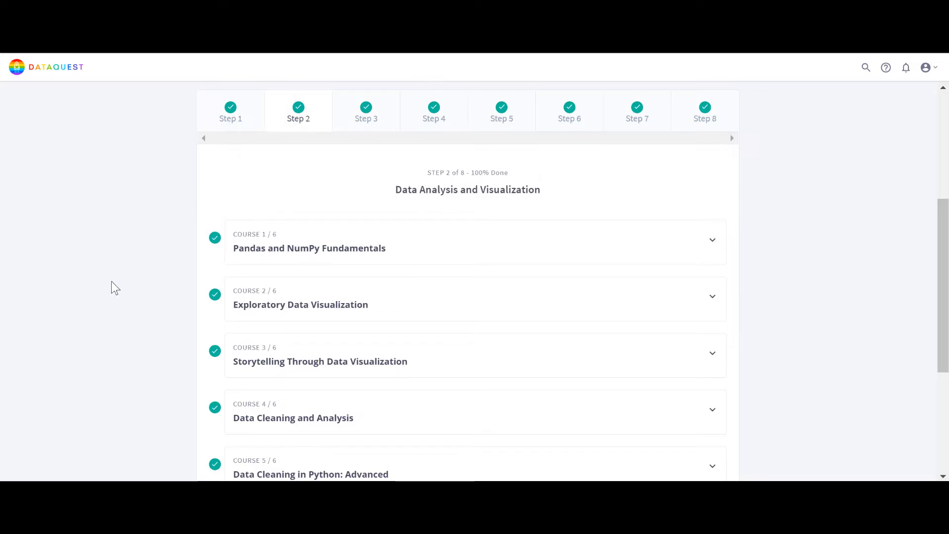
Scroll Step 2's list to show all six completed courses through Data Cleaning Project Walkthrough
{"action": "scroll", "scroll_direction": "down", "scroll_amount": 3}
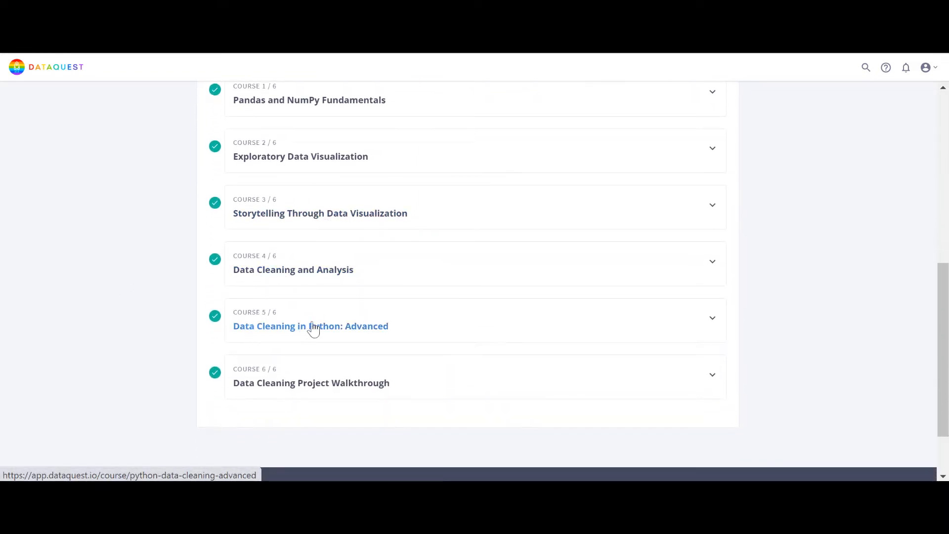
{"action": "mouse_move", "coordinate": [324, 305]}
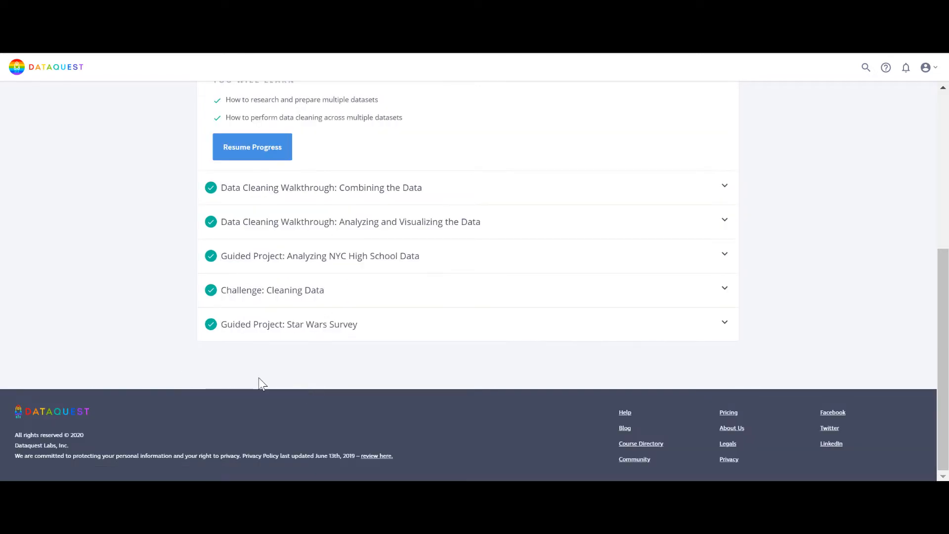
{"action": "mouse_move", "coordinate": [281, 337]}
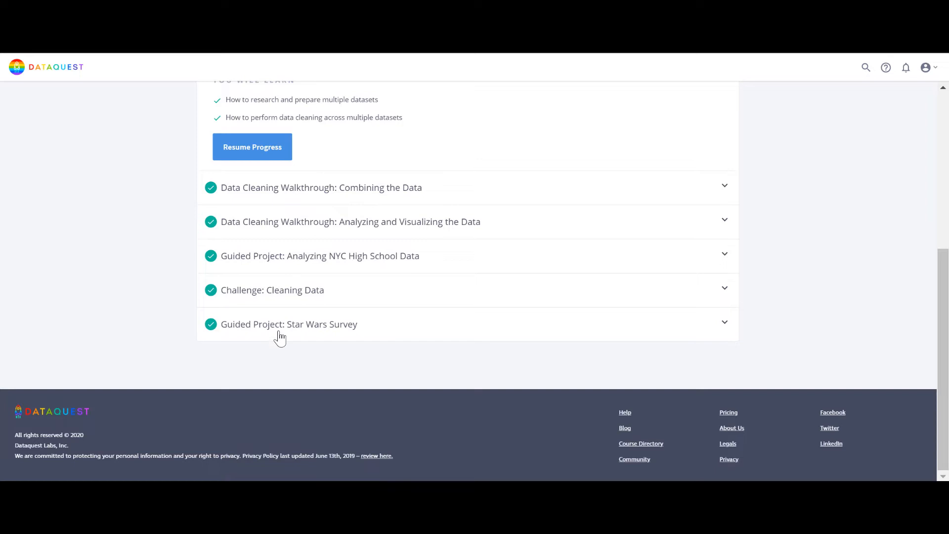
{"action": "mouse_move", "coordinate": [103, 242]}
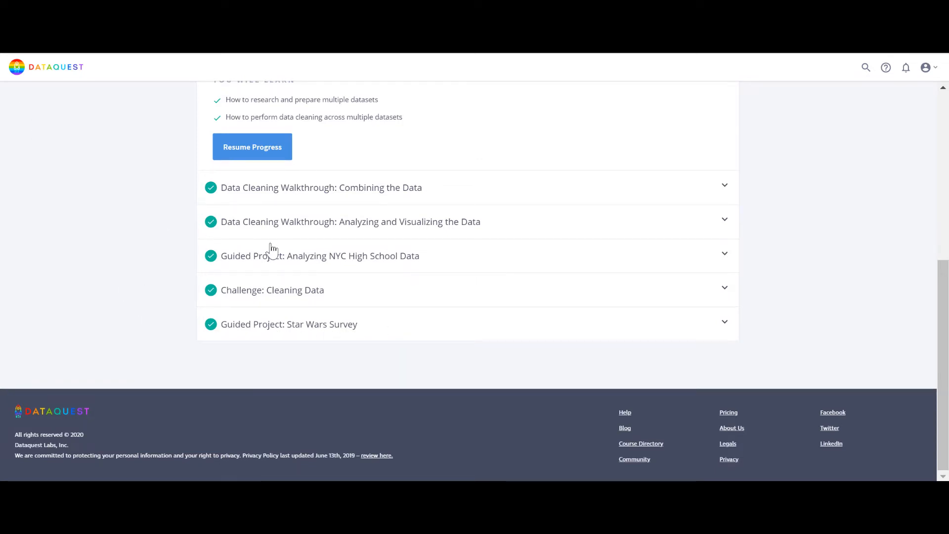
{"action": "mouse_move", "coordinate": [283, 267]}
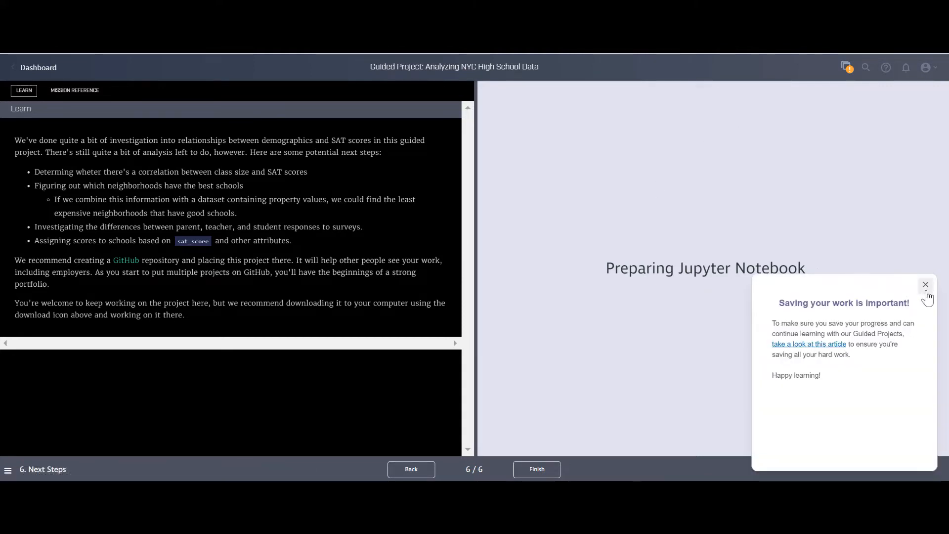
Close the Saving your work popup on the Analyzing NYC High School Data project
{"action": "left_click", "coordinate": [925, 285]}
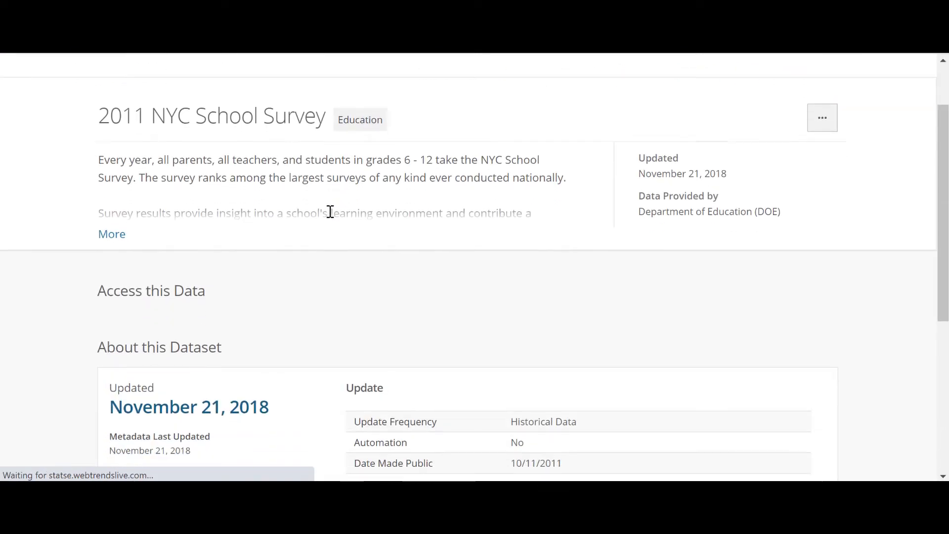
Scroll down the 2011 NYC School Survey dataset page on NYC Open Data
{"action": "scroll", "scroll_direction": "down", "scroll_amount": 3}
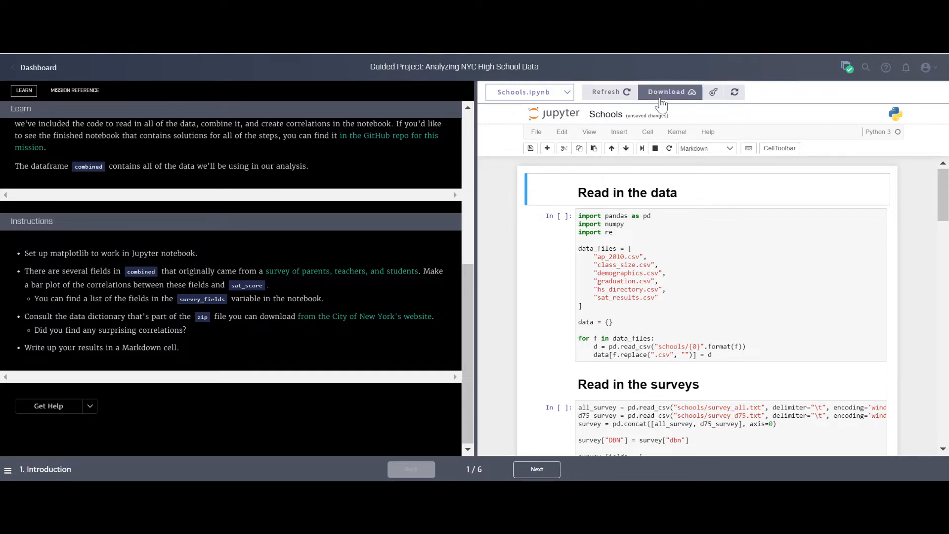
{"action": "mouse_move", "coordinate": [186, 402]}
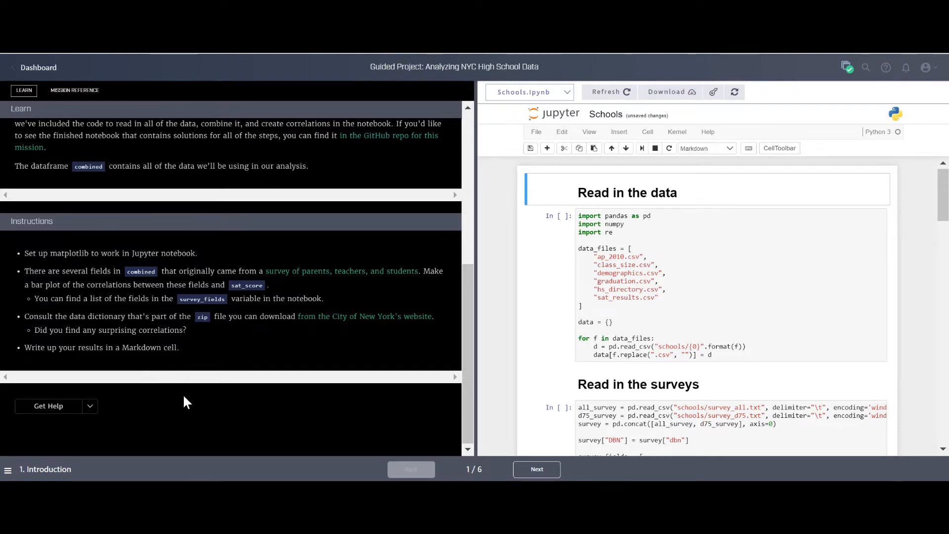
Scroll through the Schools.ipynb notebook, then go back to the Dataquest dashboard
{"action": "left_click", "coordinate": [535, 469]}
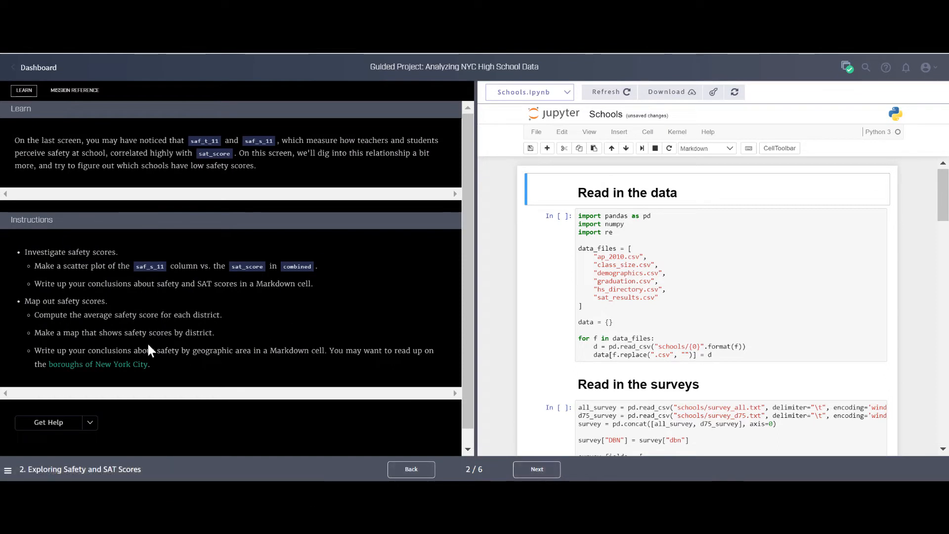
{"action": "scroll", "scroll_direction": "down", "scroll_amount": 3}
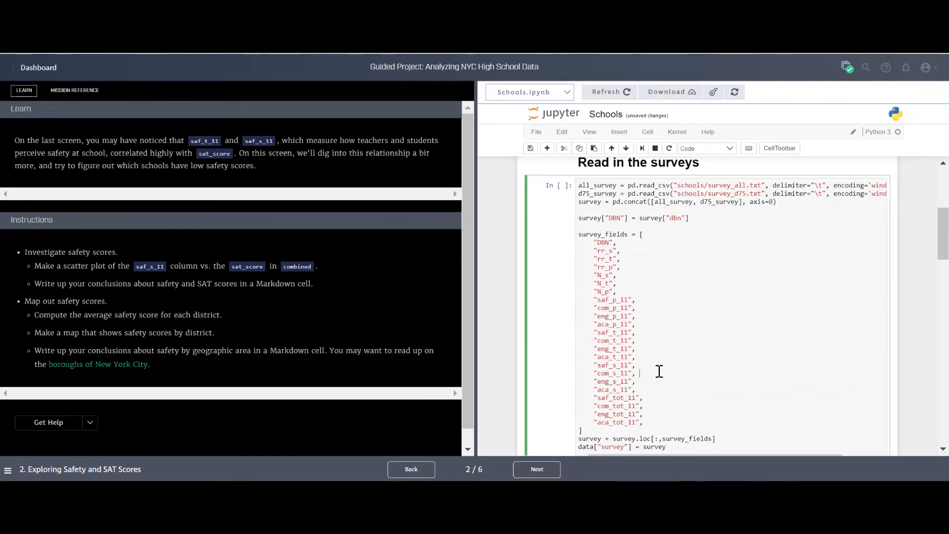
{"action": "scroll", "scroll_direction": "down", "scroll_amount": 3}
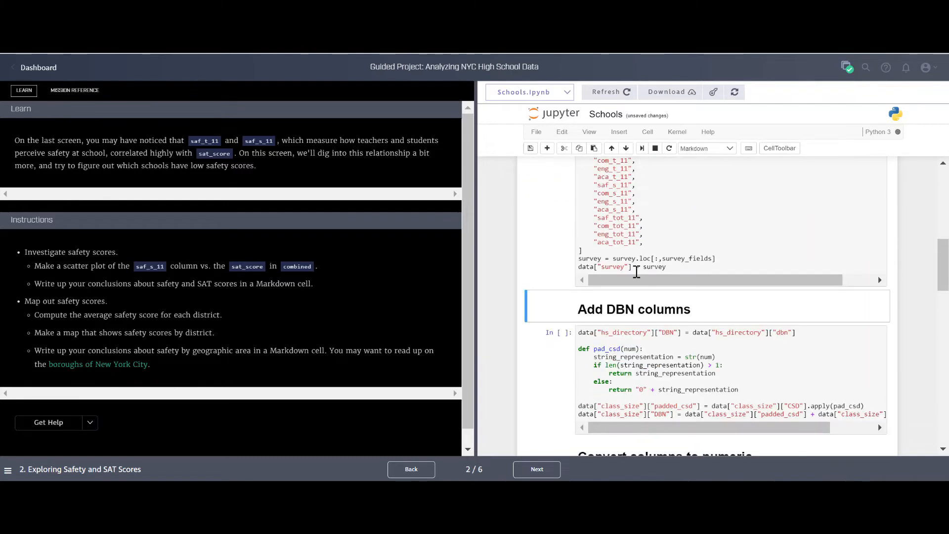
{"action": "scroll", "scroll_direction": "down", "scroll_amount": 3}
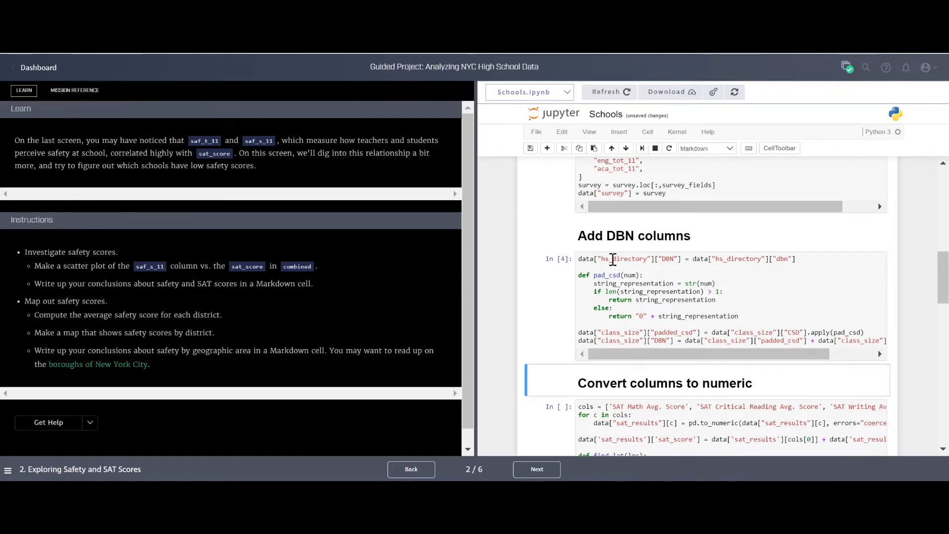
{"action": "scroll", "scroll_direction": "down", "scroll_amount": 3}
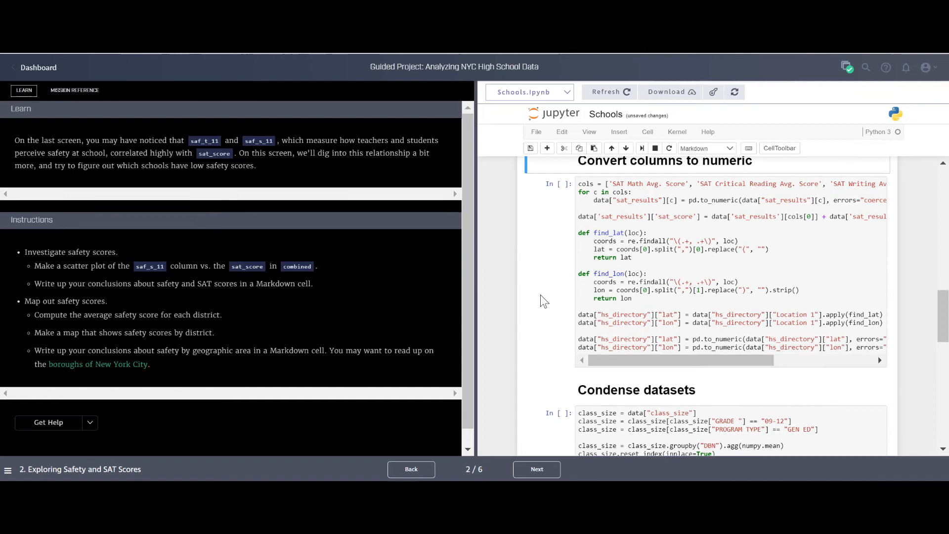
{"action": "left_click", "coordinate": [38, 68]}
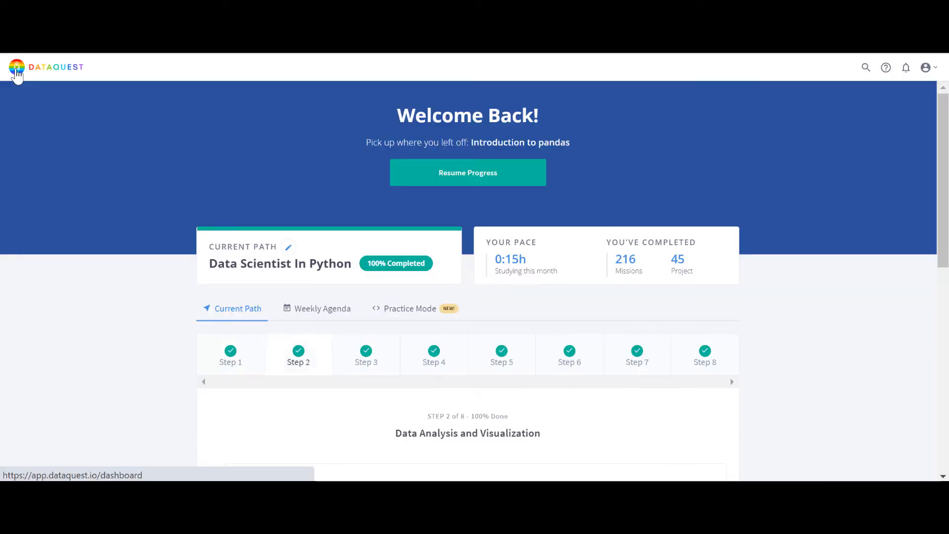
Open the Elements of the Command Line course from Step 3 of the path
{"action": "scroll", "scroll_direction": "down", "scroll_amount": 3}
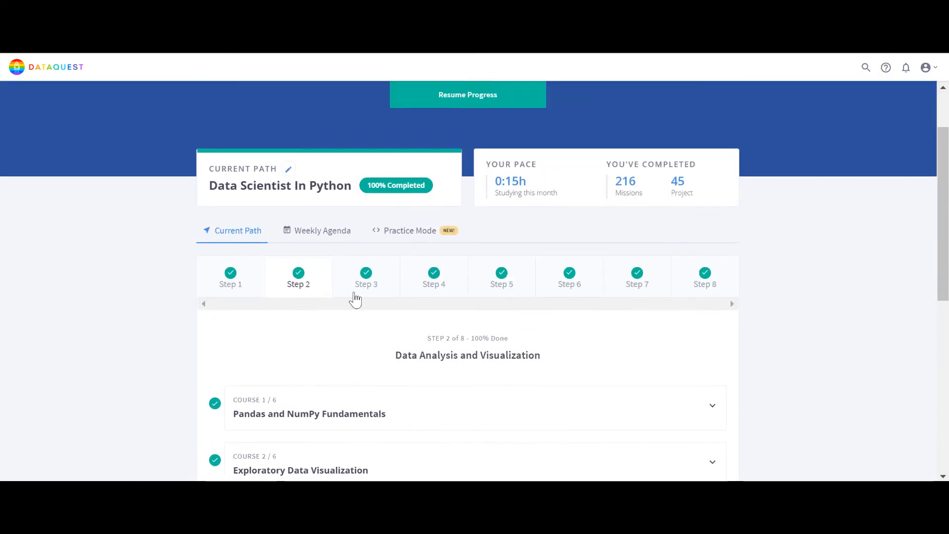
{"action": "left_click", "coordinate": [366, 277]}
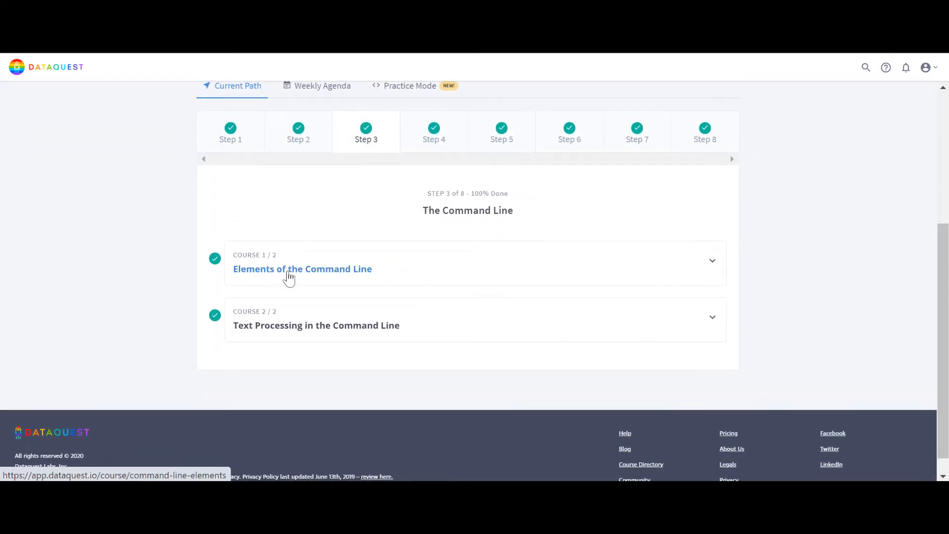
{"action": "left_click", "coordinate": [302, 269]}
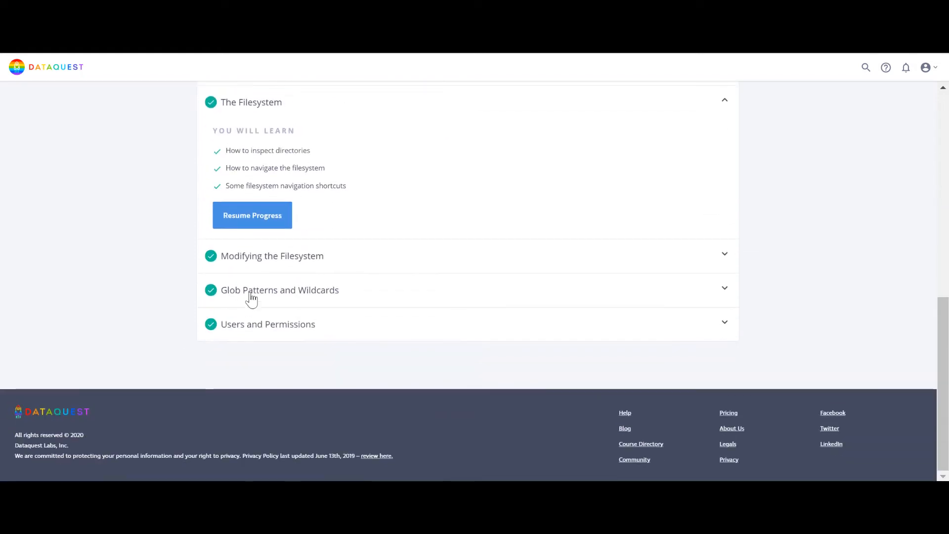
Expand Glob Patterns and Wildcards, select its learning objectives, and start Introduction to the Command Line
{"action": "left_click", "coordinate": [272, 256]}
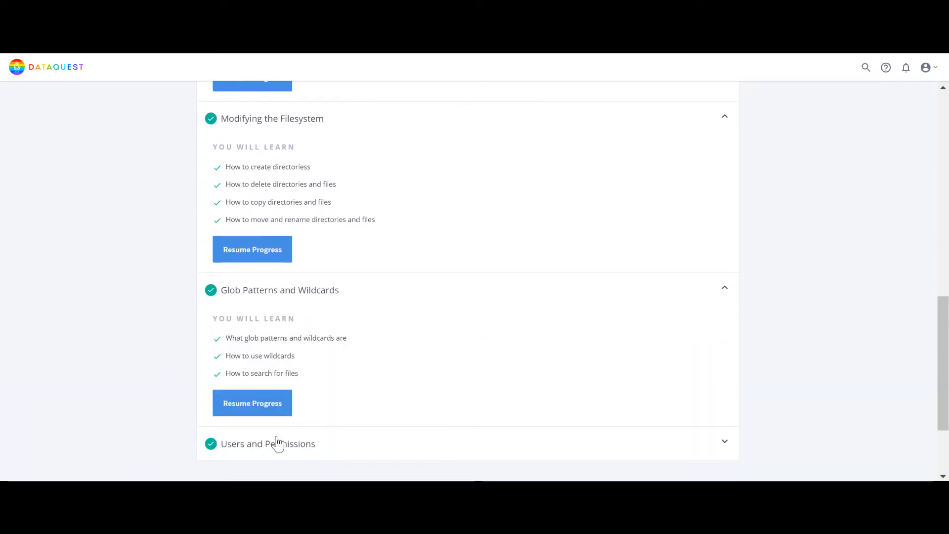
{"action": "scroll", "scroll_direction": "down", "scroll_amount": 3}
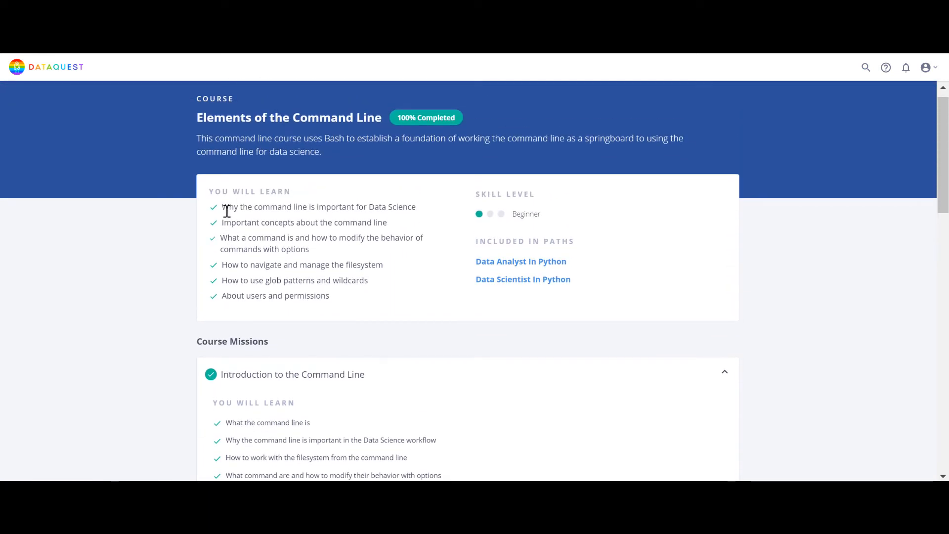
{"action": "left_click_drag", "start_coordinate": [222, 206], "coordinate": [349, 300]}
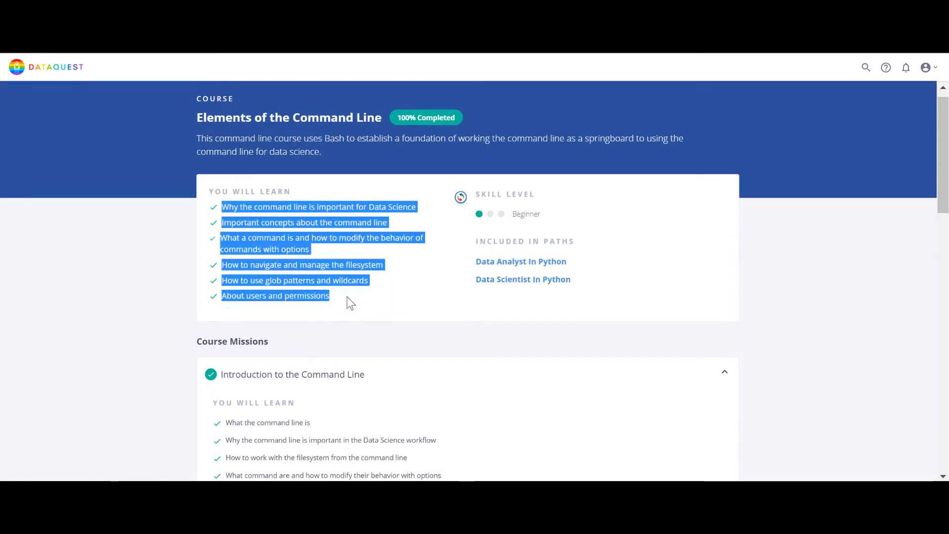
{"action": "scroll", "scroll_direction": "down", "scroll_amount": 3}
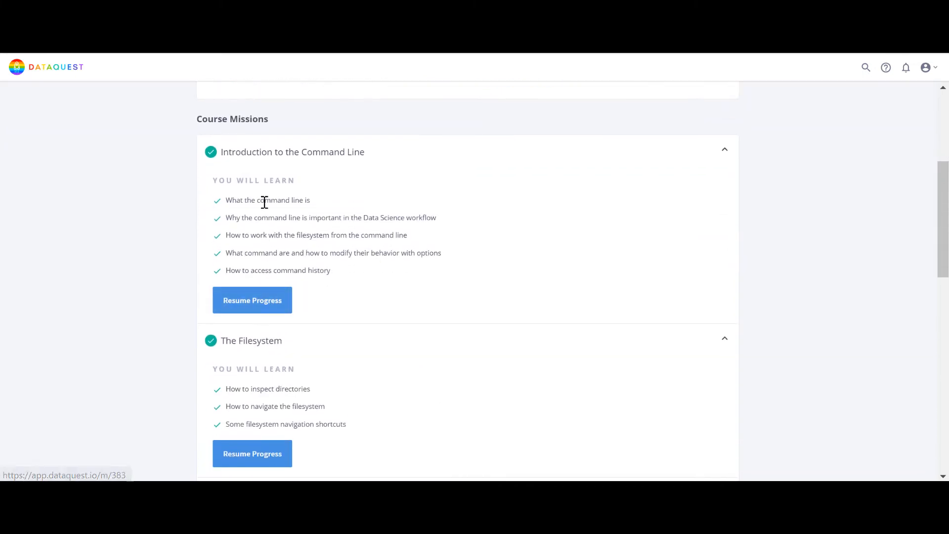
{"action": "left_click", "coordinate": [252, 300]}
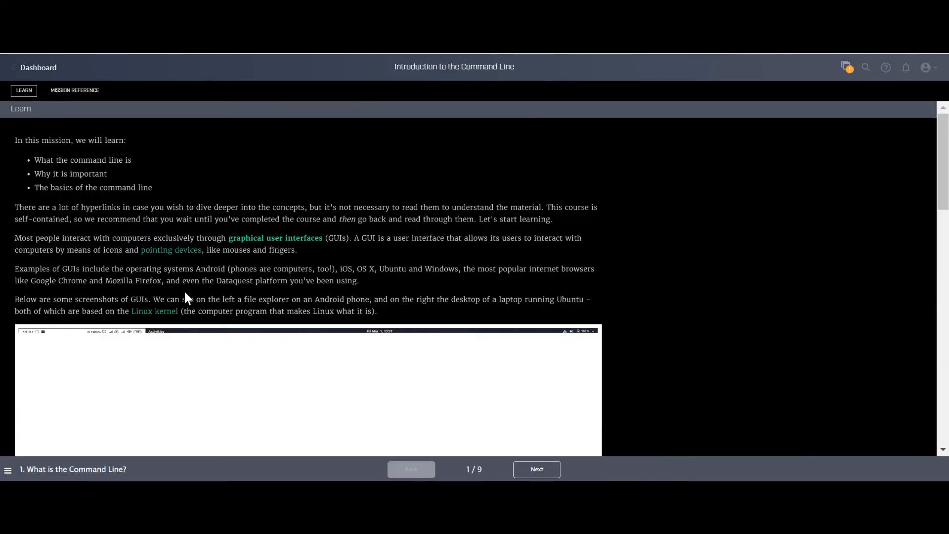
Read through screen 1 of the mission, What is the Command Line?
{"action": "scroll", "scroll_direction": "down", "scroll_amount": 3}
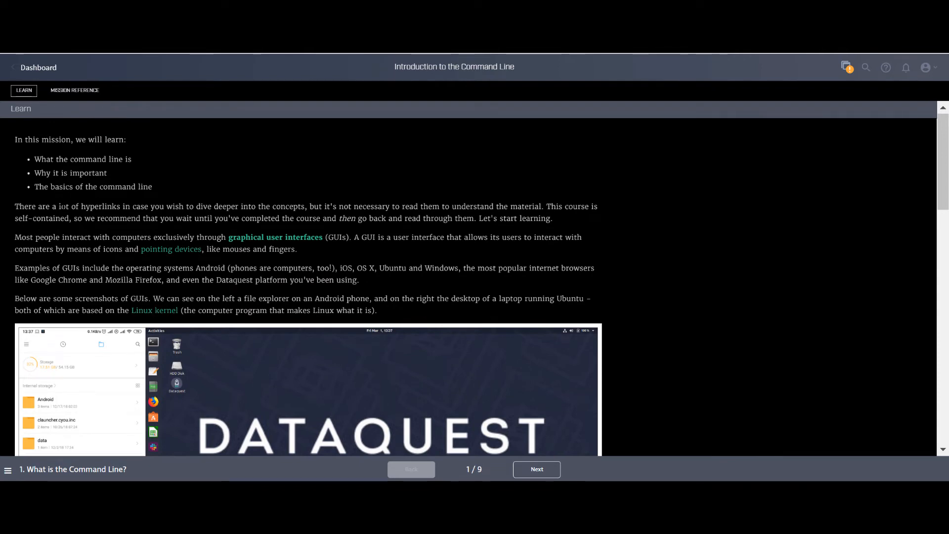
{"action": "scroll", "scroll_direction": "down", "scroll_amount": 3}
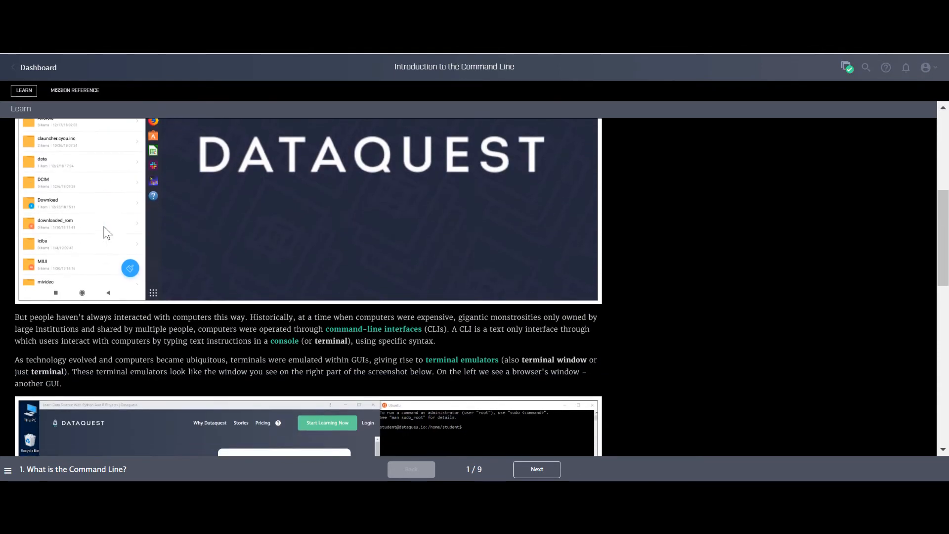
{"action": "scroll", "scroll_direction": "down", "scroll_amount": 3}
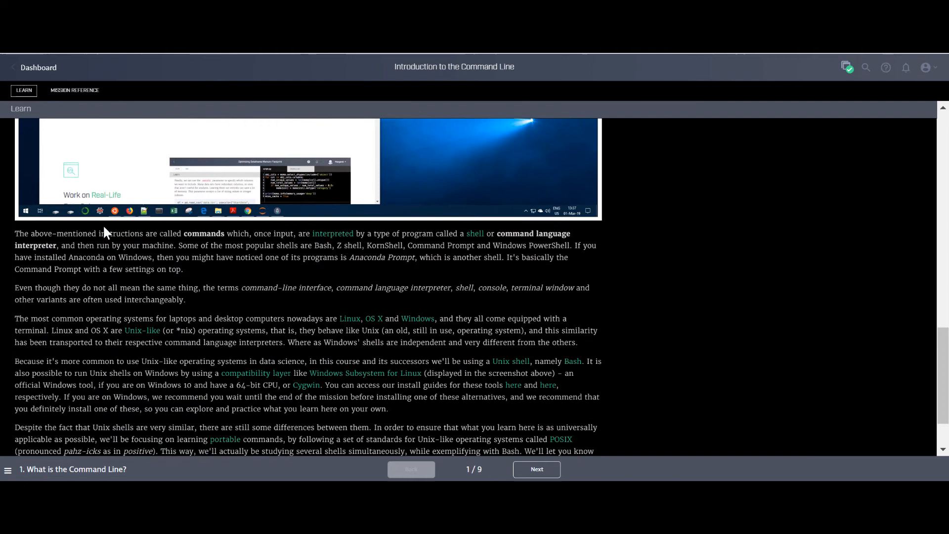
{"action": "scroll", "scroll_direction": "down", "scroll_amount": 3}
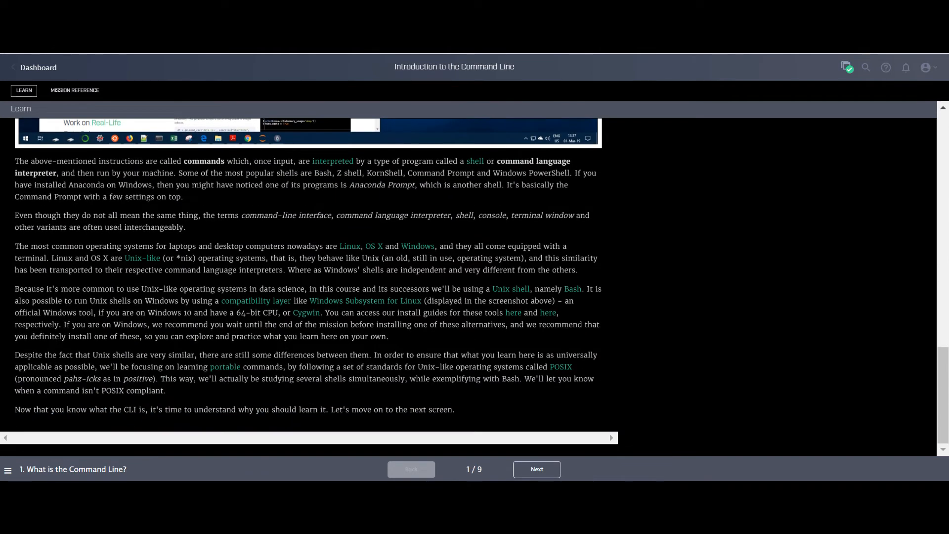
Advance to screen 2, Why Learn the Command Line?, and scroll through it
{"action": "left_click", "coordinate": [536, 468]}
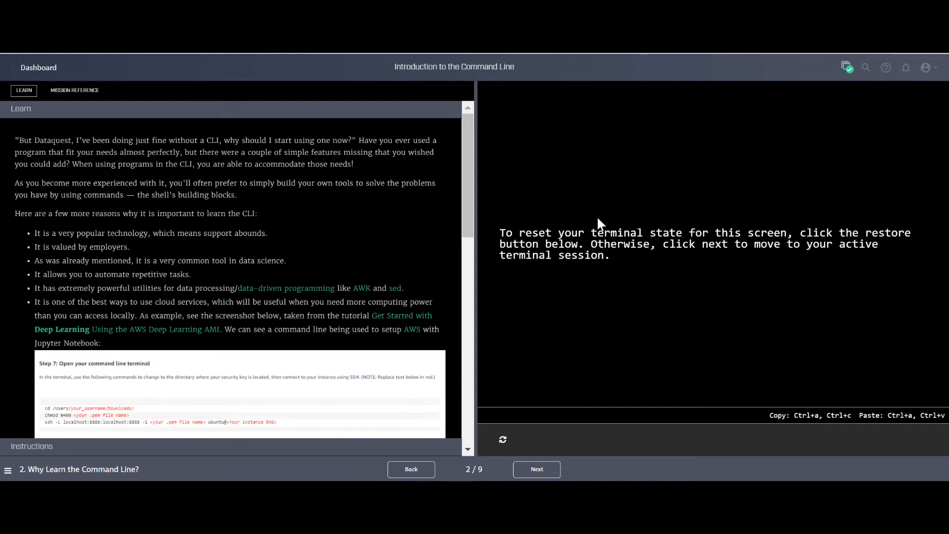
{"action": "scroll", "scroll_direction": "down", "scroll_amount": 3}
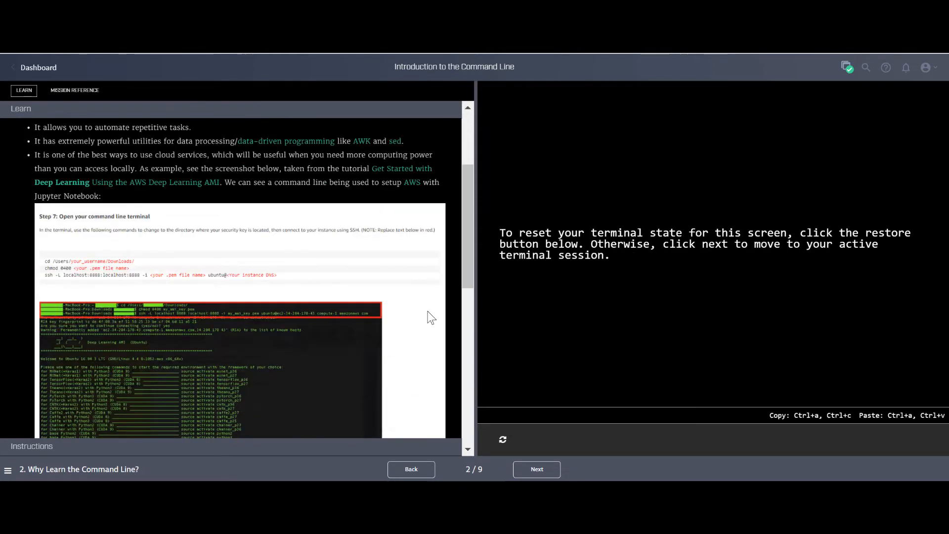
{"action": "scroll", "scroll_direction": "down", "scroll_amount": 3}
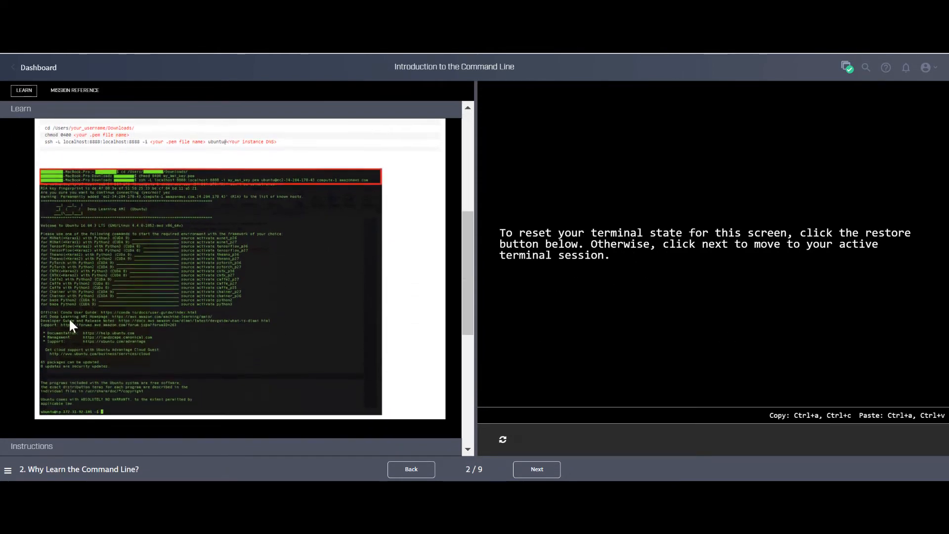
{"action": "scroll", "scroll_direction": "down", "scroll_amount": 3}
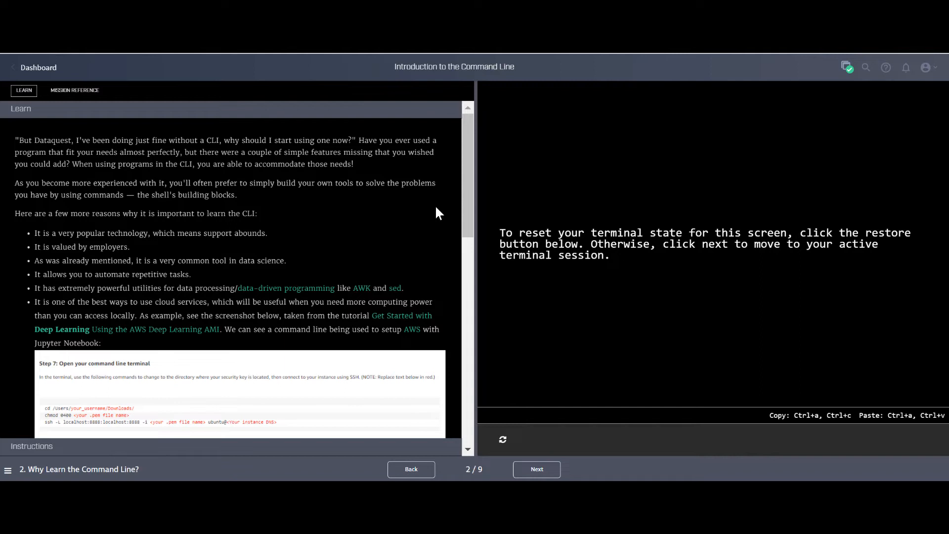
{"action": "mouse_move", "coordinate": [17, 102]}
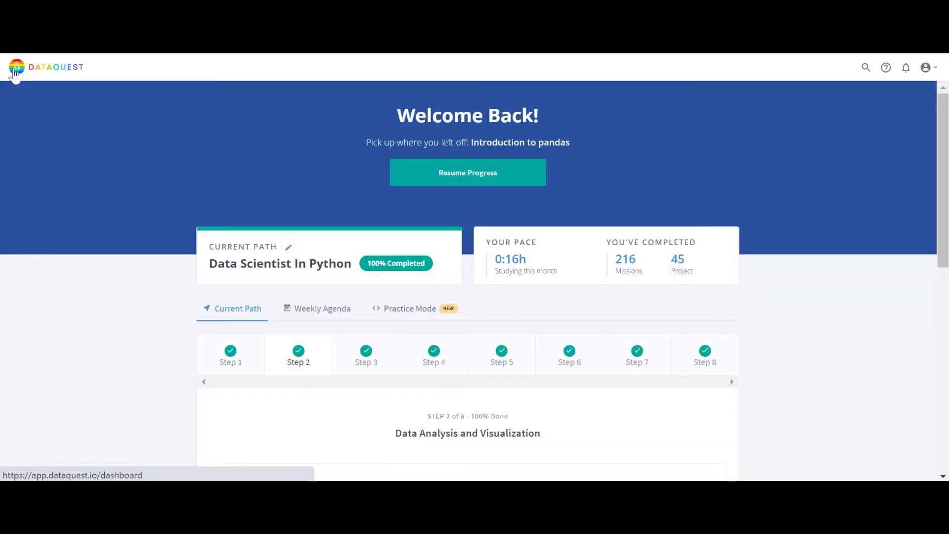
{"action": "mouse_move", "coordinate": [35, 189]}
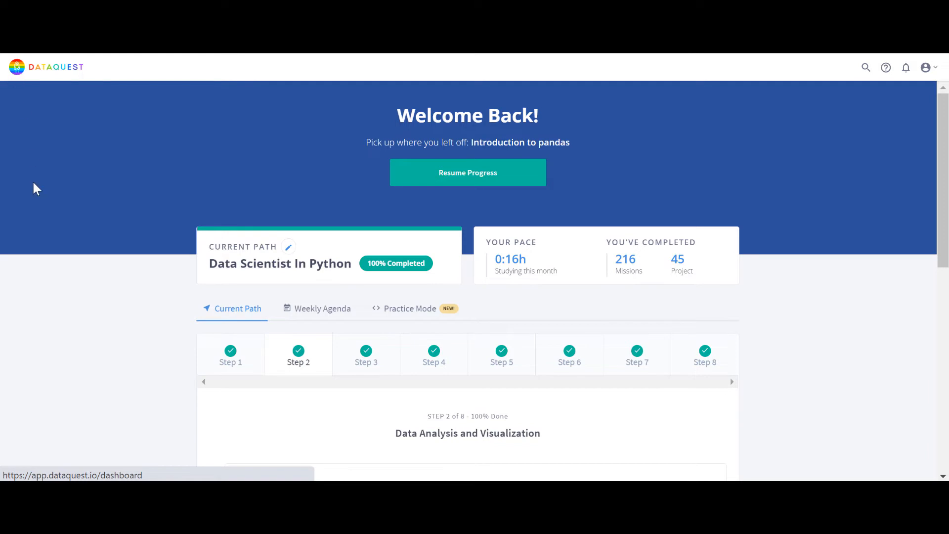
Show the Step 3 course list, then the Step 4 Working with Data Sources courses
{"action": "scroll", "scroll_direction": "down", "scroll_amount": 3}
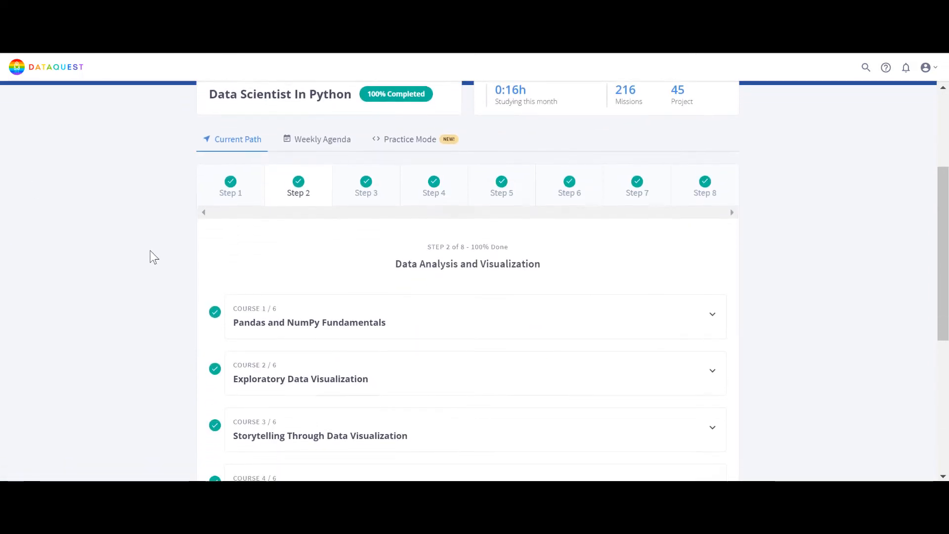
{"action": "scroll", "scroll_direction": "down", "scroll_amount": 3}
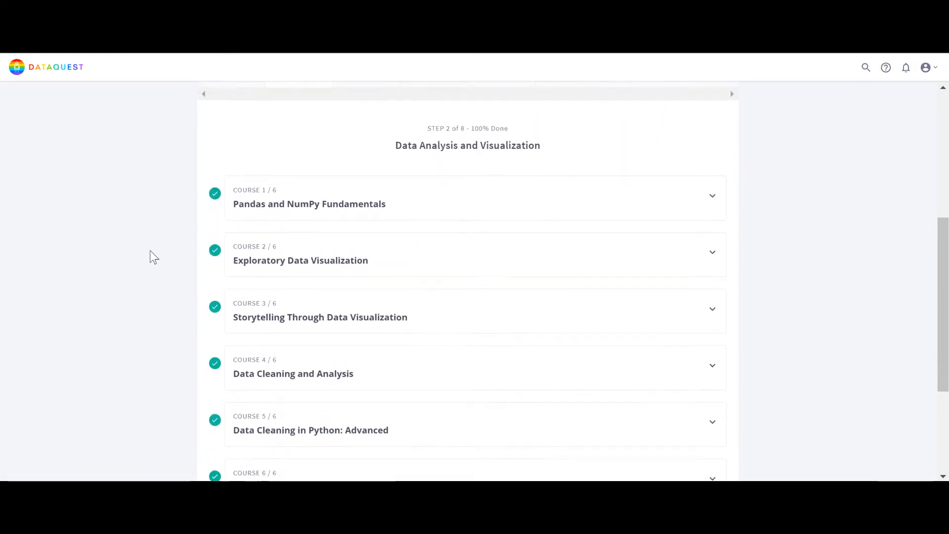
{"action": "scroll", "scroll_direction": "down", "scroll_amount": 3}
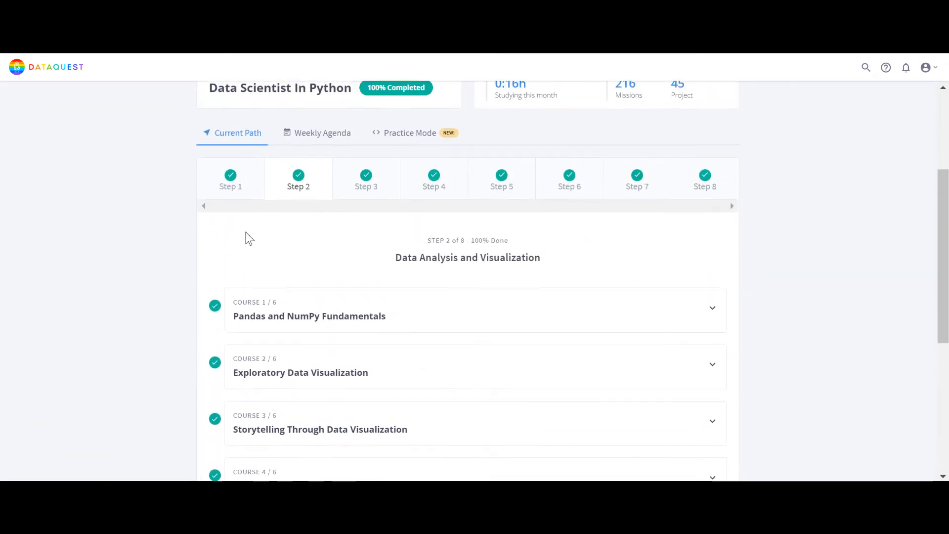
{"action": "left_click", "coordinate": [366, 179]}
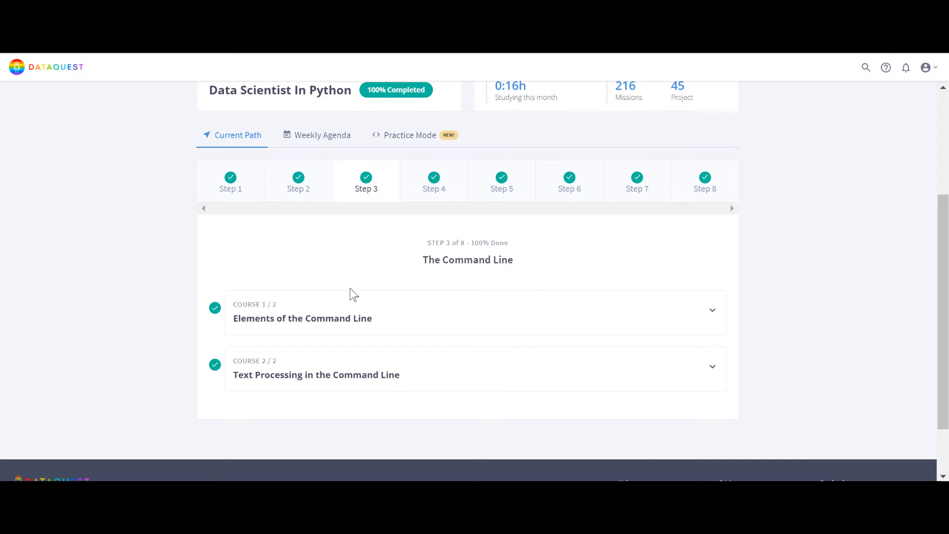
{"action": "left_click", "coordinate": [434, 180]}
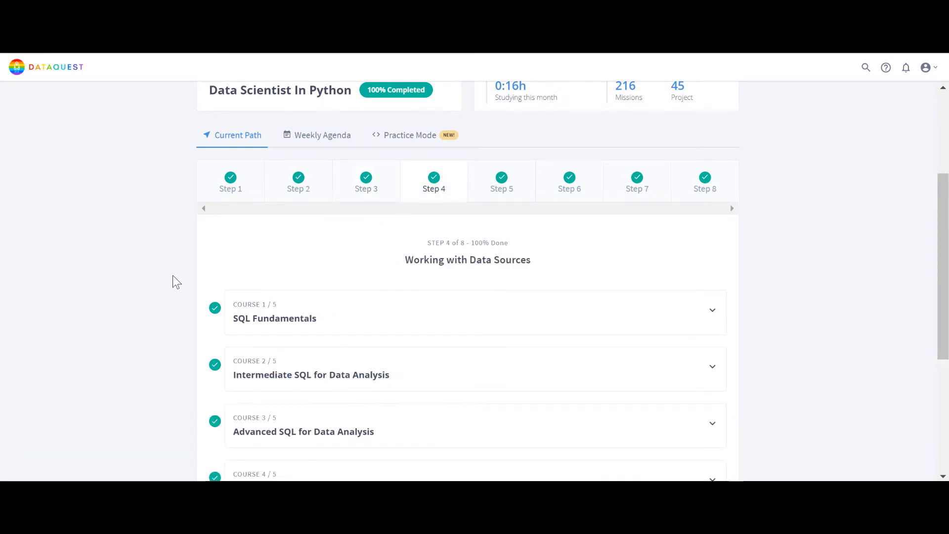
Review a Step 4 course's missions, return to the course list, and switch to Step 5
{"action": "scroll", "scroll_direction": "down", "scroll_amount": 3}
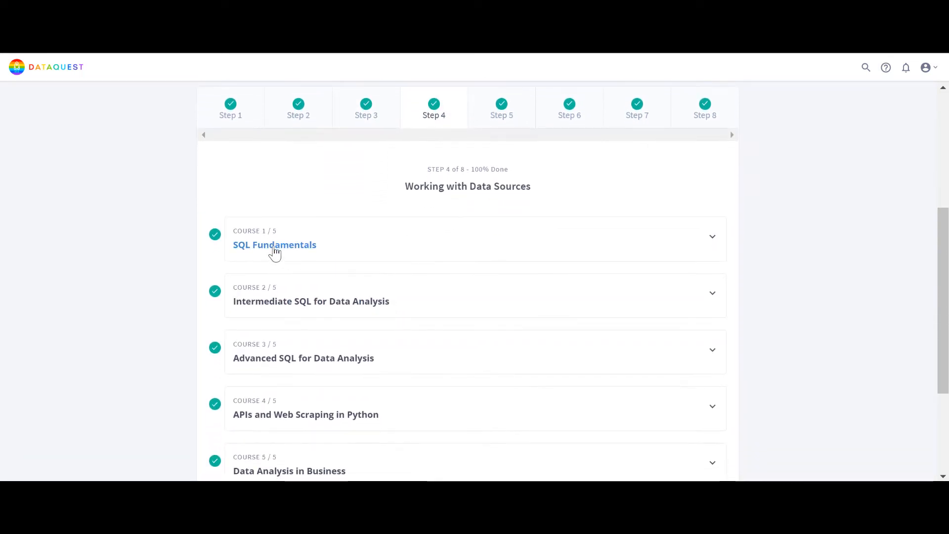
{"action": "mouse_move", "coordinate": [201, 373]}
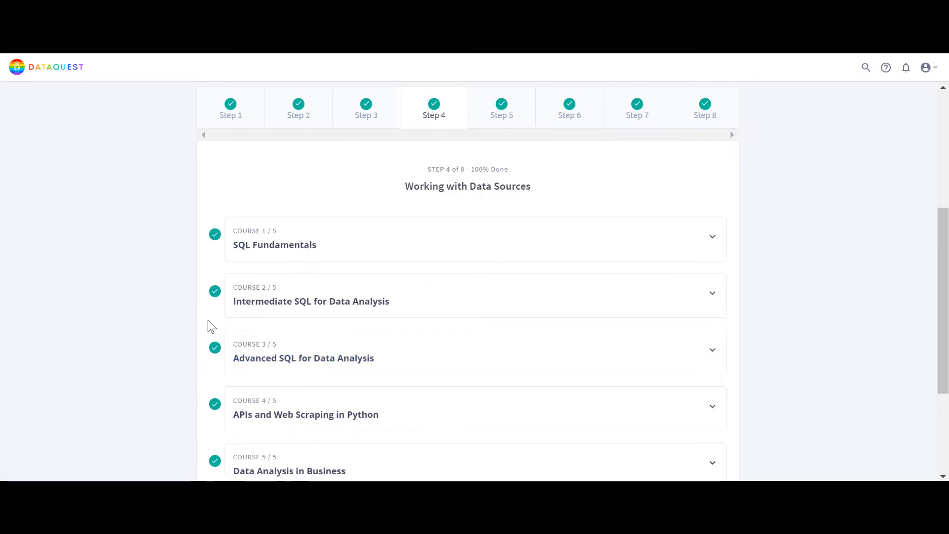
{"action": "scroll", "scroll_direction": "down", "scroll_amount": 3}
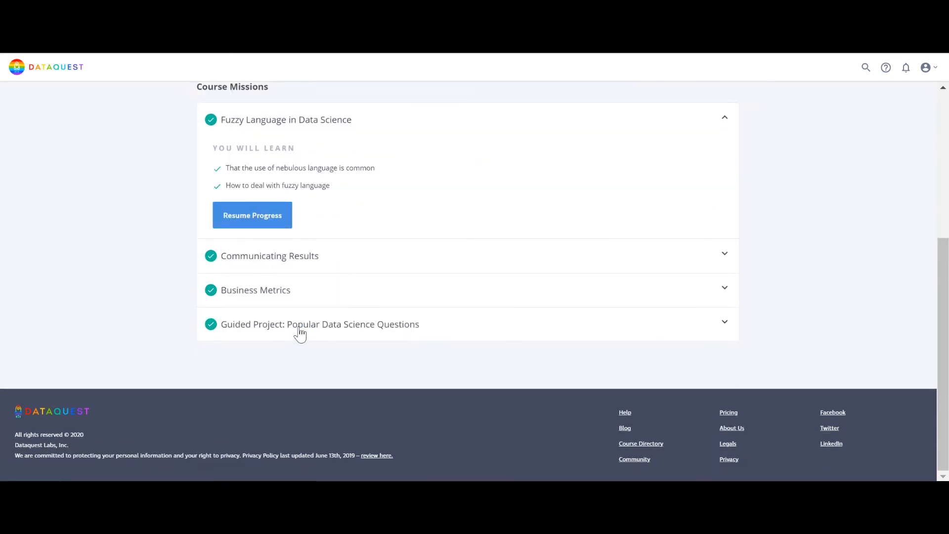
{"action": "mouse_move", "coordinate": [252, 215]}
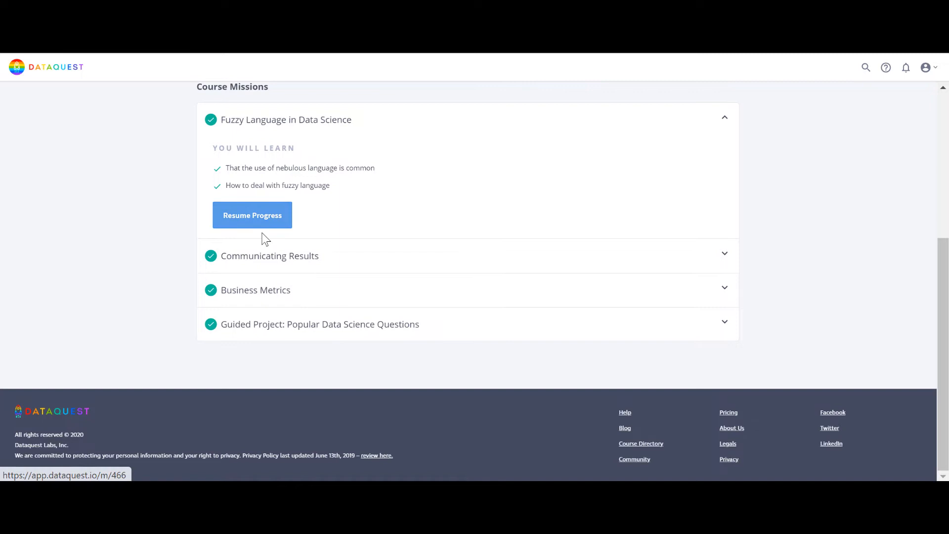
{"action": "left_click", "coordinate": [251, 215]}
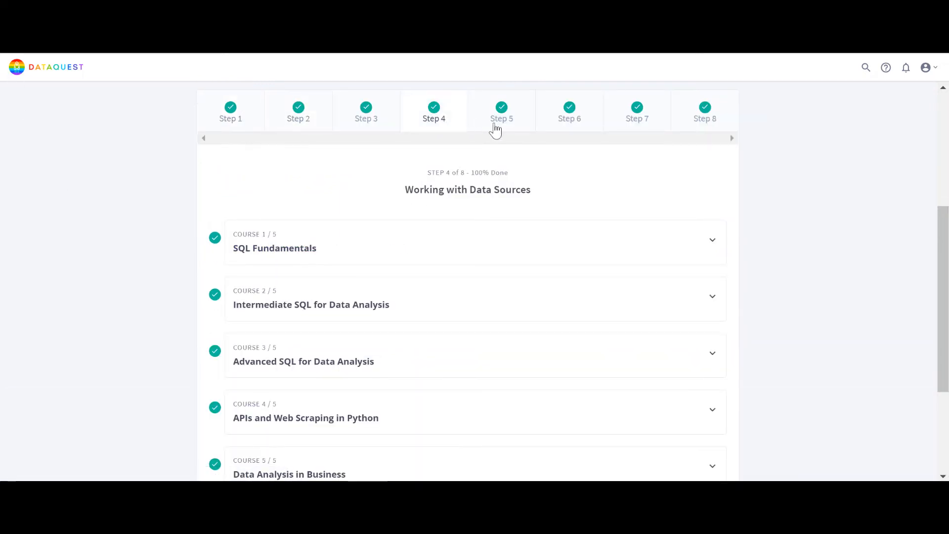
{"action": "left_click", "coordinate": [501, 110]}
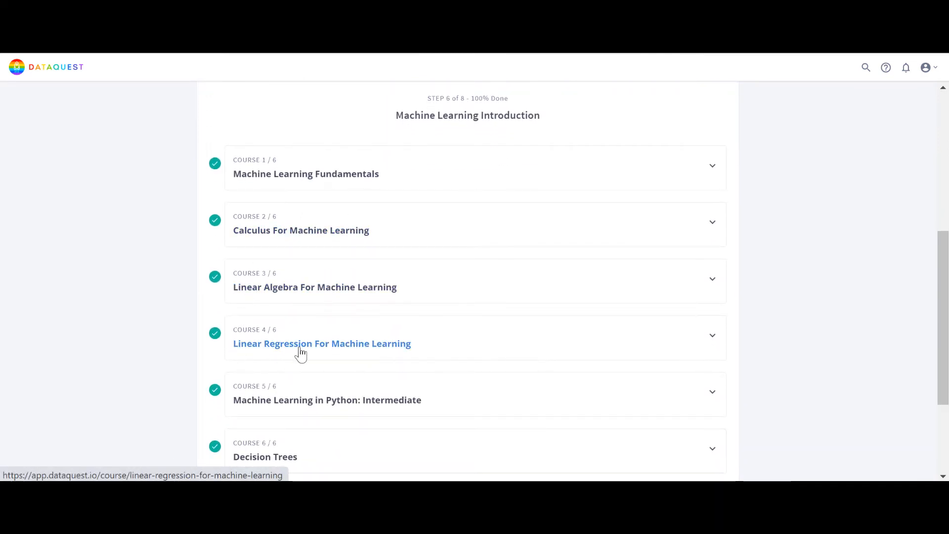
Open Statistics Fundamentals' Sampling mission on its final Takeaways screen, 14 of 14
{"action": "scroll", "scroll_direction": "down", "scroll_amount": 3}
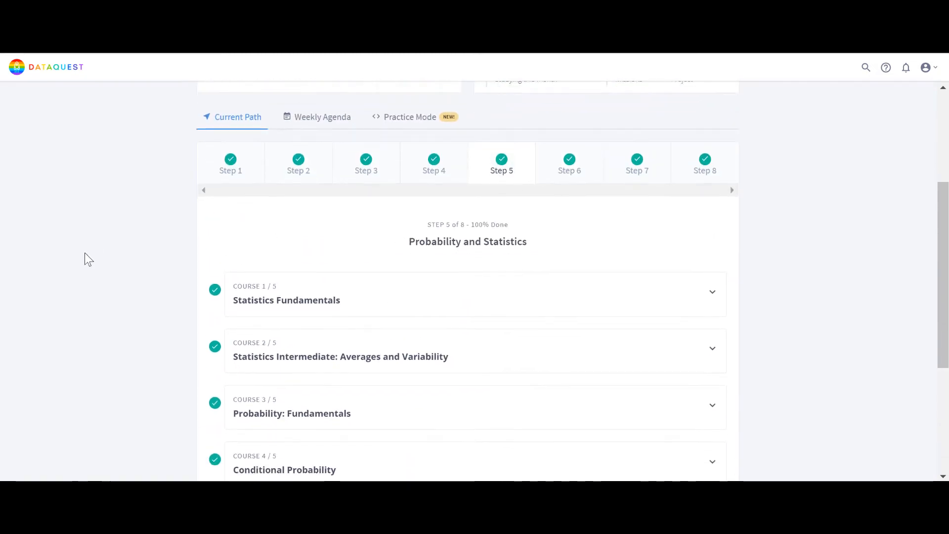
{"action": "scroll", "scroll_direction": "down", "scroll_amount": 3}
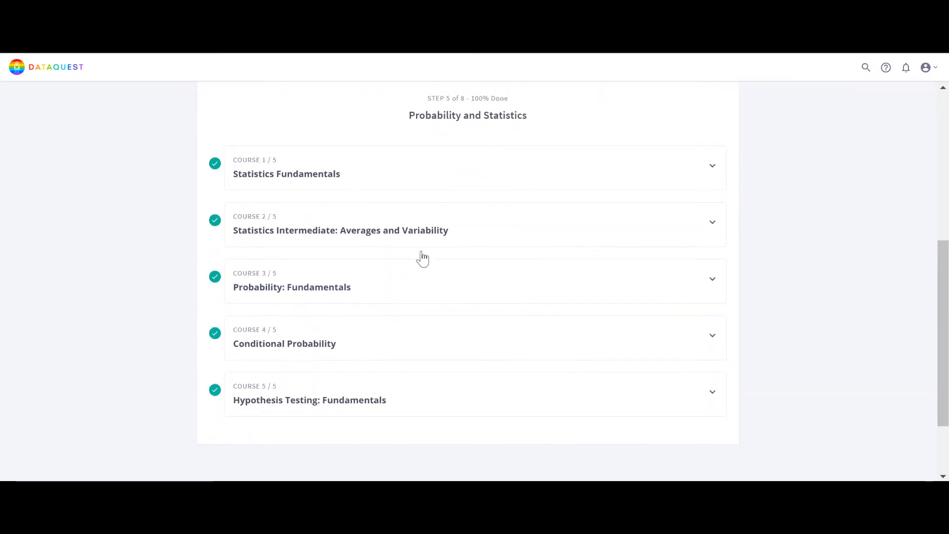
{"action": "mouse_move", "coordinate": [245, 221]}
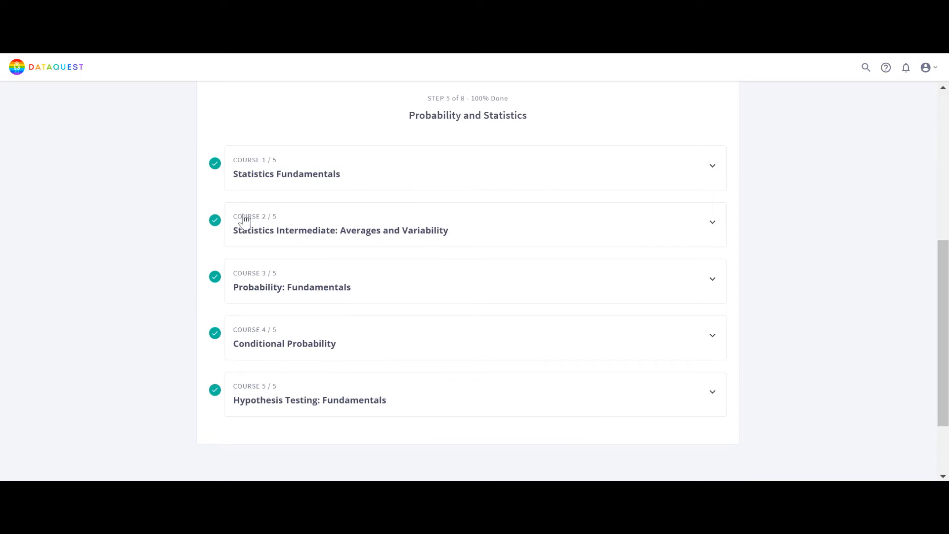
{"action": "mouse_move", "coordinate": [310, 304]}
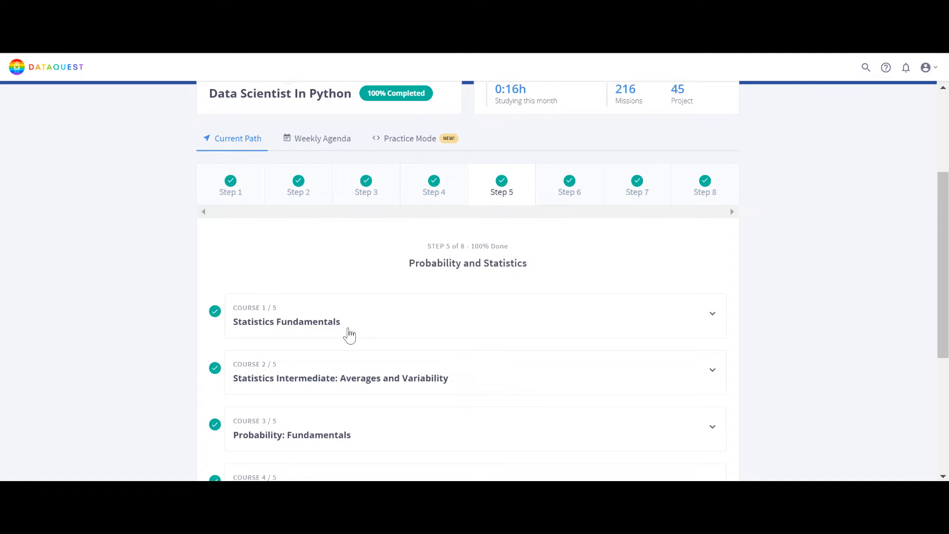
{"action": "scroll", "scroll_direction": "down", "scroll_amount": 3}
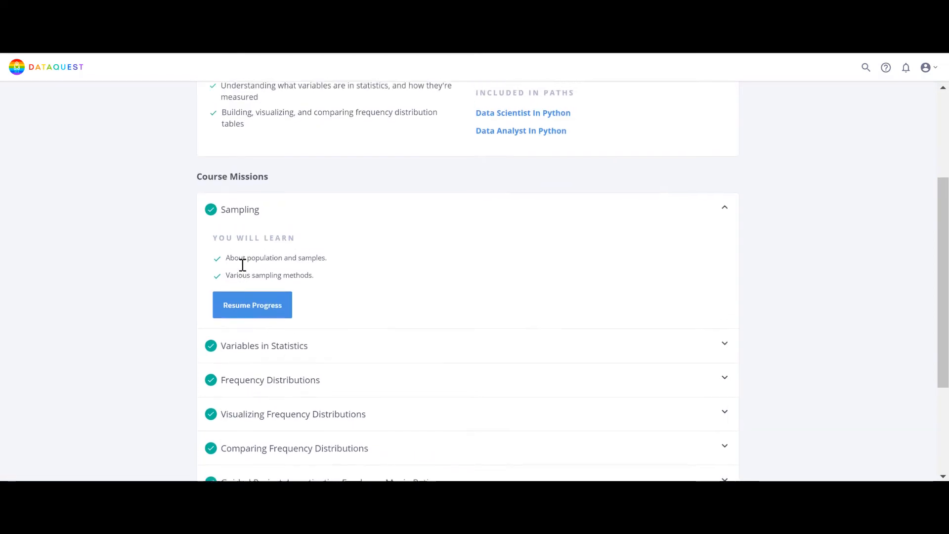
{"action": "left_click", "coordinate": [252, 305]}
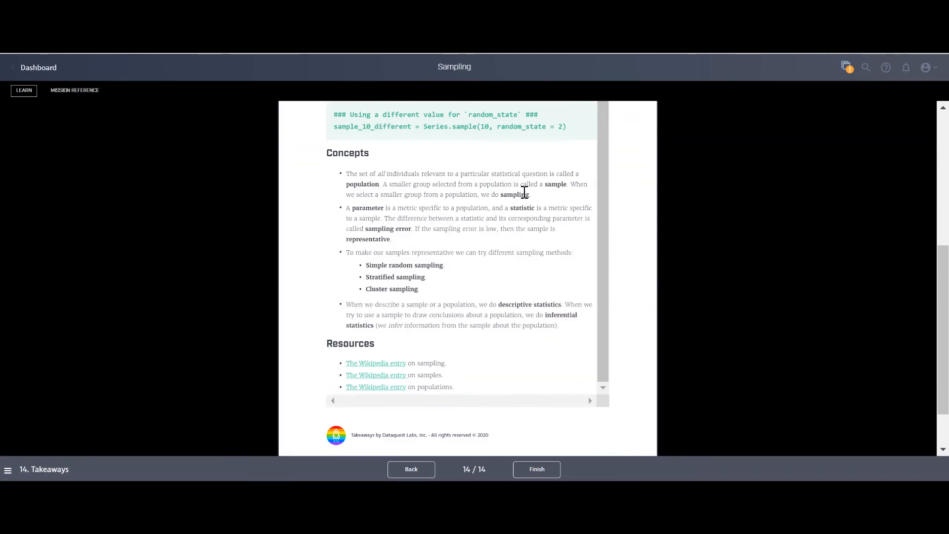
Jump to the Sampling mission's first screen and advance to Solving Problems with Statistics
{"action": "left_click", "coordinate": [7, 469]}
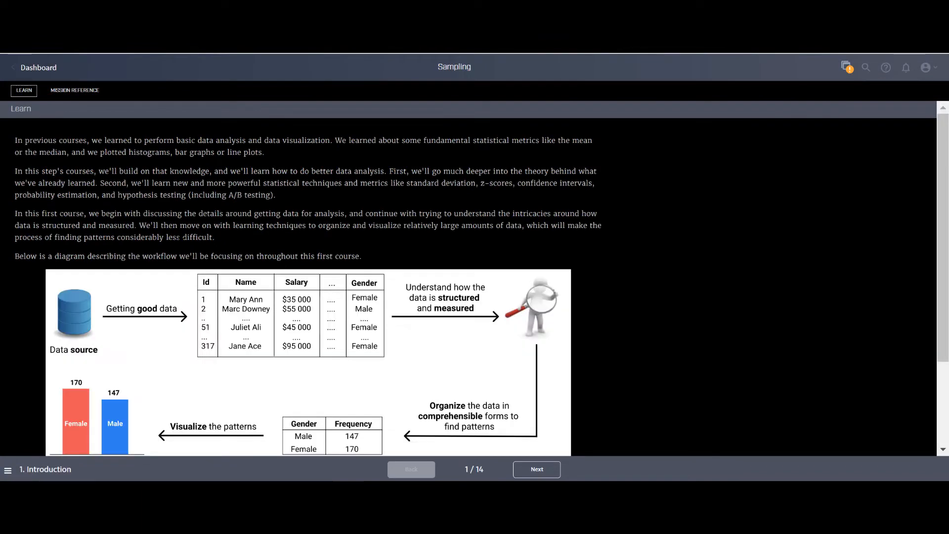
{"action": "scroll", "scroll_direction": "down", "scroll_amount": 3}
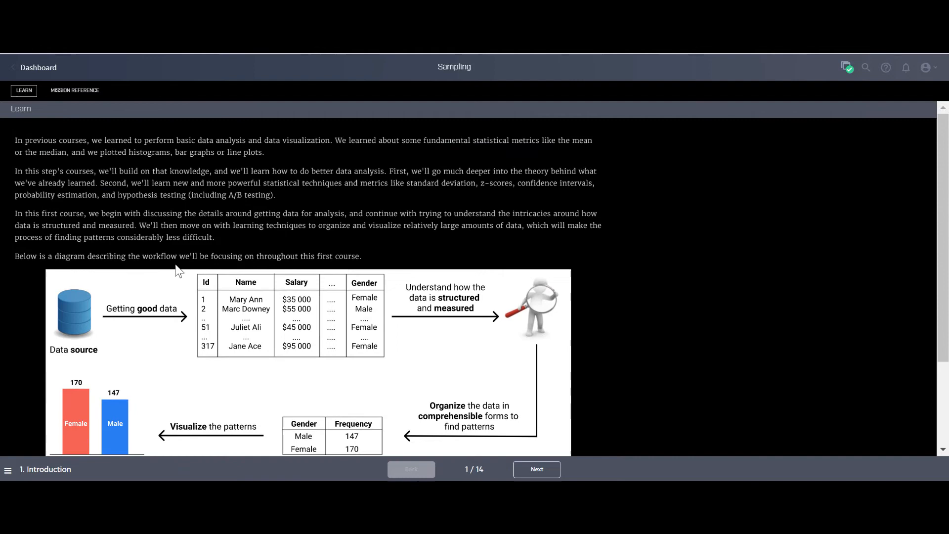
{"action": "left_click", "coordinate": [535, 469]}
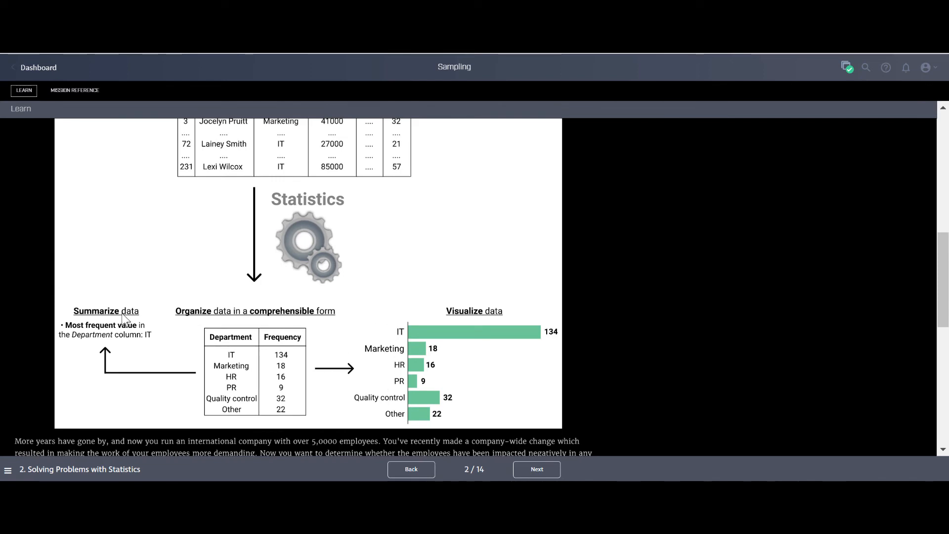
{"action": "scroll", "scroll_direction": "down", "scroll_amount": 3}
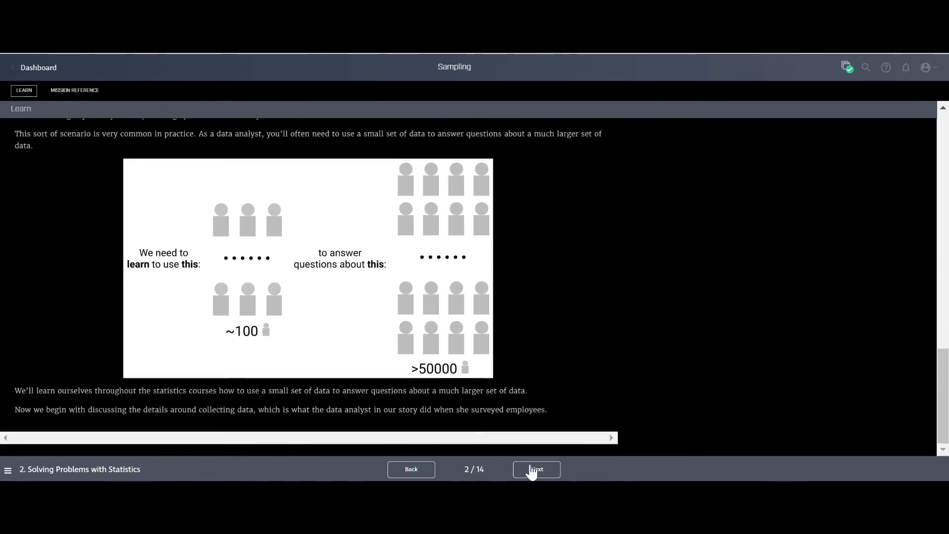
Advance to screen 3, Populations and Samples, then return to the dashboard
{"action": "left_click", "coordinate": [535, 469]}
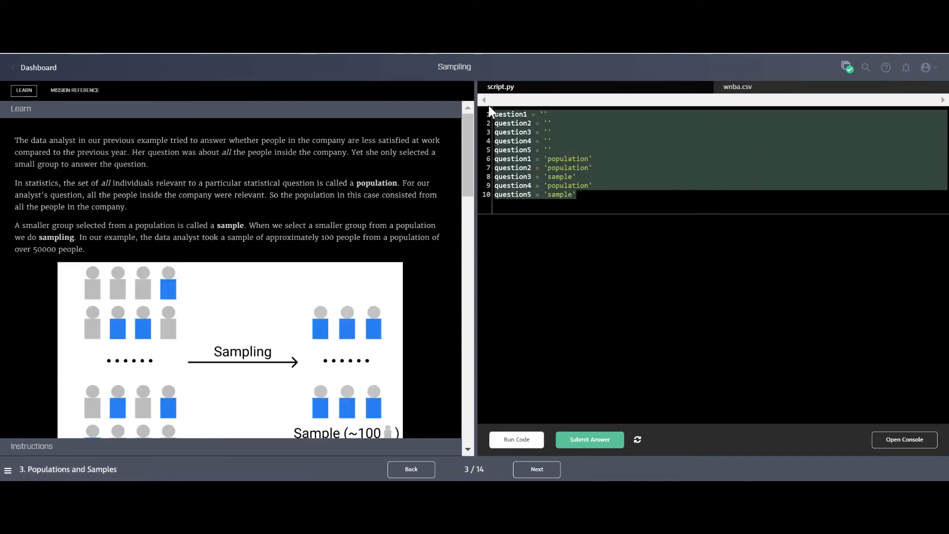
{"action": "scroll", "scroll_direction": "down", "scroll_amount": 3}
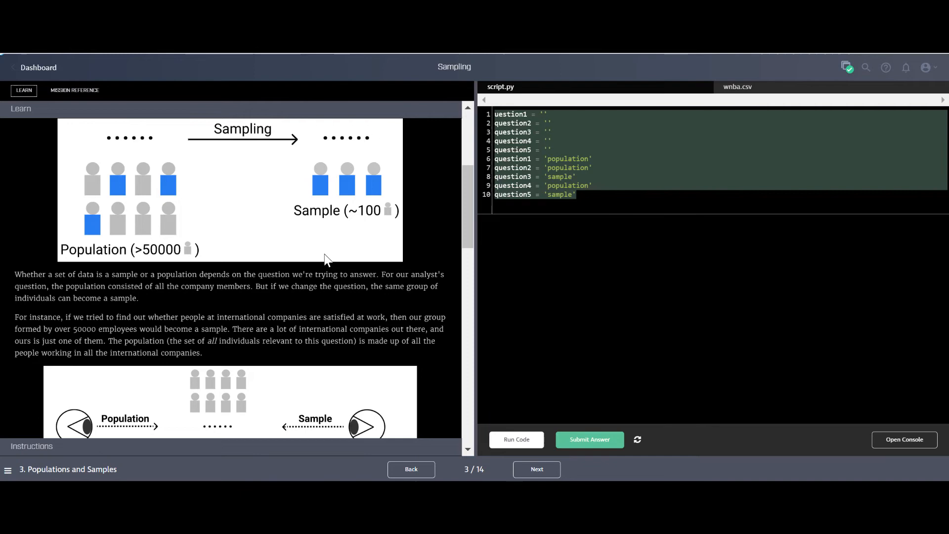
{"action": "scroll", "scroll_direction": "down", "scroll_amount": 3}
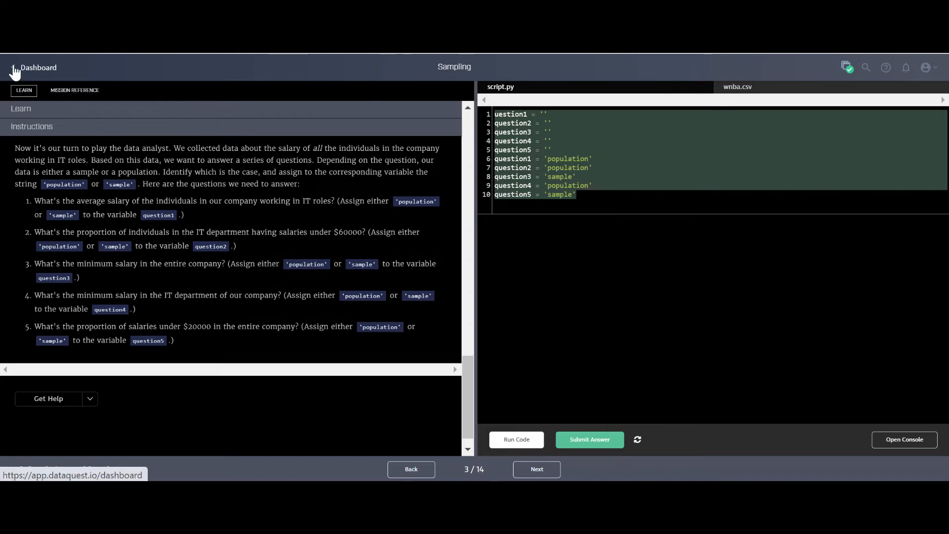
{"action": "left_click", "coordinate": [37, 67]}
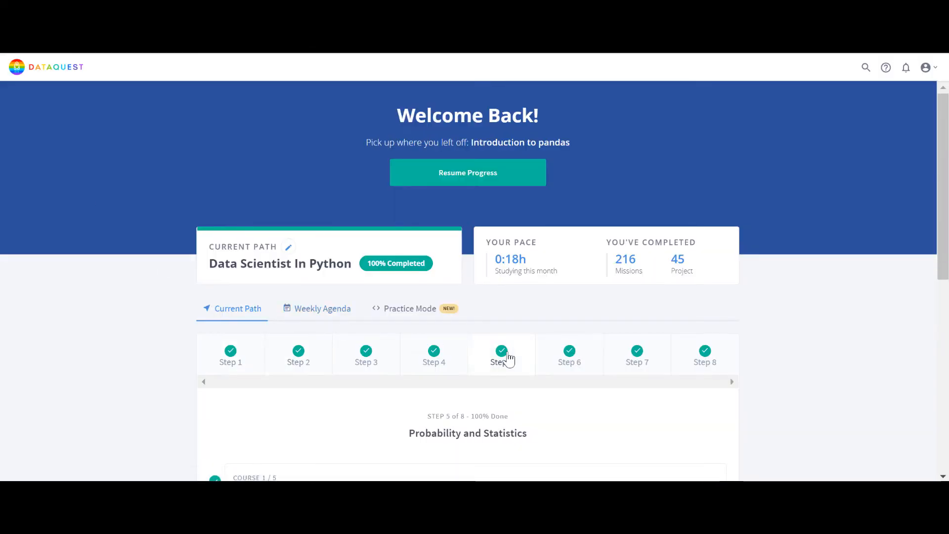
Look at the Statistics Intermediate and Decision Trees courses in the path
{"action": "scroll", "scroll_direction": "down", "scroll_amount": 3}
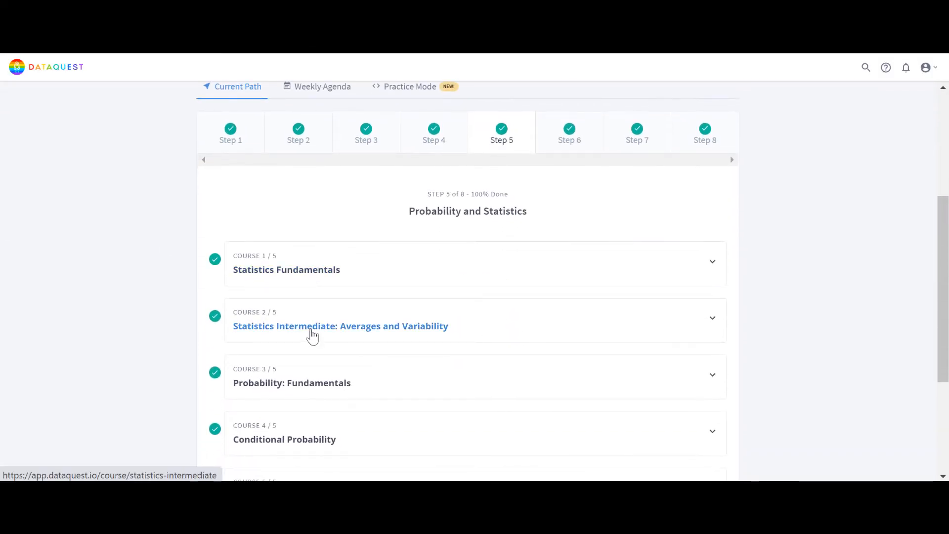
{"action": "left_click", "coordinate": [340, 326]}
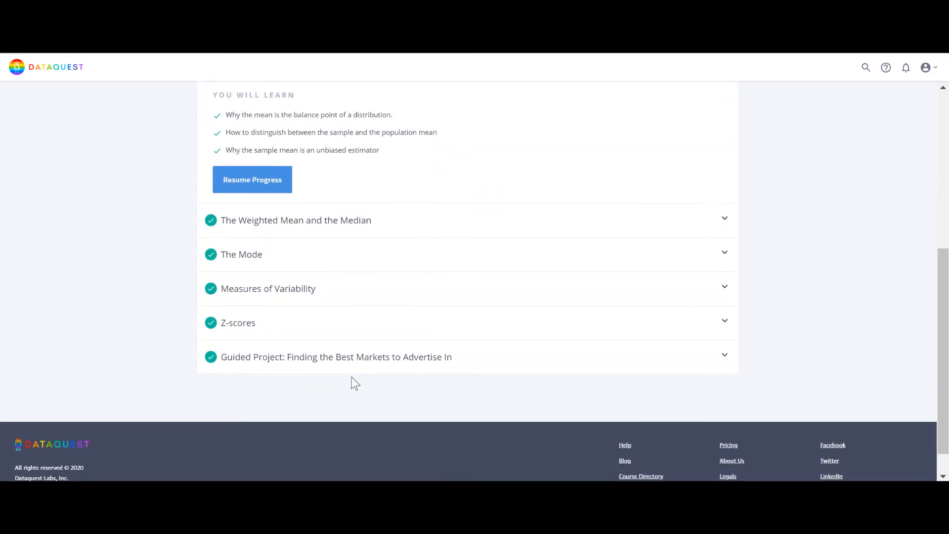
{"action": "left_click", "coordinate": [336, 356]}
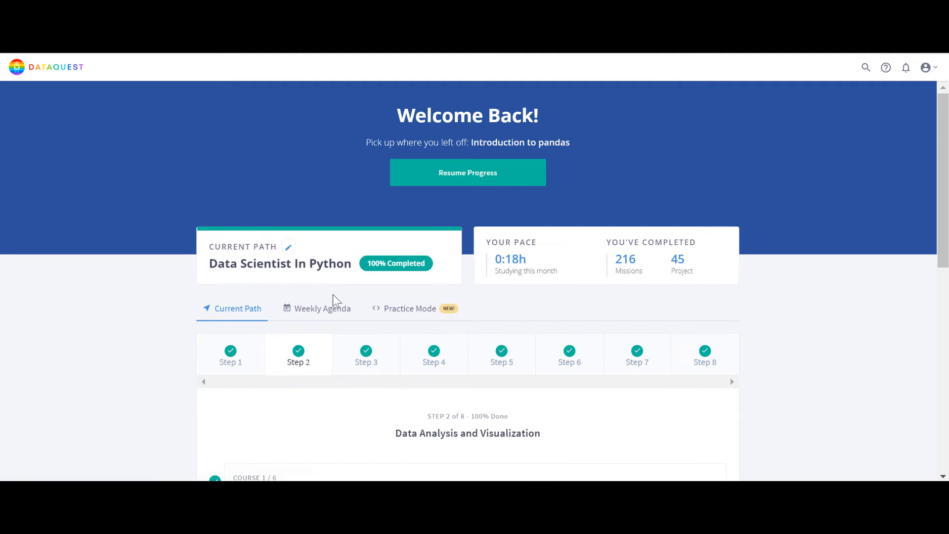
{"action": "scroll", "scroll_direction": "down", "scroll_amount": 3}
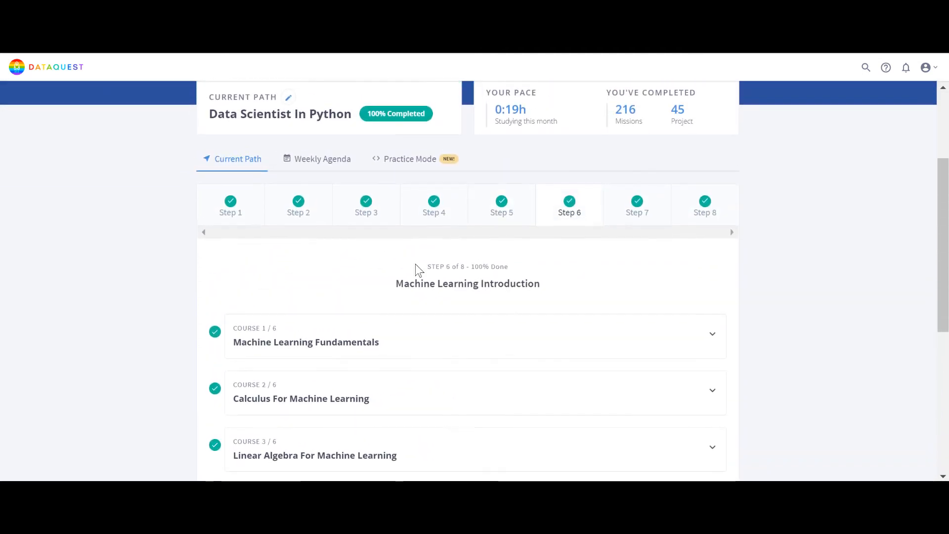
{"action": "scroll", "scroll_direction": "down", "scroll_amount": 3}
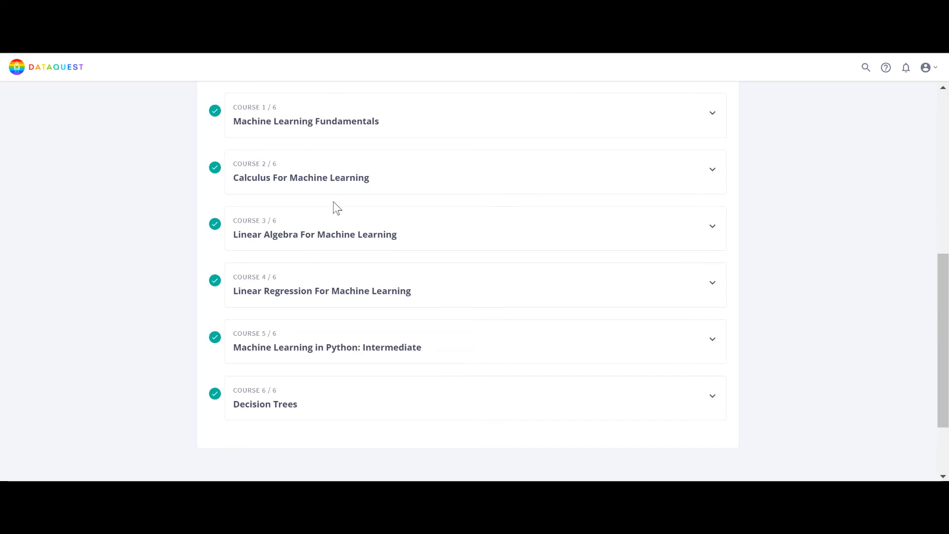
{"action": "mouse_move", "coordinate": [264, 404]}
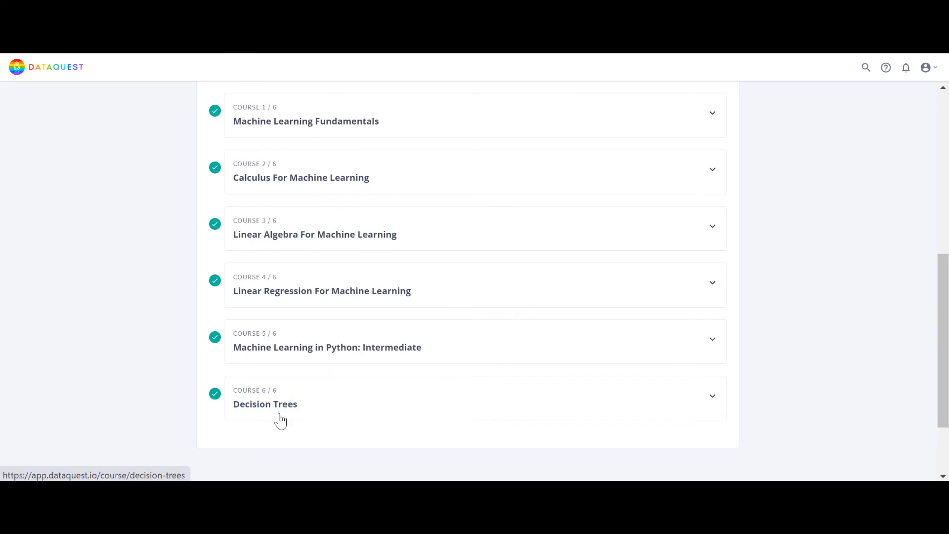
{"action": "left_click", "coordinate": [265, 404]}
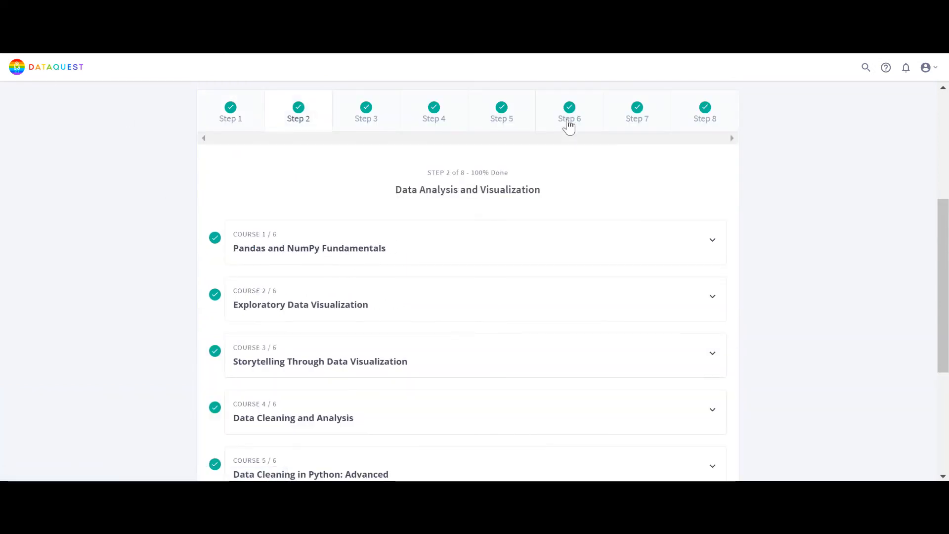
Open Step 6's neural networks course and expand the Nonlinear Activation Functions mission
{"action": "left_click", "coordinate": [569, 111]}
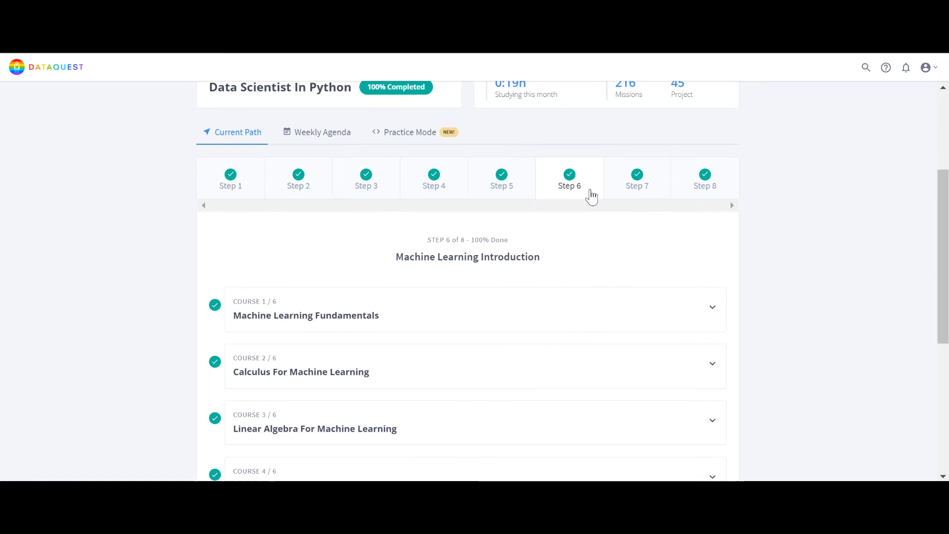
{"action": "left_click", "coordinate": [636, 178]}
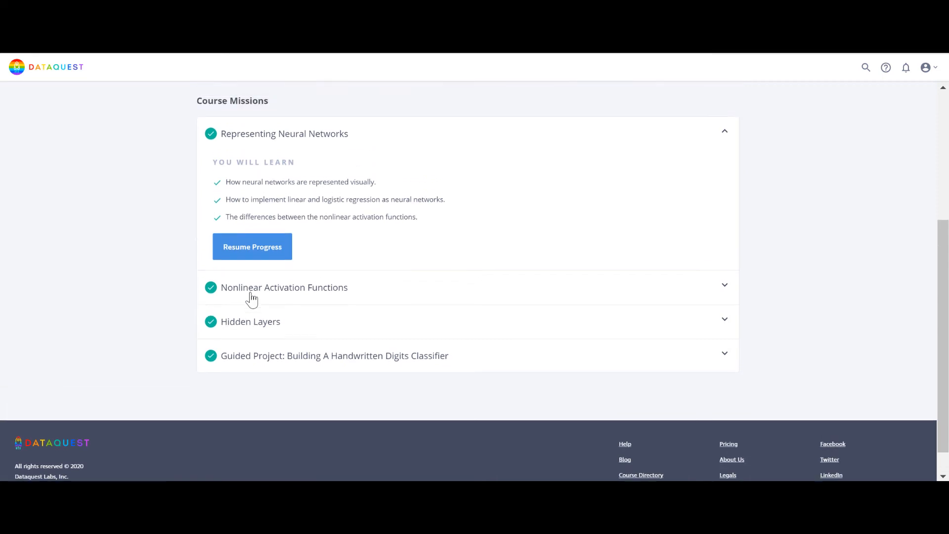
{"action": "left_click", "coordinate": [252, 246]}
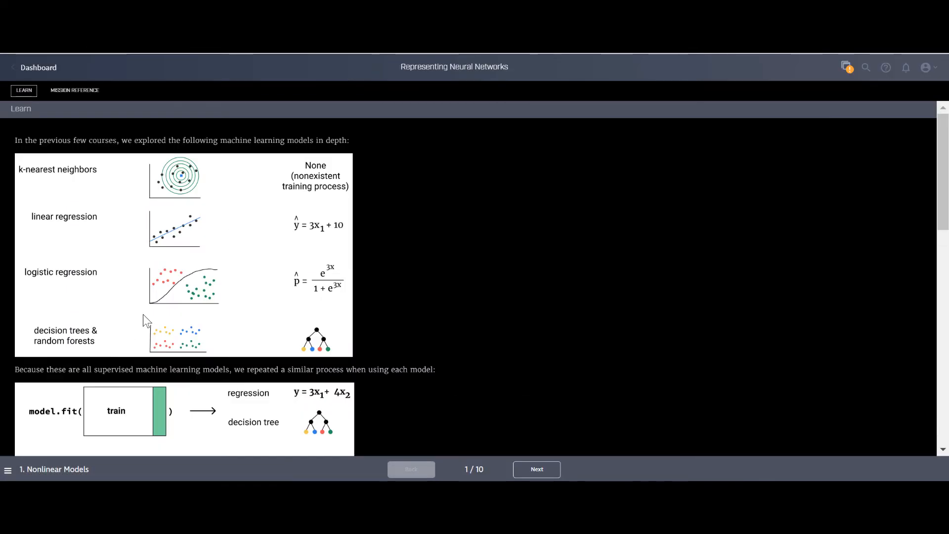
Page through the mission's opening screens to Introduction to Graphs and Computational Graphs
{"action": "scroll", "scroll_direction": "down", "scroll_amount": 3}
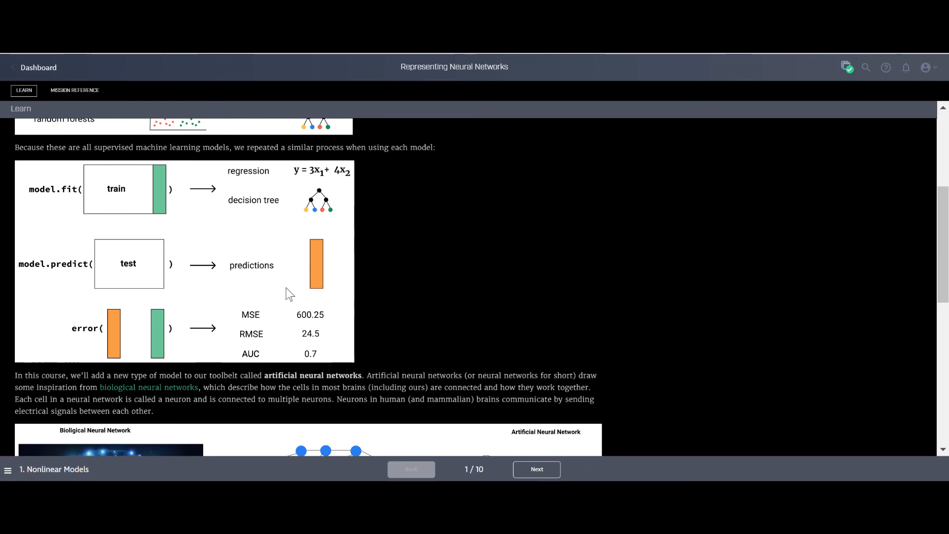
{"action": "scroll", "scroll_direction": "down", "scroll_amount": 3}
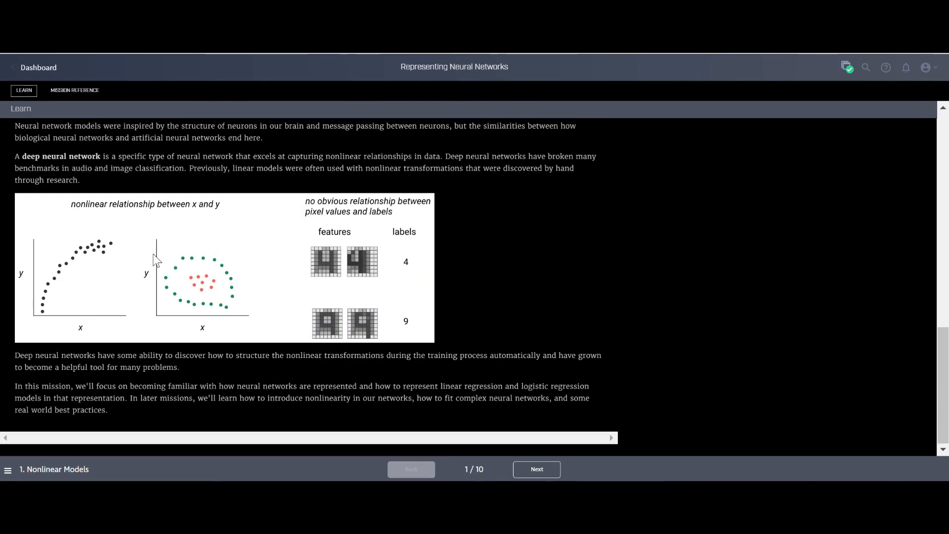
{"action": "left_click", "coordinate": [535, 470]}
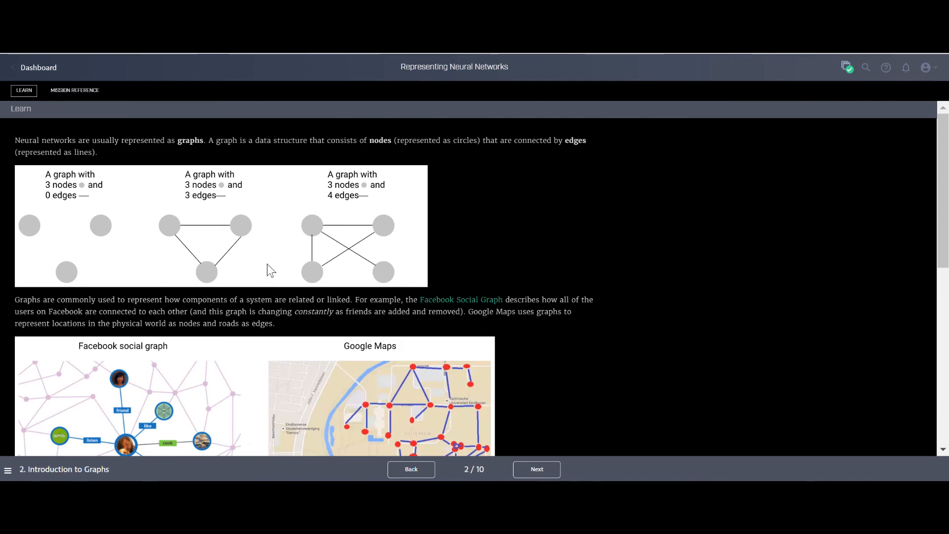
{"action": "scroll", "scroll_direction": "down", "scroll_amount": 3}
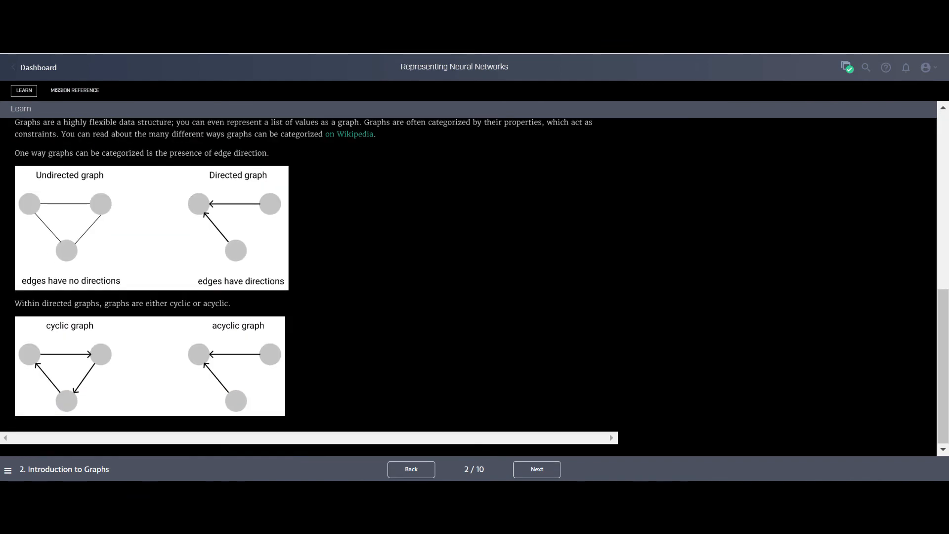
{"action": "left_click", "coordinate": [535, 469]}
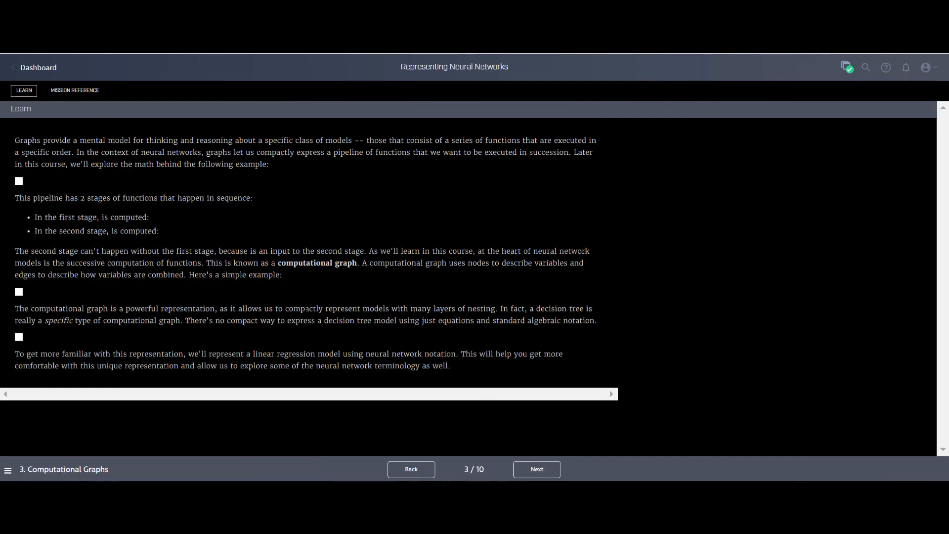
Continue to the linear regression network and Generating Regression Data pages, then return to the dashboard
{"action": "scroll", "scroll_direction": "down", "scroll_amount": 3}
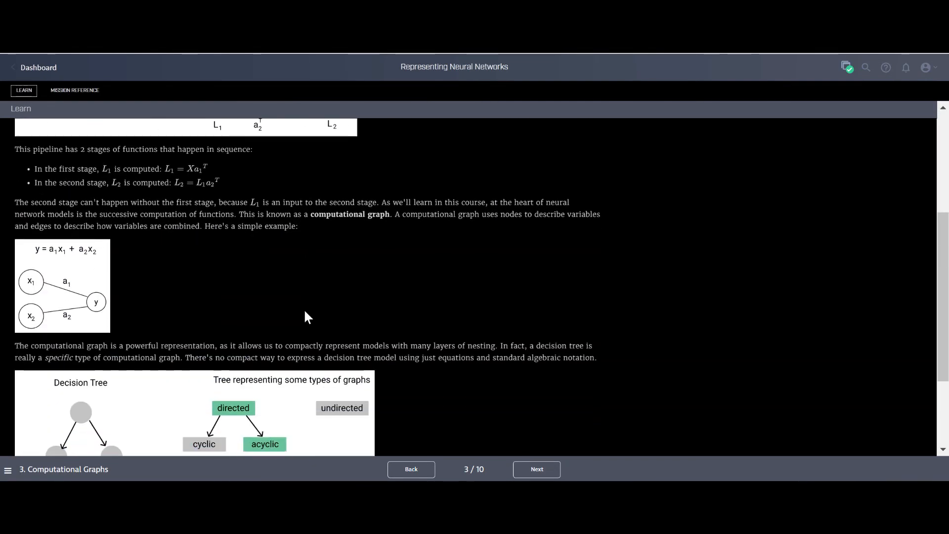
{"action": "scroll", "scroll_direction": "down", "scroll_amount": 3}
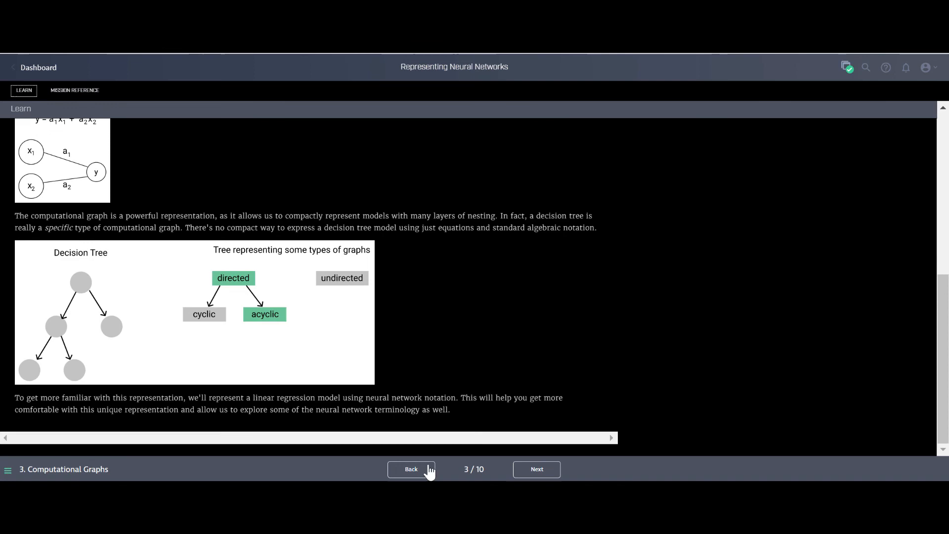
{"action": "left_click", "coordinate": [535, 470]}
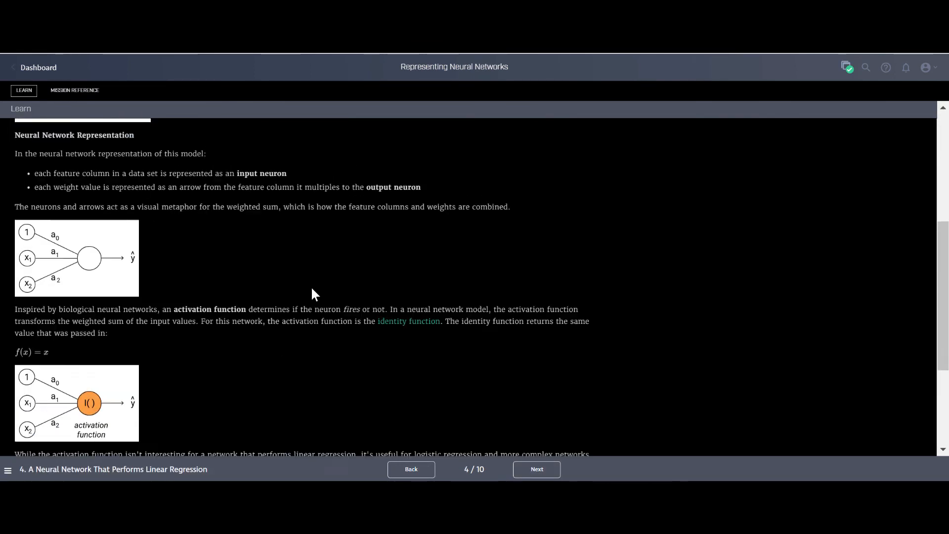
{"action": "left_click", "coordinate": [535, 470]}
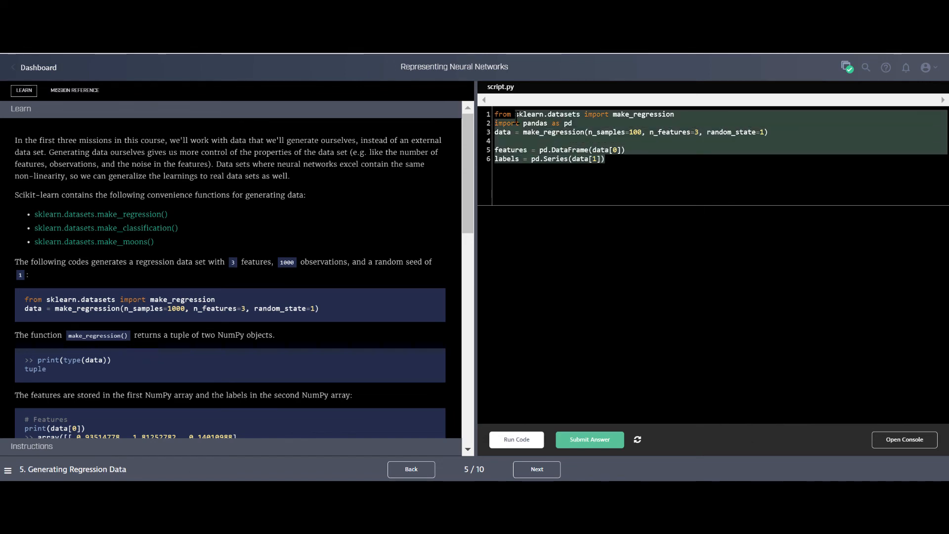
{"action": "scroll", "scroll_direction": "down", "scroll_amount": 3}
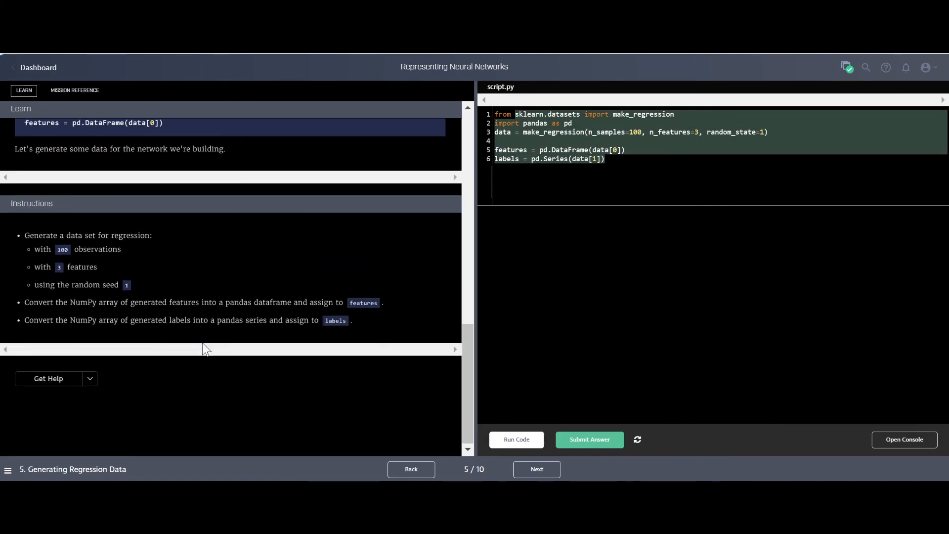
{"action": "mouse_move", "coordinate": [6, 73]}
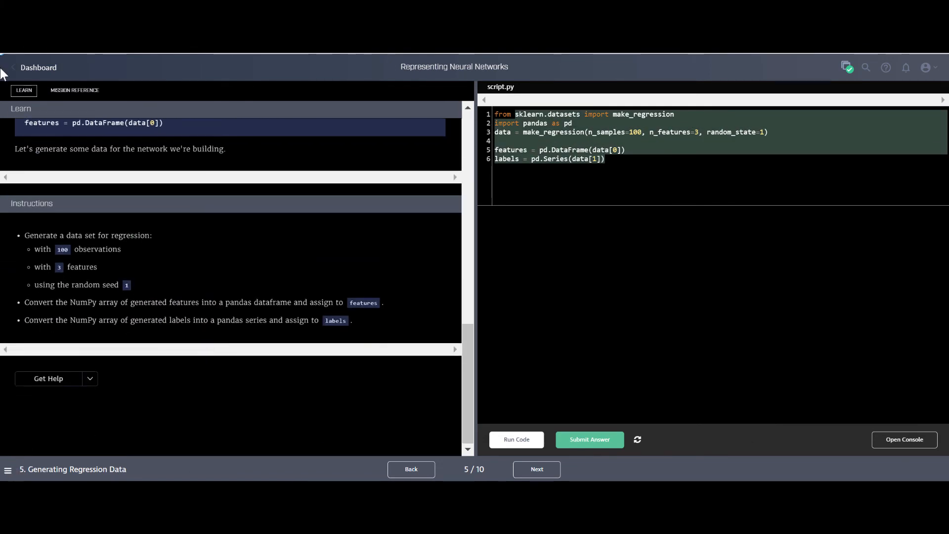
{"action": "left_click", "coordinate": [38, 68]}
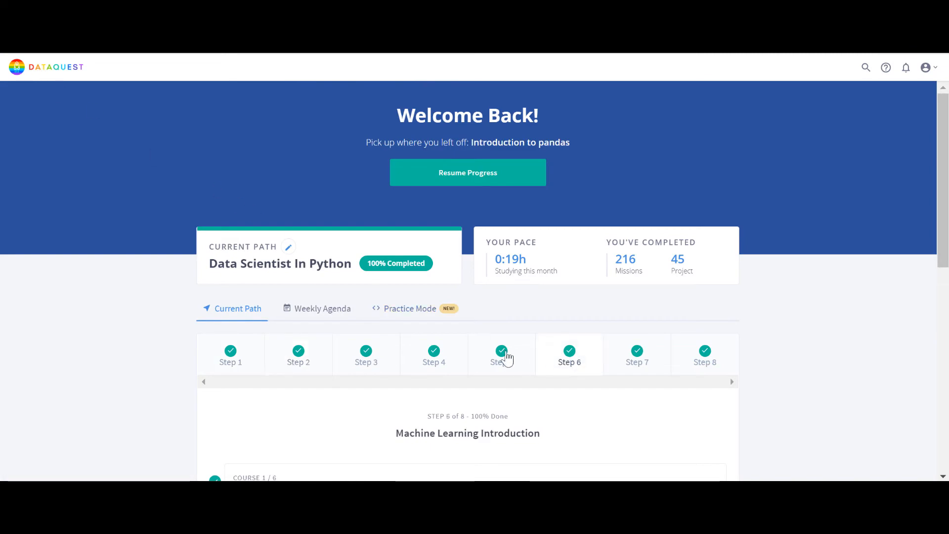
Show Step 7, Machine Learning Intermediate, and scroll its five completed courses down to Natural Language Processing
{"action": "left_click", "coordinate": [637, 354]}
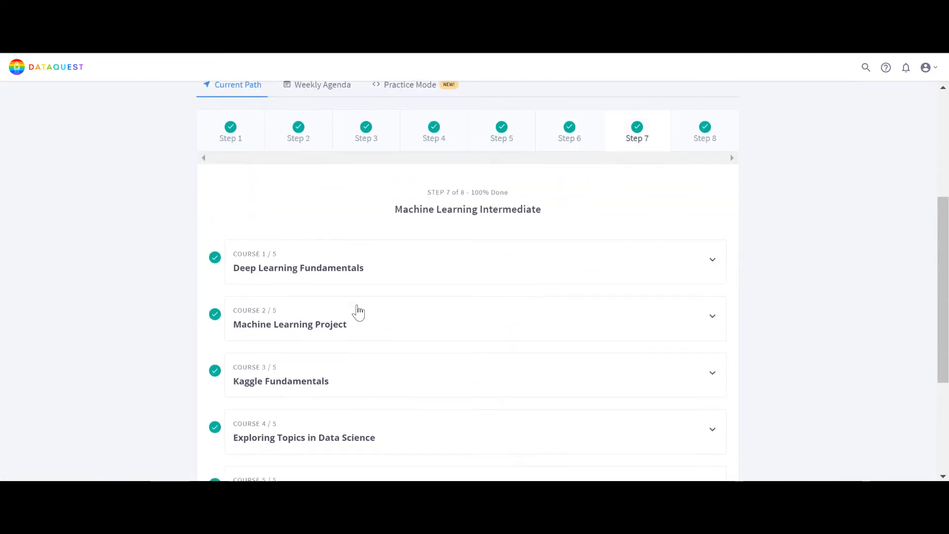
{"action": "scroll", "scroll_direction": "down", "scroll_amount": 3}
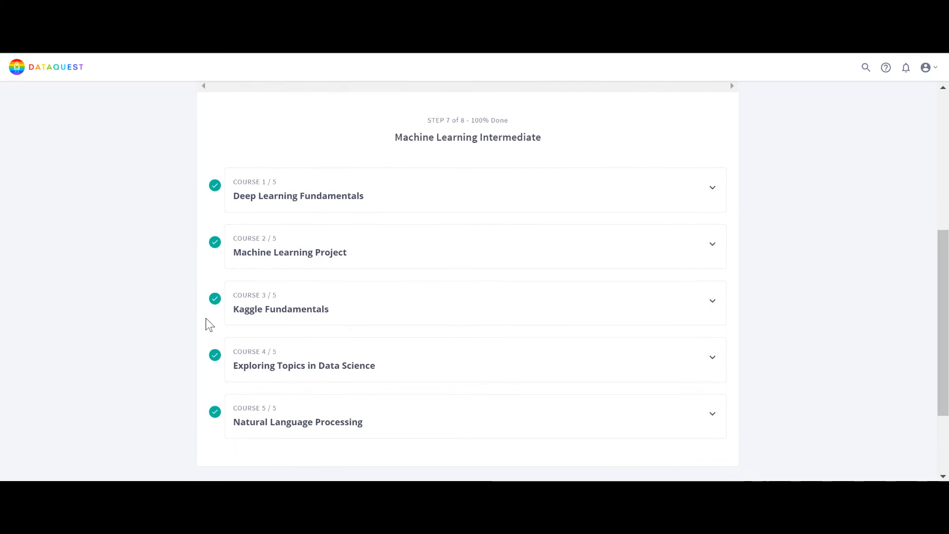
{"action": "mouse_move", "coordinate": [280, 308]}
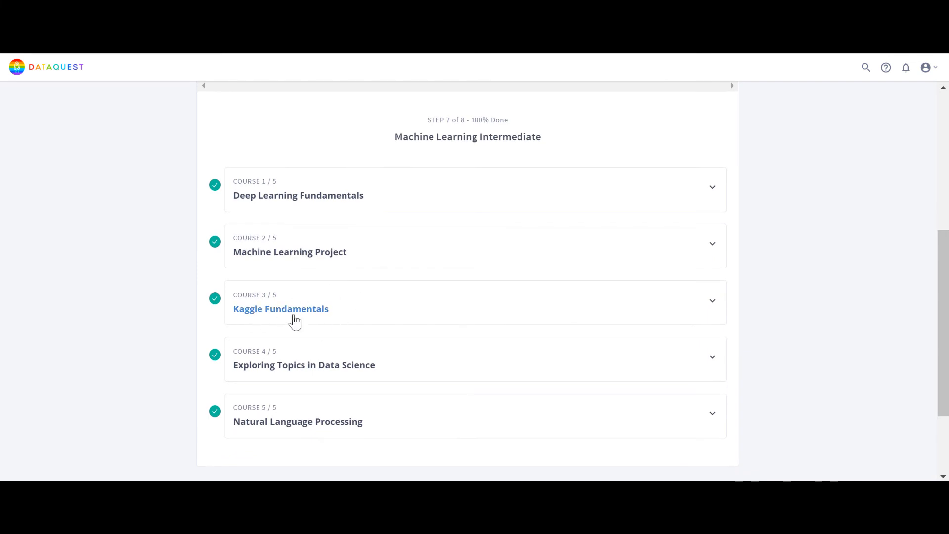
{"action": "mouse_move", "coordinate": [216, 302]}
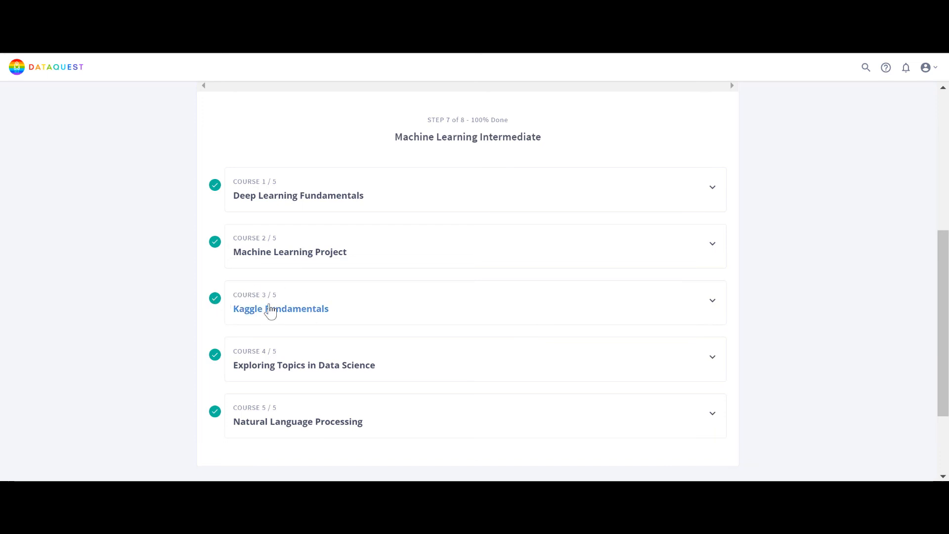
{"action": "scroll", "scroll_direction": "down", "scroll_amount": 3}
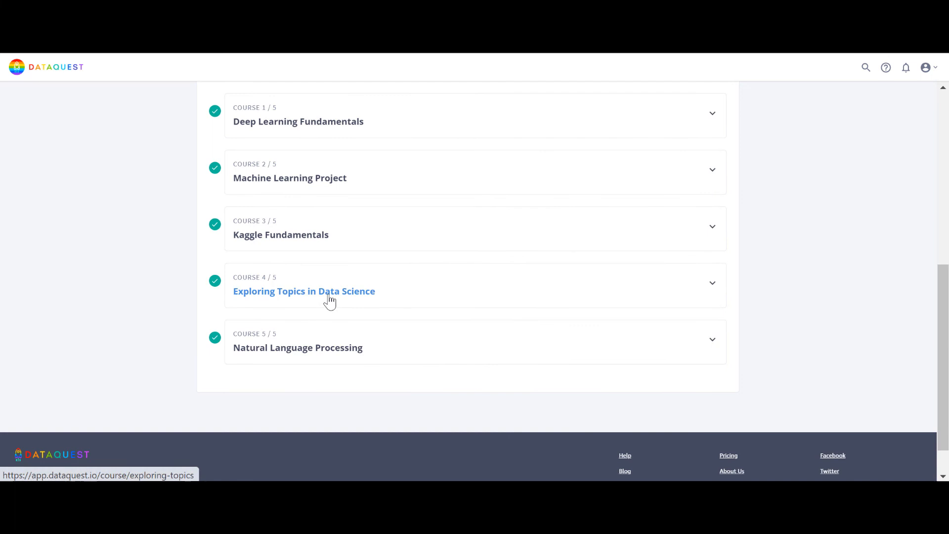
{"action": "mouse_move", "coordinate": [297, 347]}
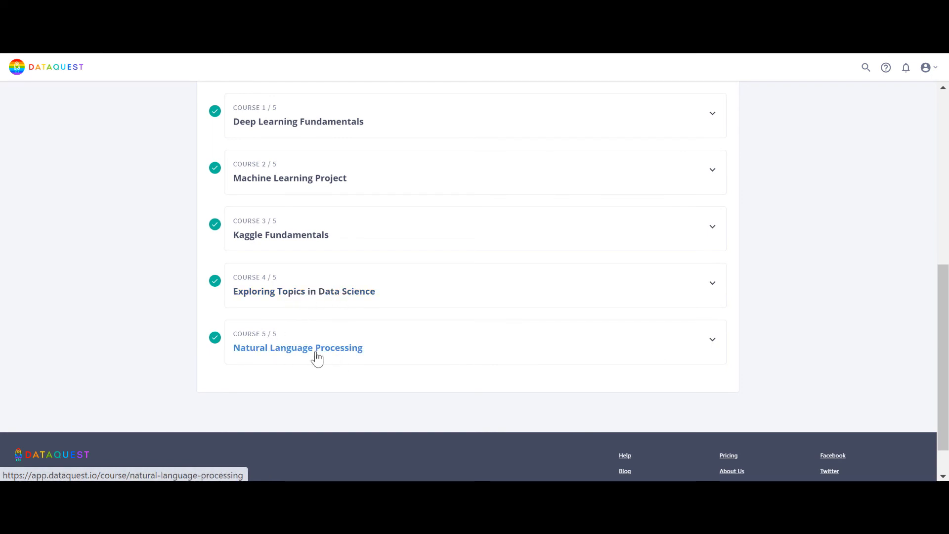
{"action": "mouse_move", "coordinate": [301, 242]}
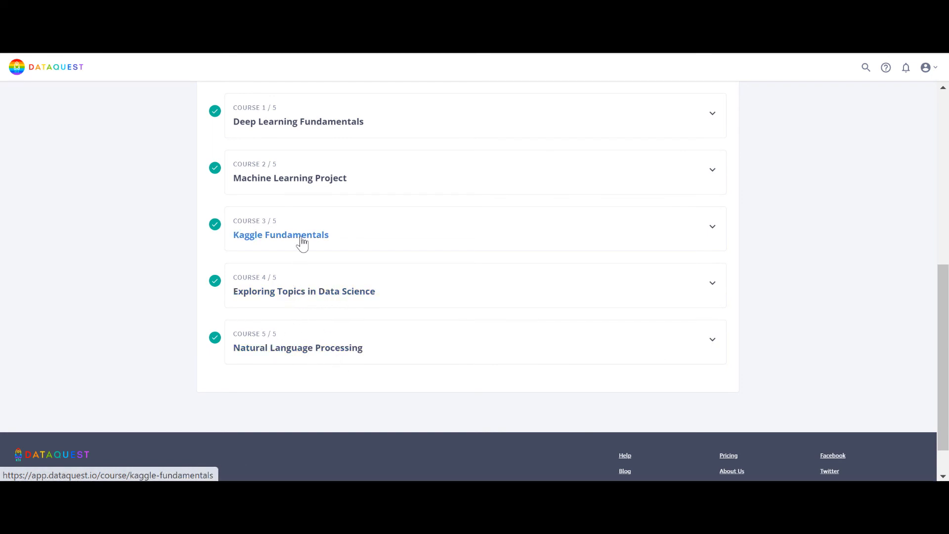
Open Kaggle Fundamentals' Getting Started with Kaggle mission, page to Exploring the Data, then return to the dashboard
{"action": "left_click", "coordinate": [280, 235]}
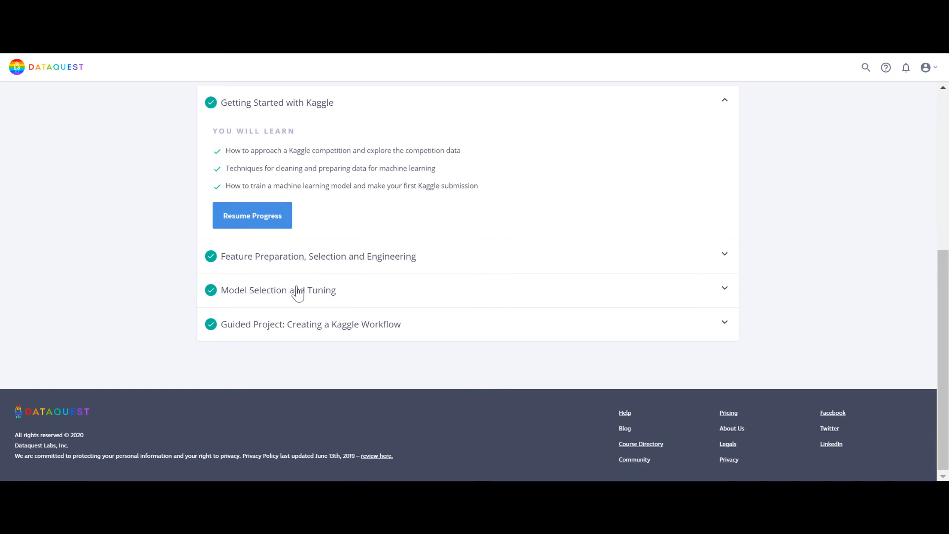
{"action": "left_click", "coordinate": [252, 216]}
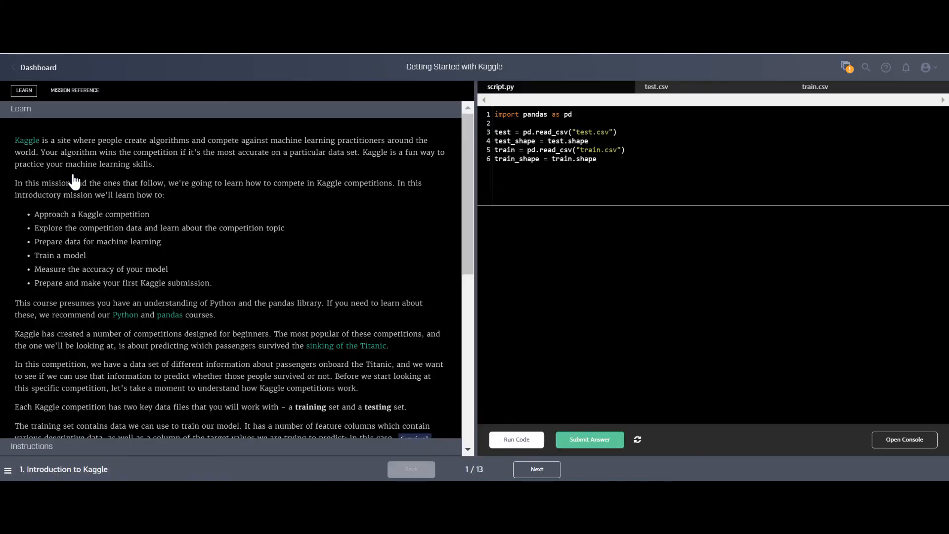
{"action": "scroll", "scroll_direction": "down", "scroll_amount": 3}
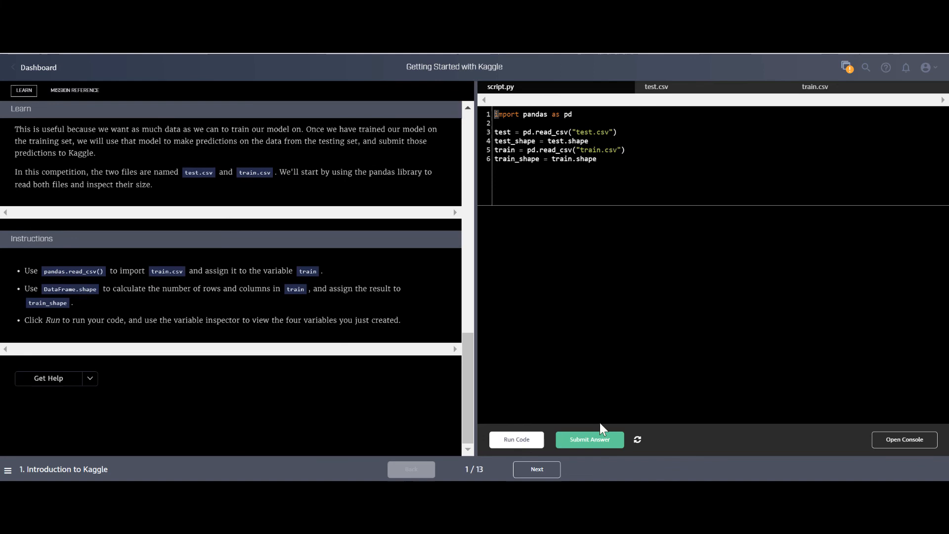
{"action": "left_click", "coordinate": [536, 469]}
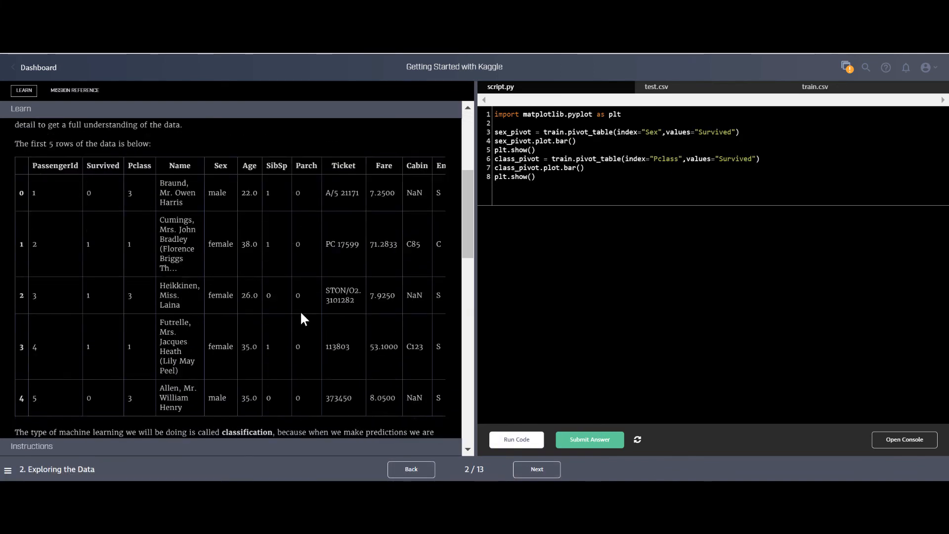
{"action": "scroll", "scroll_direction": "down", "scroll_amount": 3}
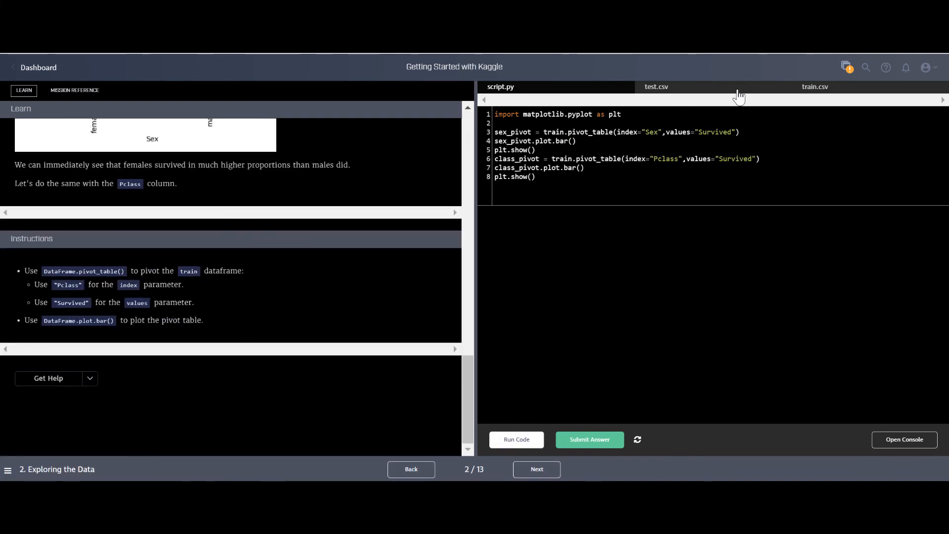
{"action": "left_click", "coordinate": [815, 86]}
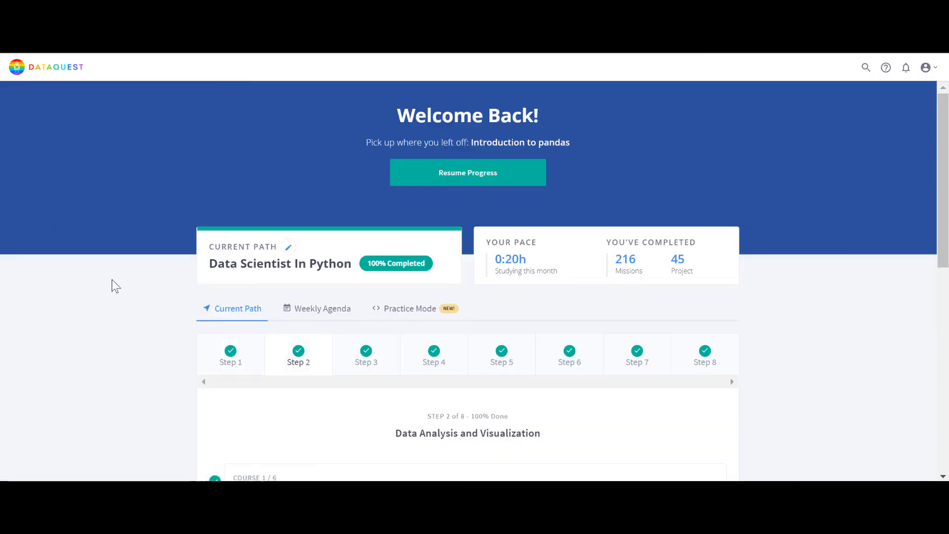
Reopen Step 7's course list and review the Exploring Topics in Data Science course page
{"action": "left_click", "coordinate": [637, 132]}
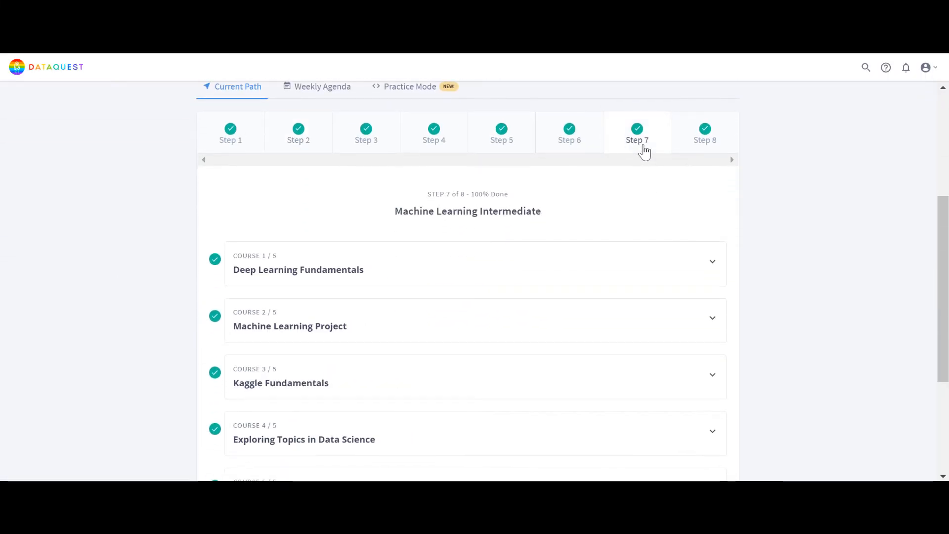
{"action": "scroll", "scroll_direction": "down", "scroll_amount": 3}
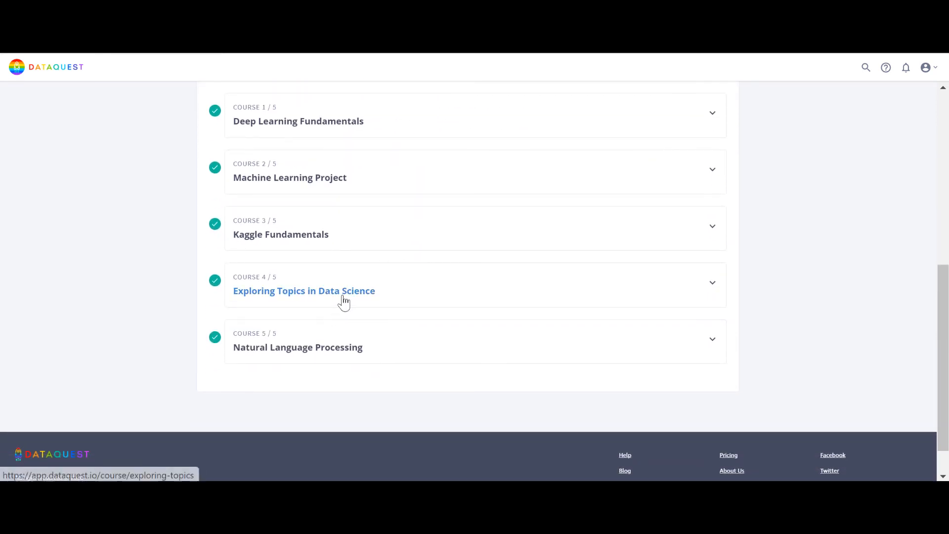
{"action": "left_click", "coordinate": [303, 291]}
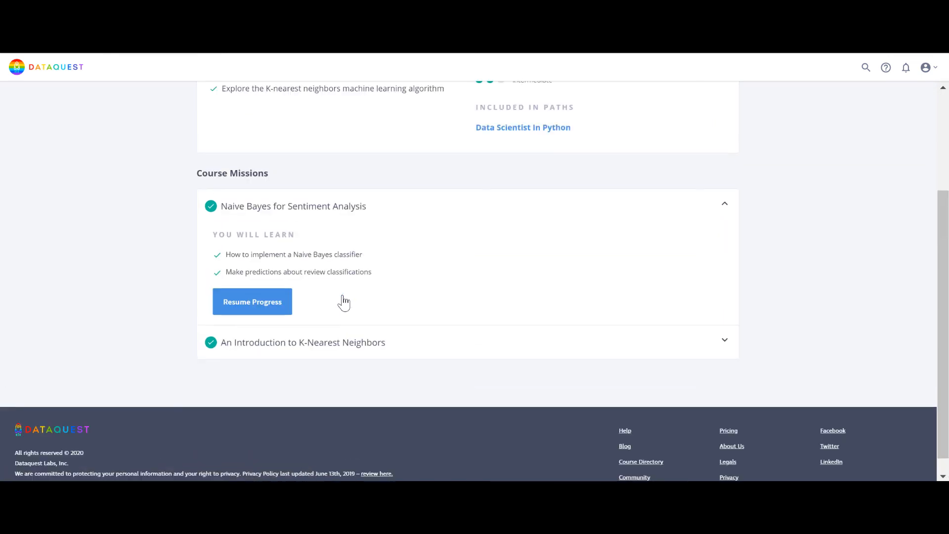
{"action": "scroll", "scroll_direction": "up", "scroll_amount": 3}
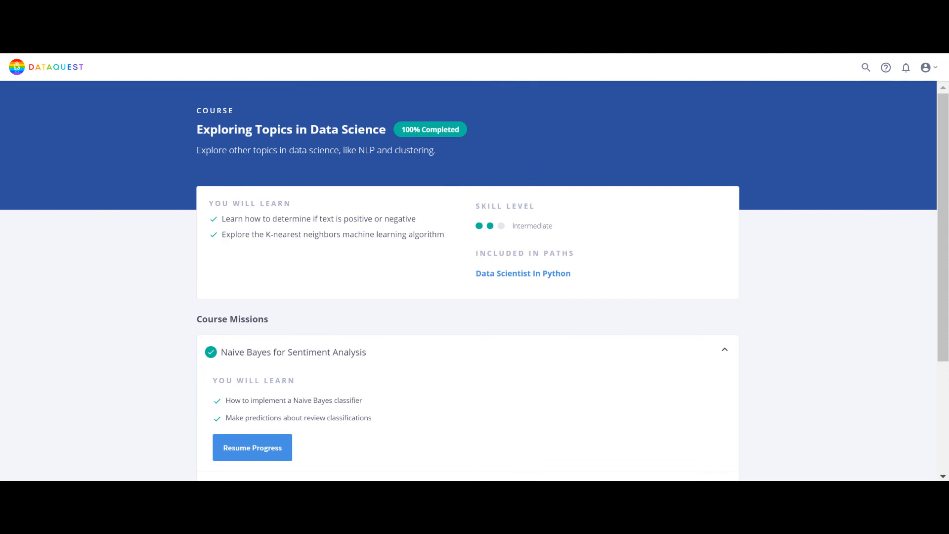
{"action": "scroll", "scroll_direction": "down", "scroll_amount": 3}
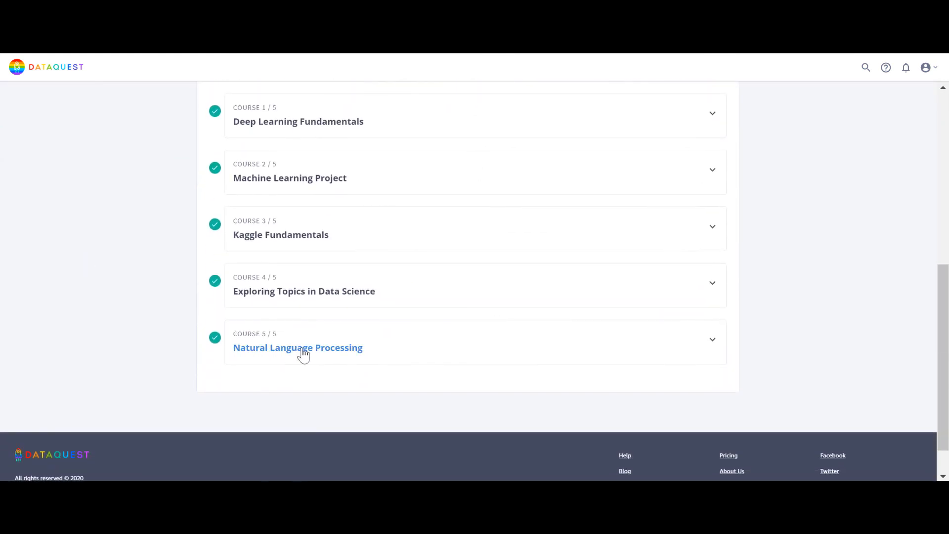
{"action": "mouse_move", "coordinate": [330, 348]}
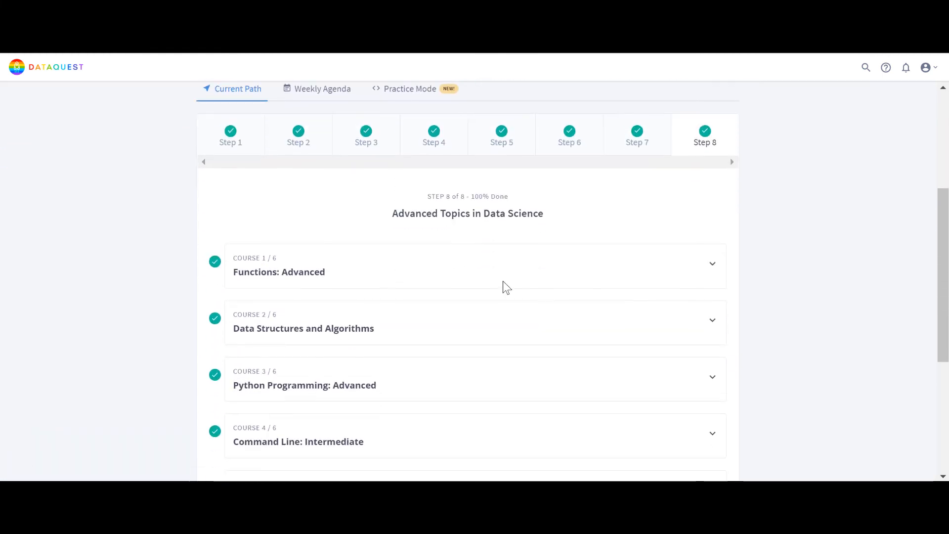
Scroll through Step 8's six completed Advanced Topics courses, then show the Step 5 courses
{"action": "scroll", "scroll_direction": "down", "scroll_amount": 3}
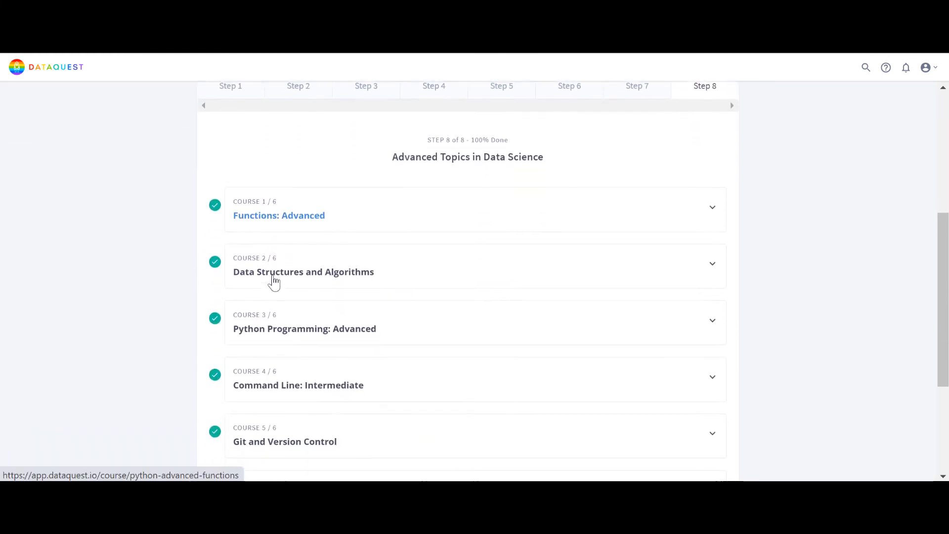
{"action": "scroll", "scroll_direction": "down", "scroll_amount": 3}
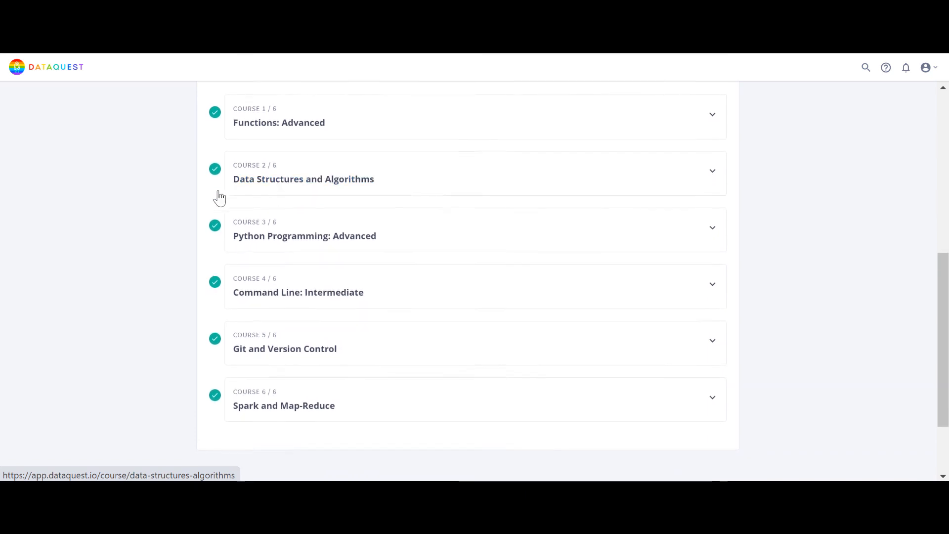
{"action": "mouse_move", "coordinate": [376, 198]}
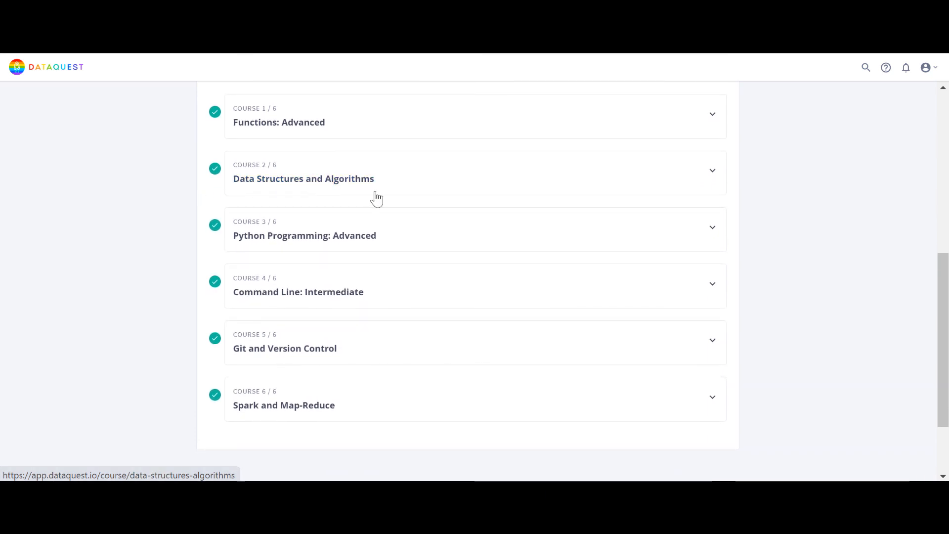
{"action": "mouse_move", "coordinate": [350, 184]}
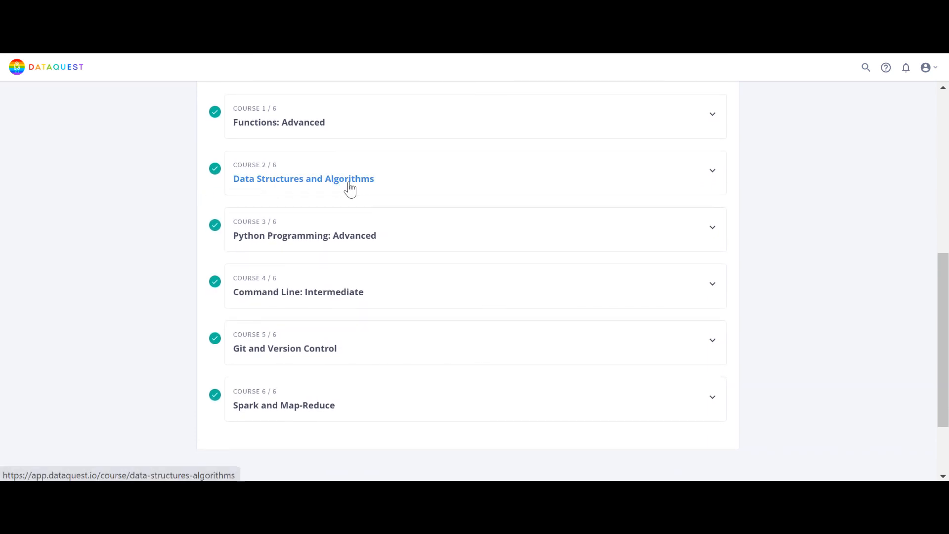
{"action": "mouse_move", "coordinate": [283, 246]}
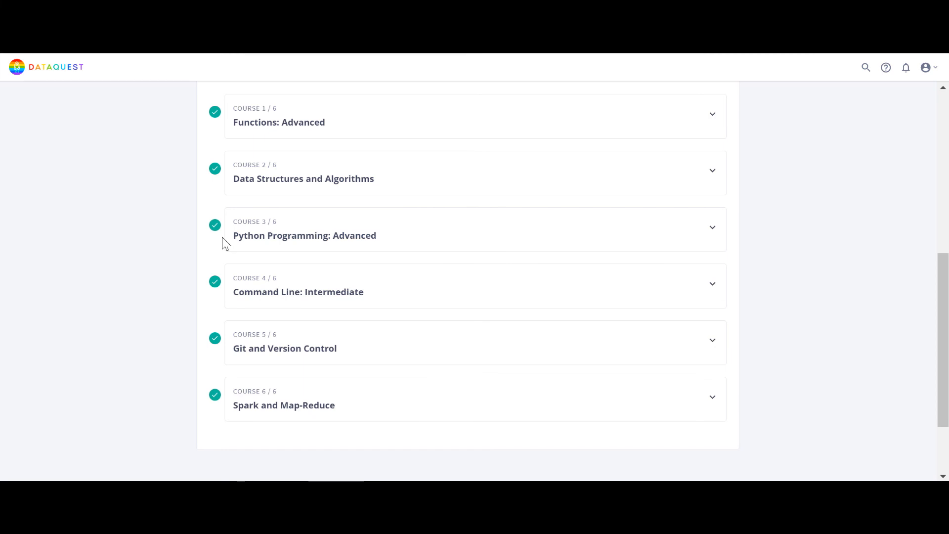
{"action": "mouse_move", "coordinate": [305, 235]}
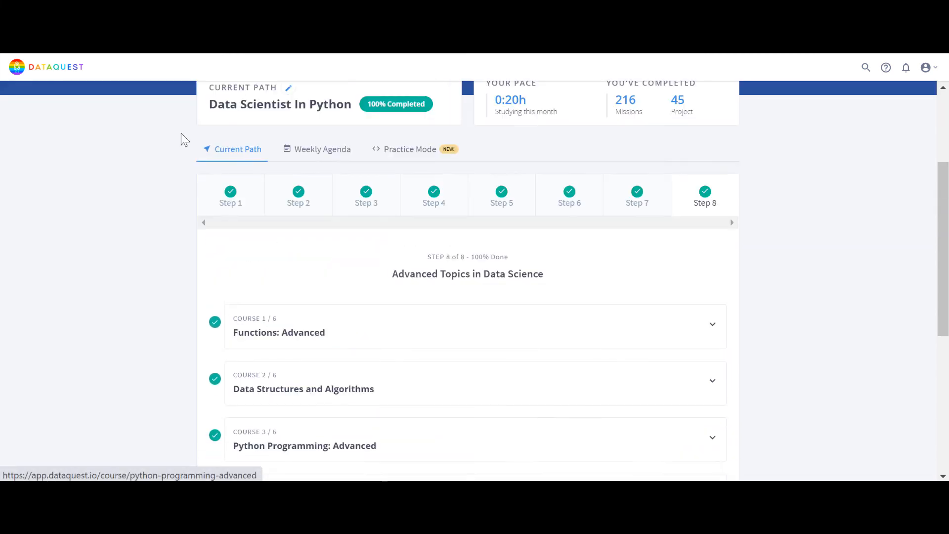
{"action": "scroll", "scroll_direction": "down", "scroll_amount": 3}
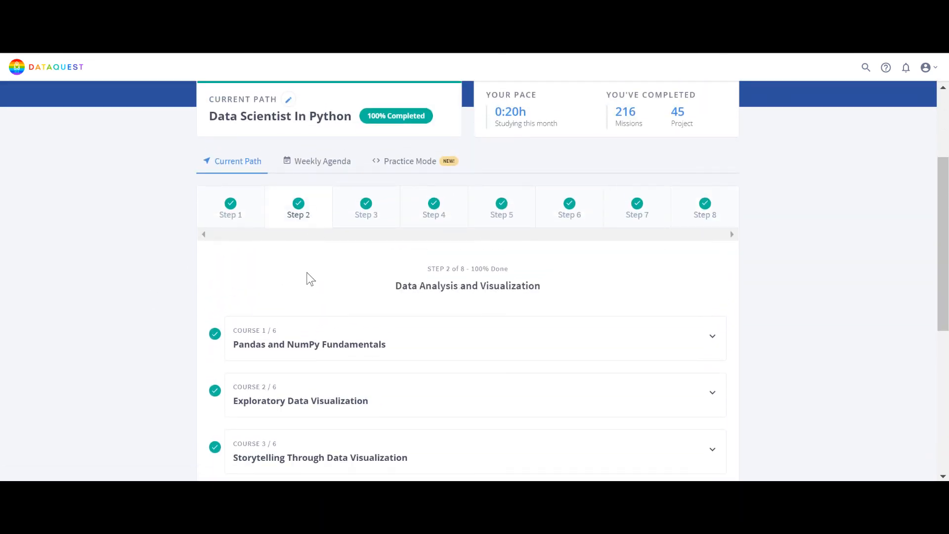
{"action": "scroll", "scroll_direction": "down", "scroll_amount": 3}
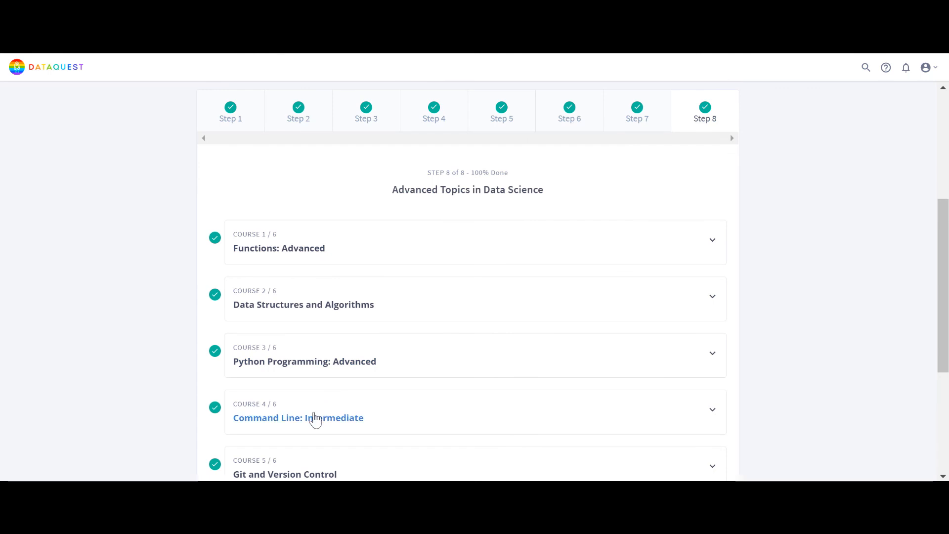
{"action": "scroll", "scroll_direction": "down", "scroll_amount": 3}
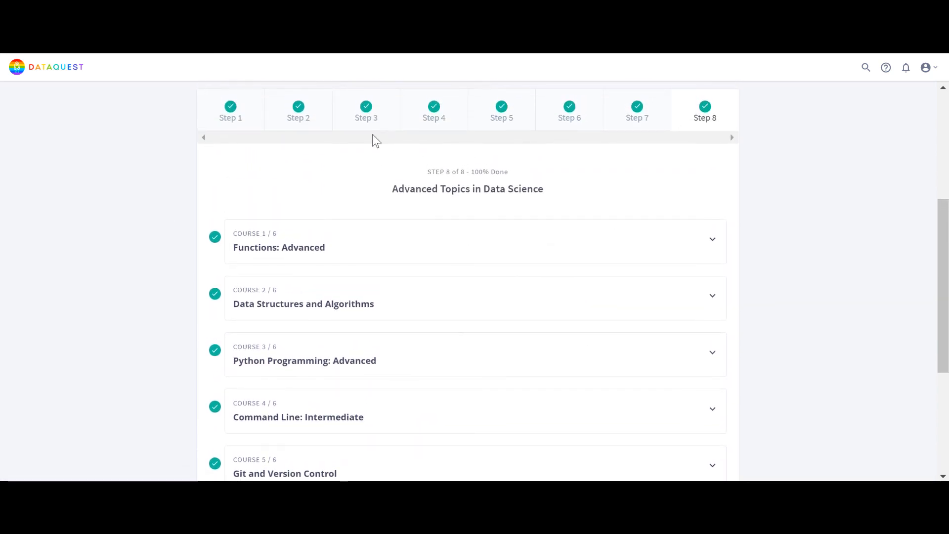
{"action": "mouse_move", "coordinate": [243, 319]}
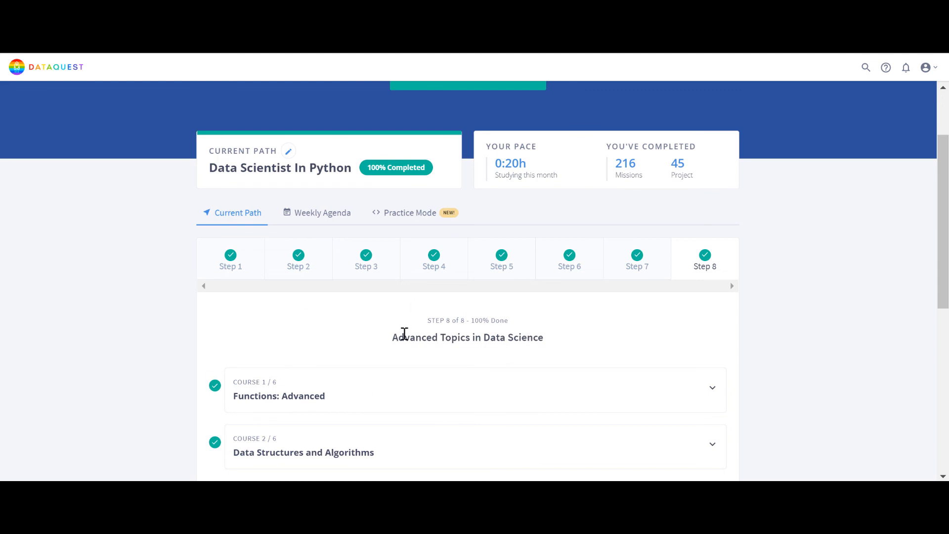
{"action": "mouse_move", "coordinate": [503, 278]}
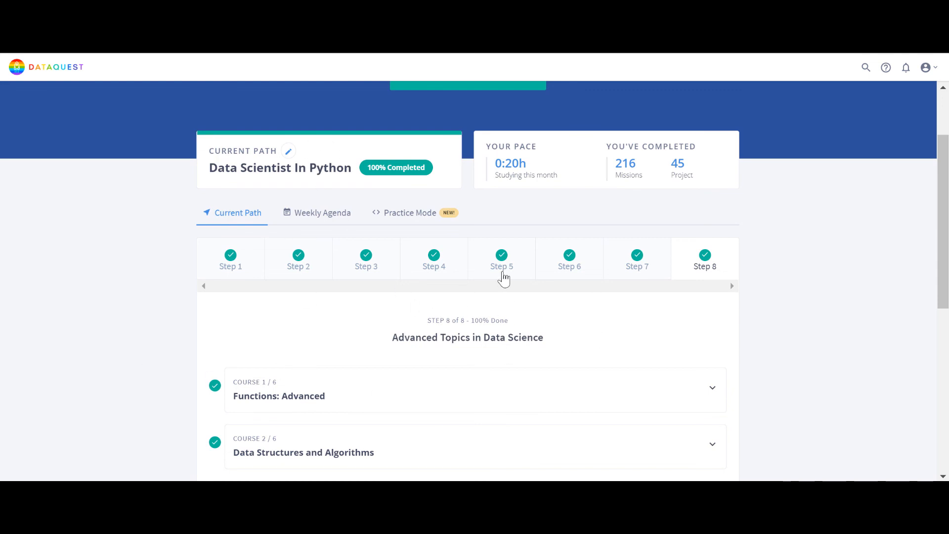
{"action": "left_click", "coordinate": [501, 258]}
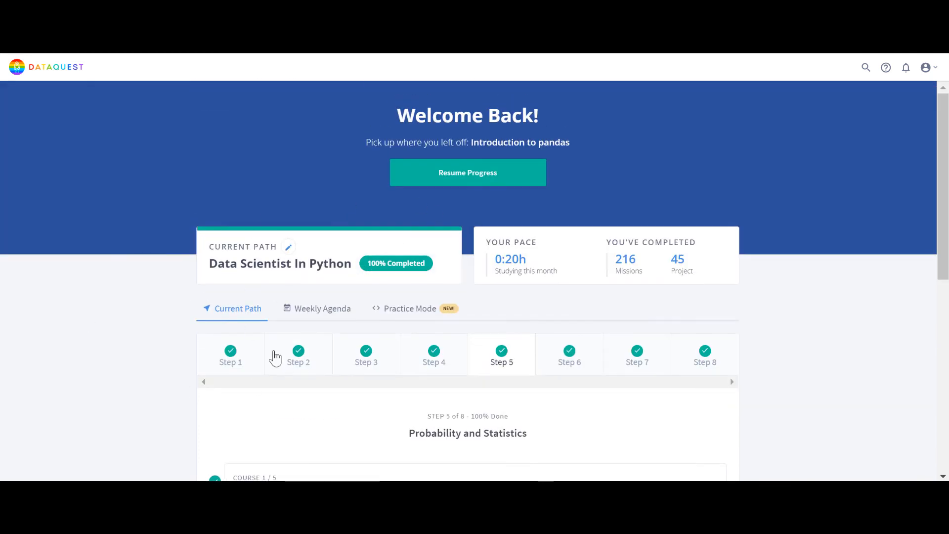
{"action": "mouse_move", "coordinate": [359, 273]}
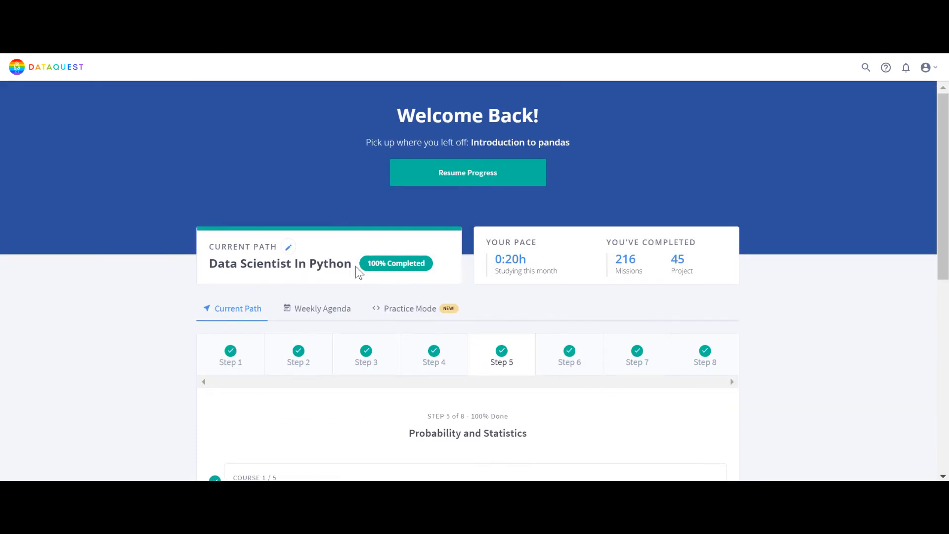
Click the pencil icon beside Current Path to open Select your learning path
{"action": "left_click", "coordinate": [288, 247]}
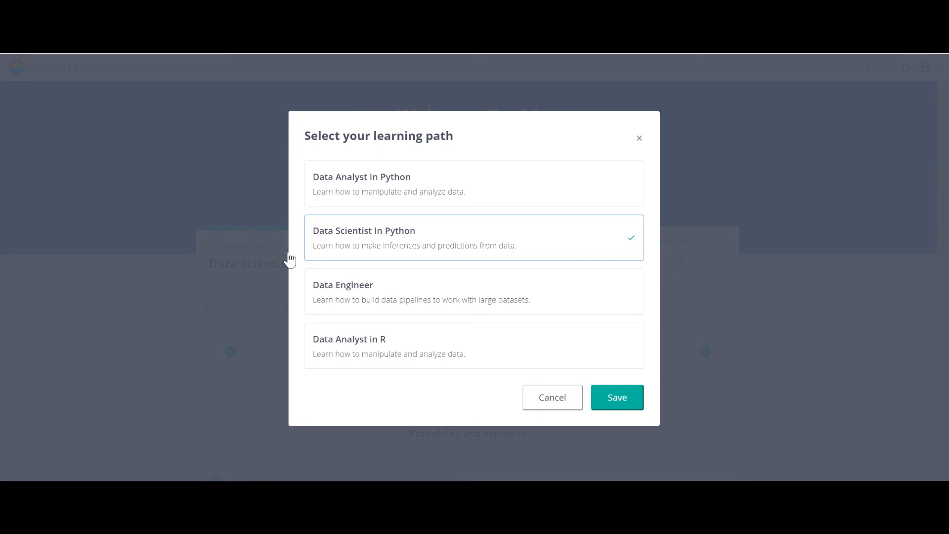
{"action": "mouse_move", "coordinate": [321, 191]}
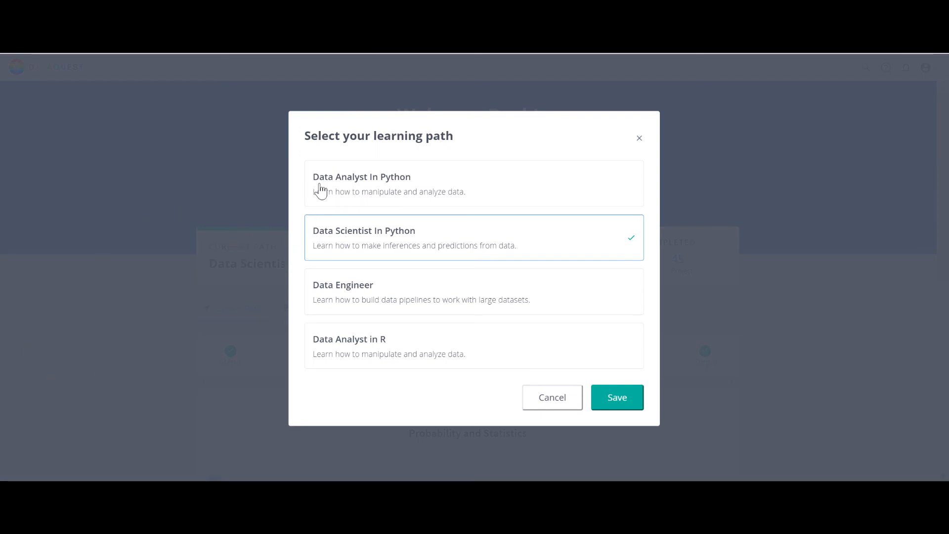
{"action": "mouse_move", "coordinate": [279, 245]}
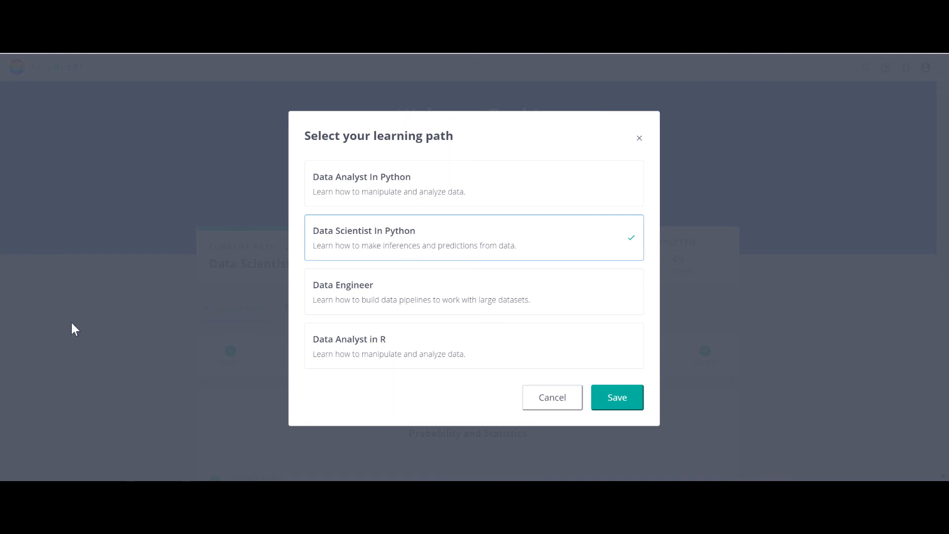
{"action": "mouse_move", "coordinate": [323, 302]}
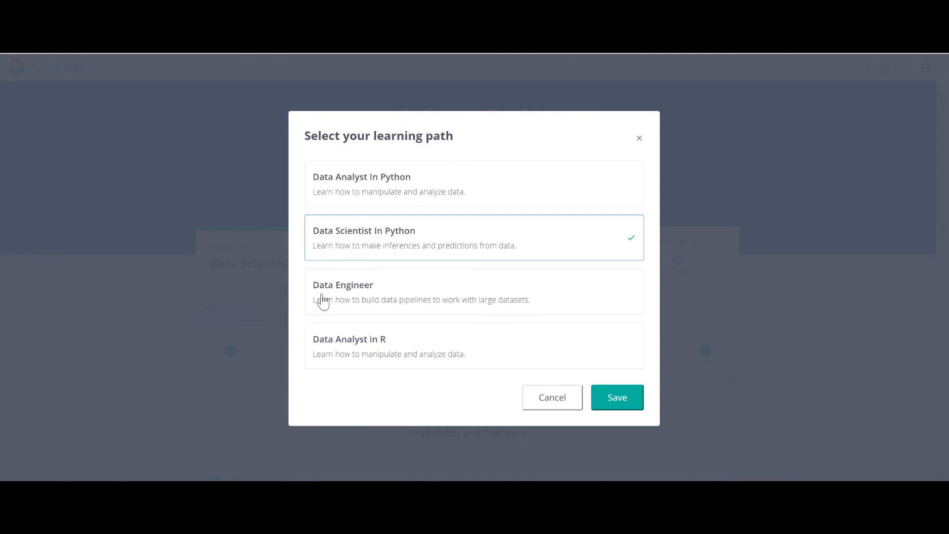
{"action": "mouse_move", "coordinate": [357, 181]}
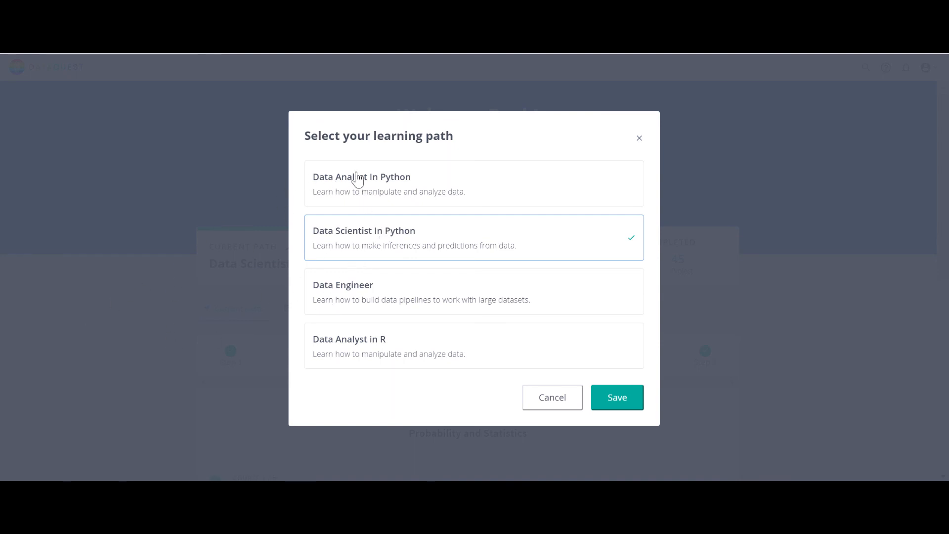
{"action": "mouse_move", "coordinate": [379, 197]}
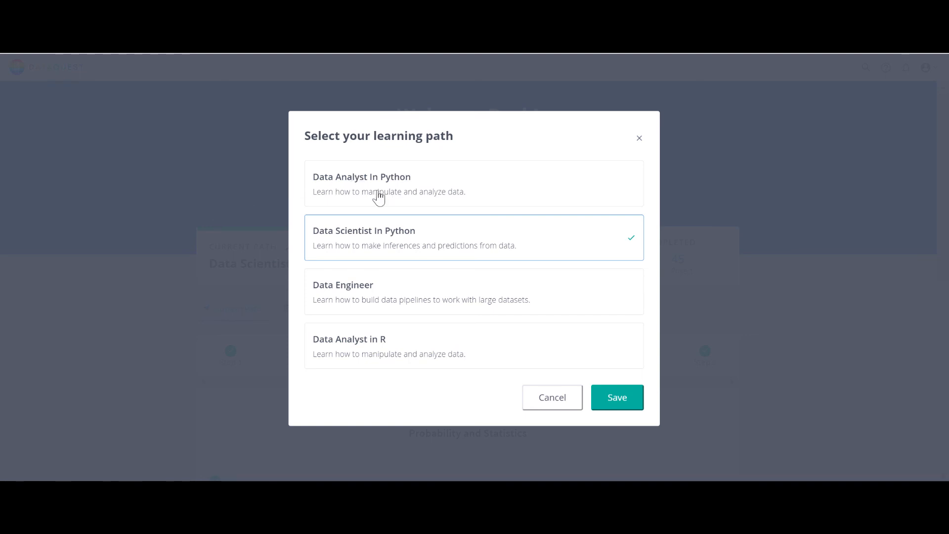
{"action": "mouse_move", "coordinate": [321, 307]}
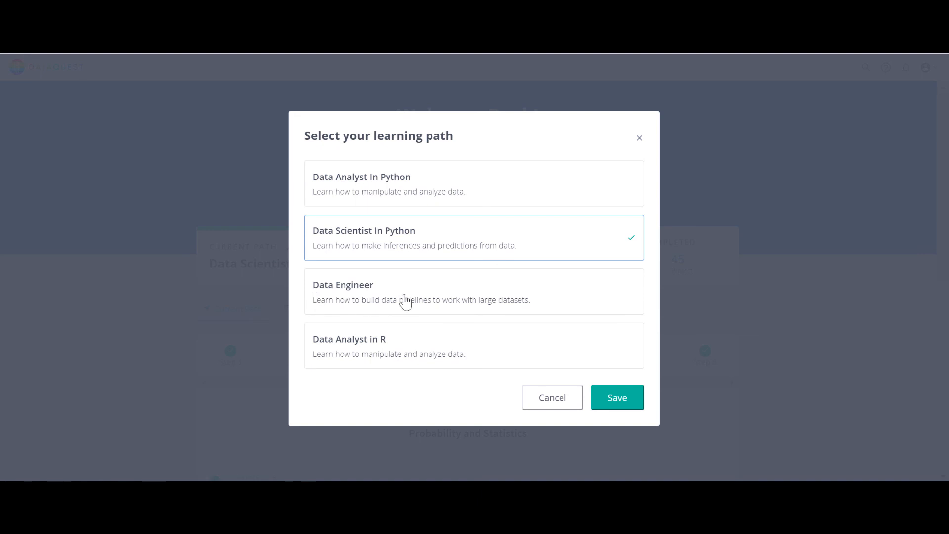
{"action": "mouse_move", "coordinate": [360, 367]}
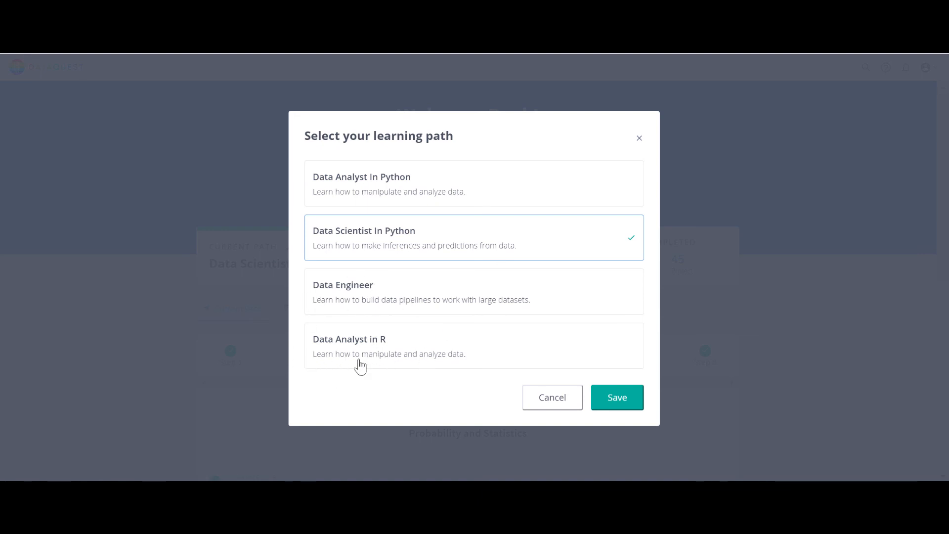
{"action": "mouse_move", "coordinate": [406, 344]}
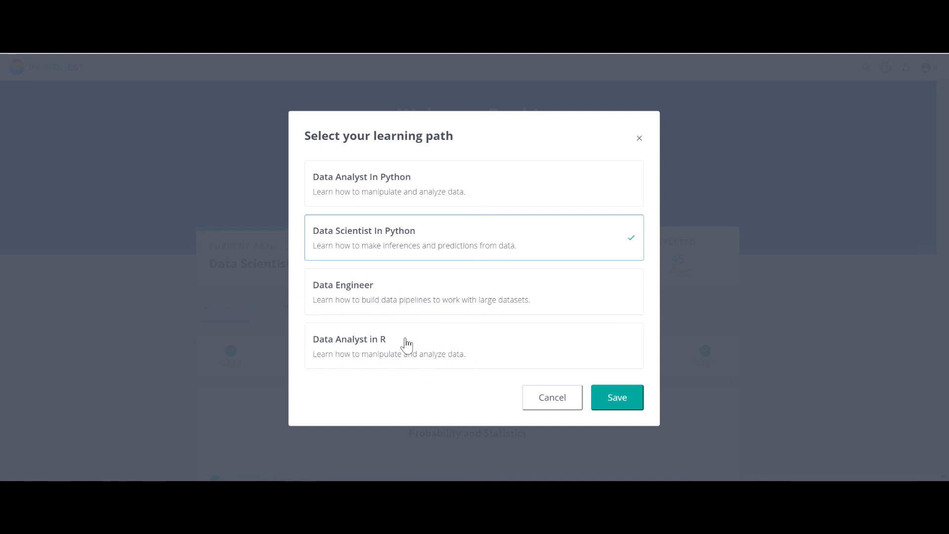
{"action": "mouse_move", "coordinate": [323, 286]}
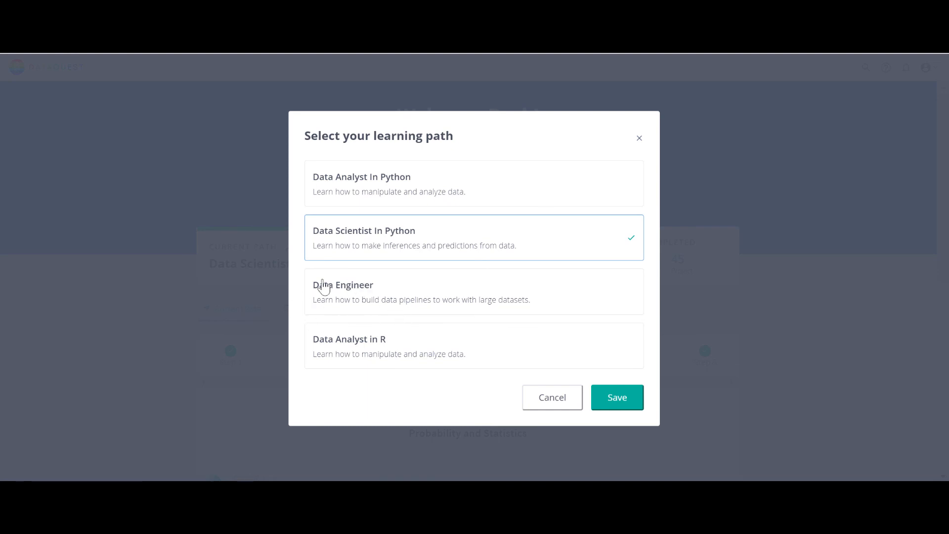
{"action": "mouse_move", "coordinate": [433, 281]}
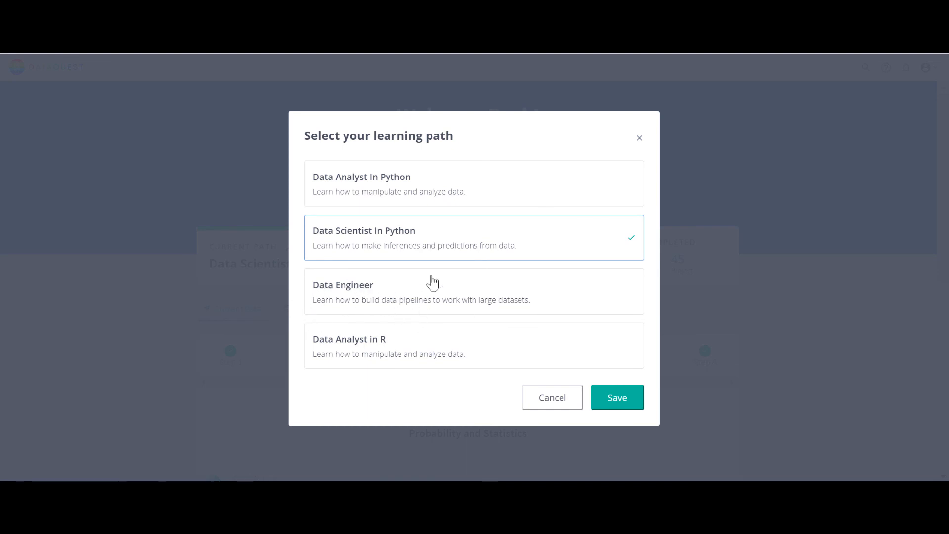